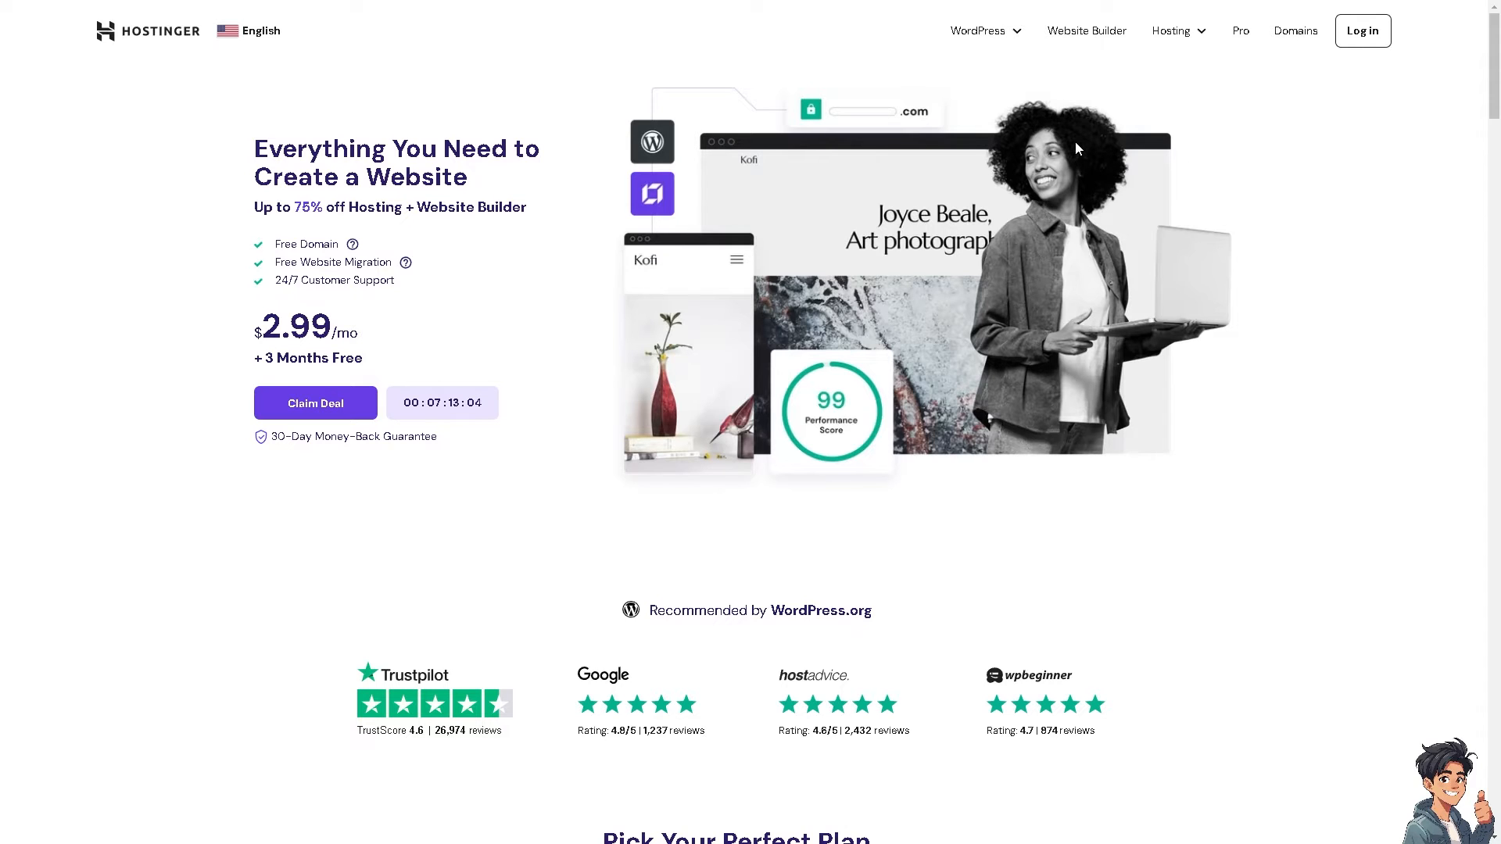
mouse_move(1367, 40)
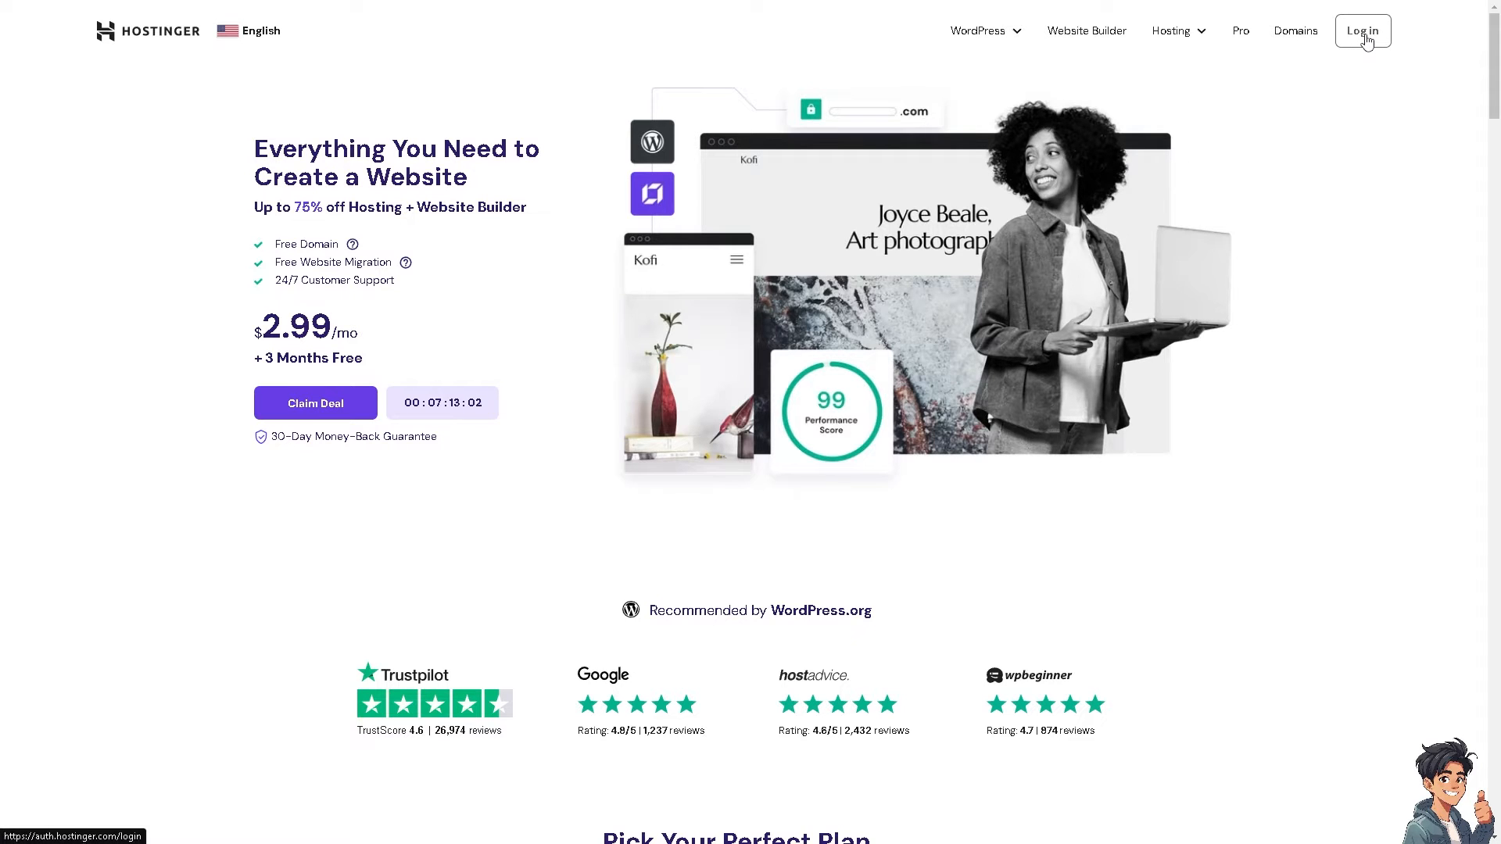
- Go to the login page, then follow its 'Choose a hosting plan' link to web hosting
left_click(1362, 31)
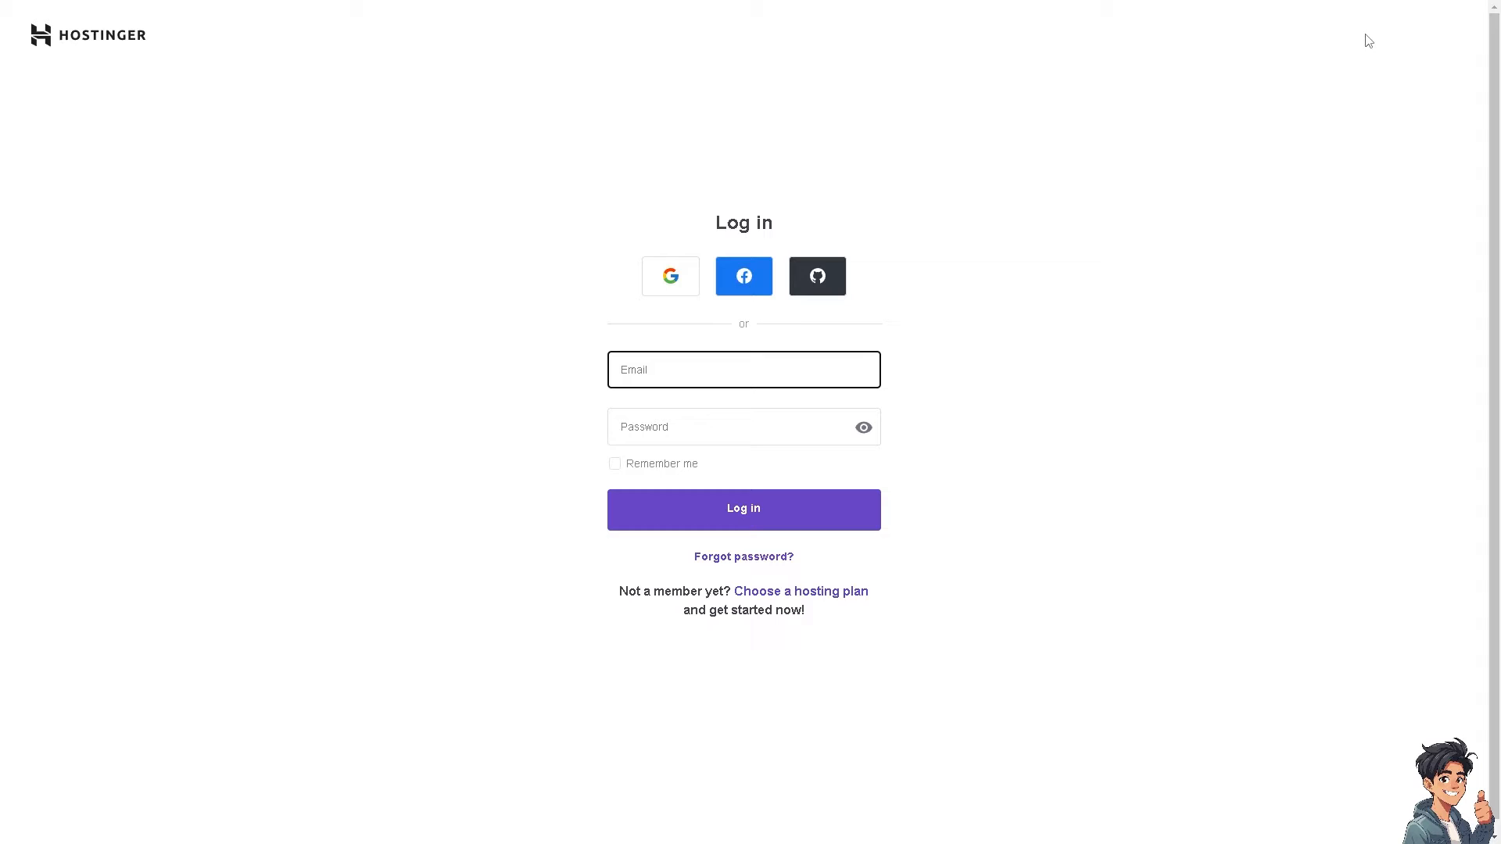
mouse_move(853, 461)
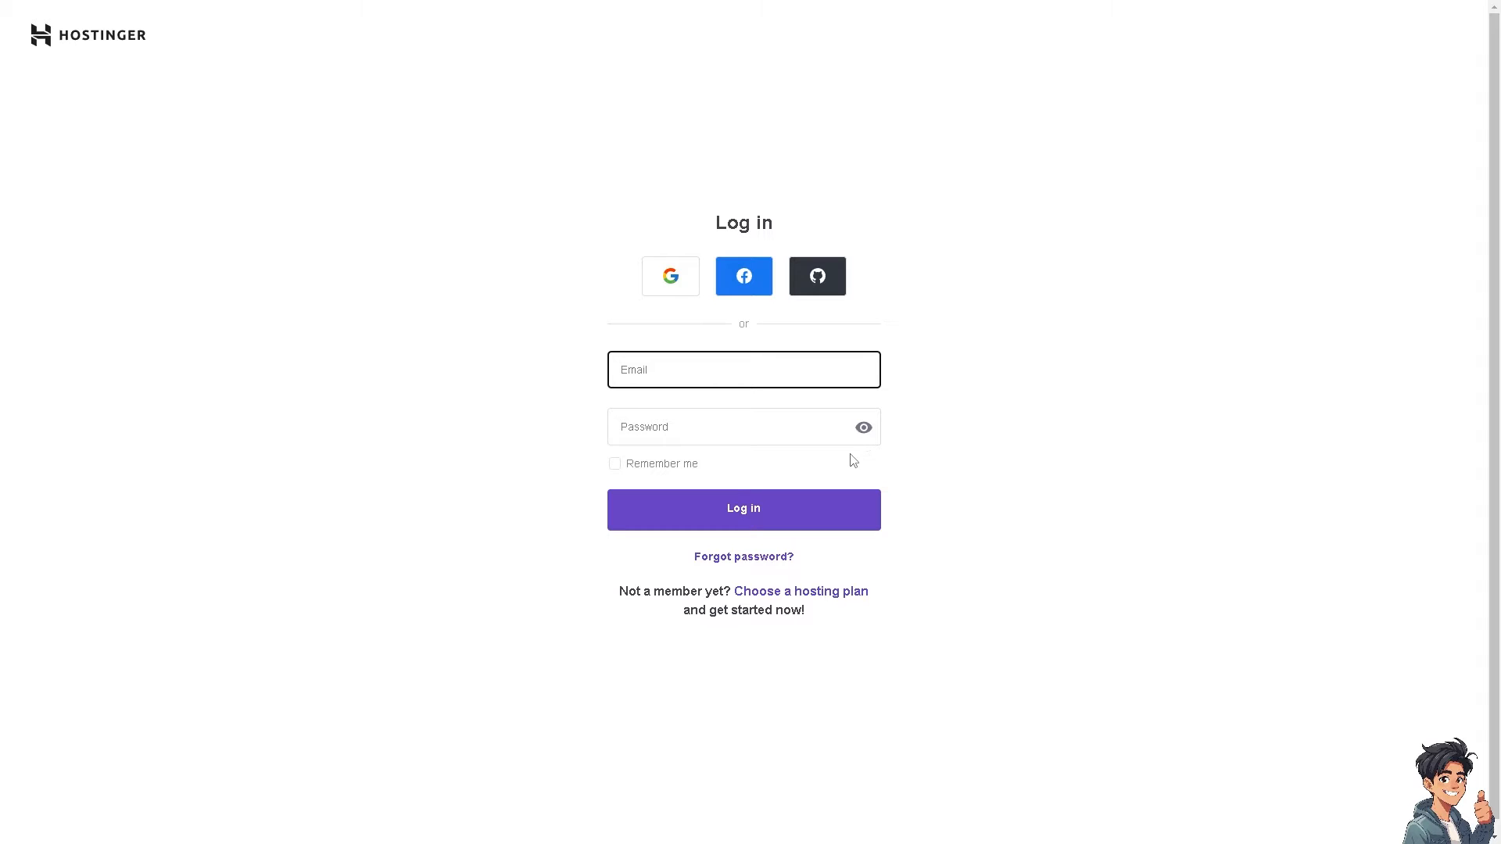
mouse_move(802, 583)
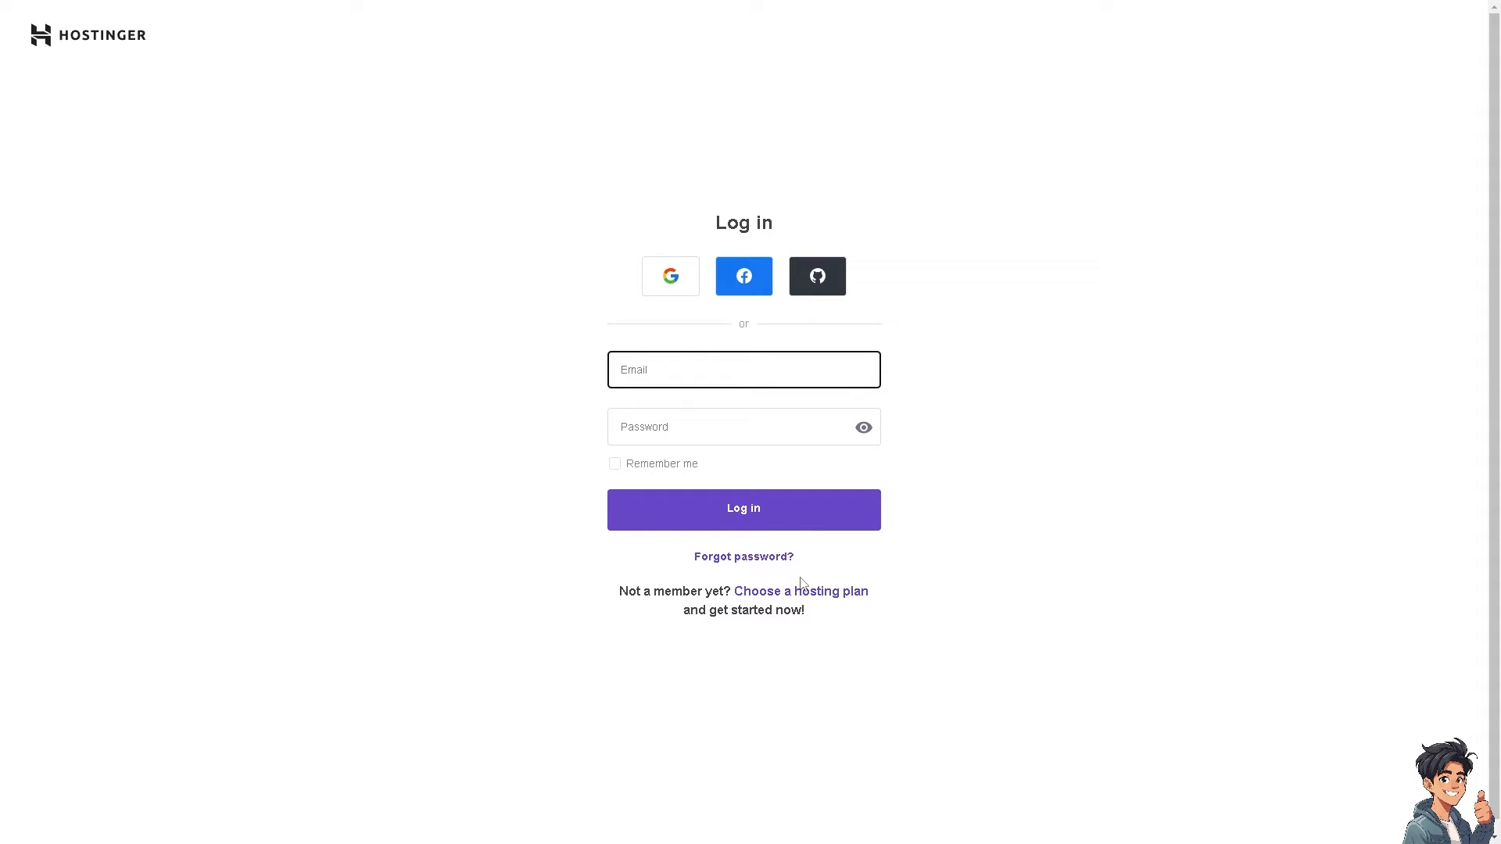
mouse_move(798, 598)
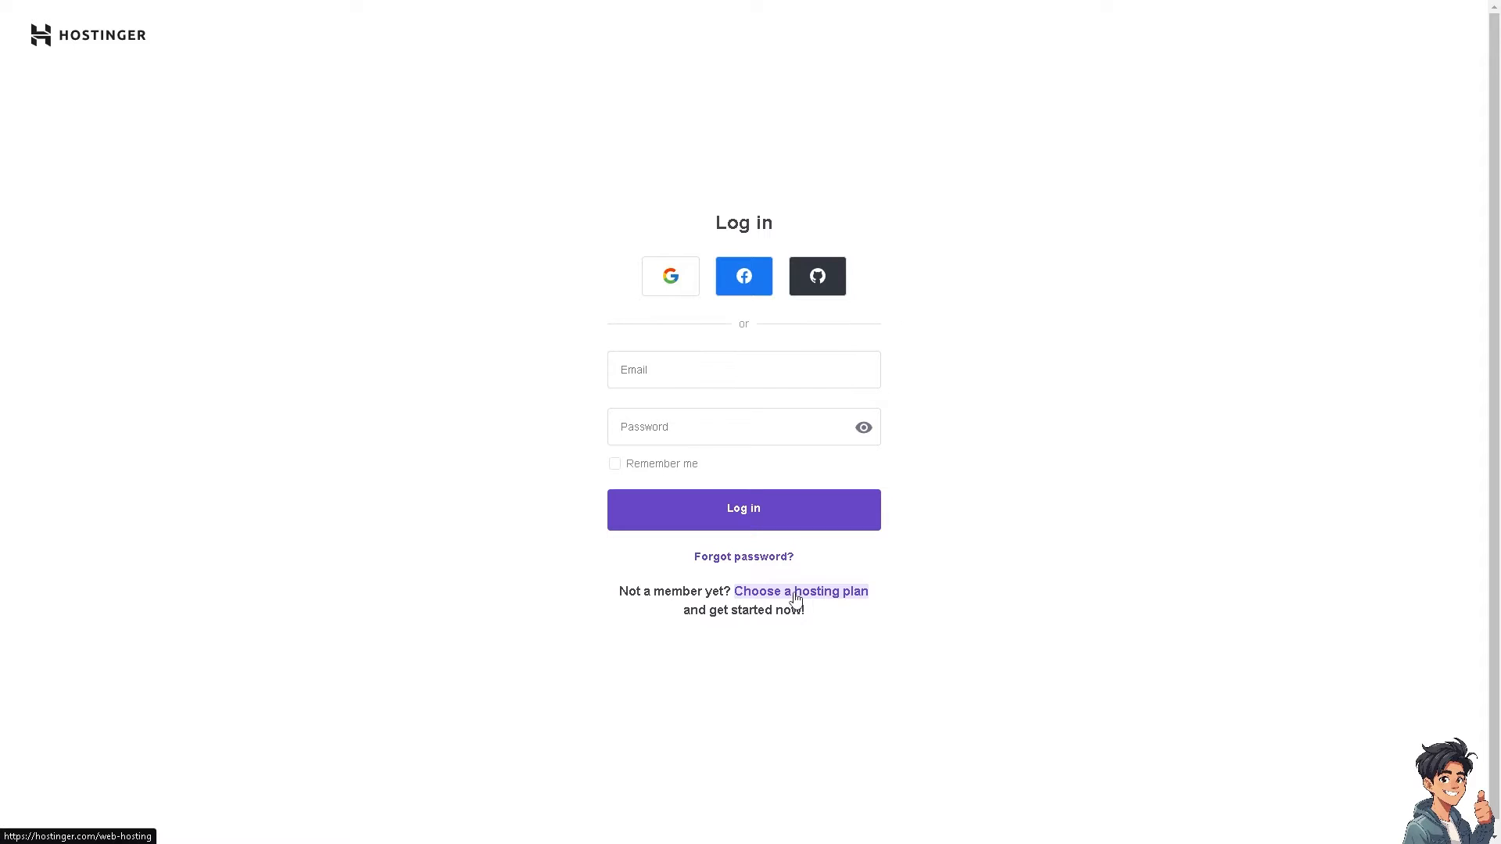
left_click(801, 592)
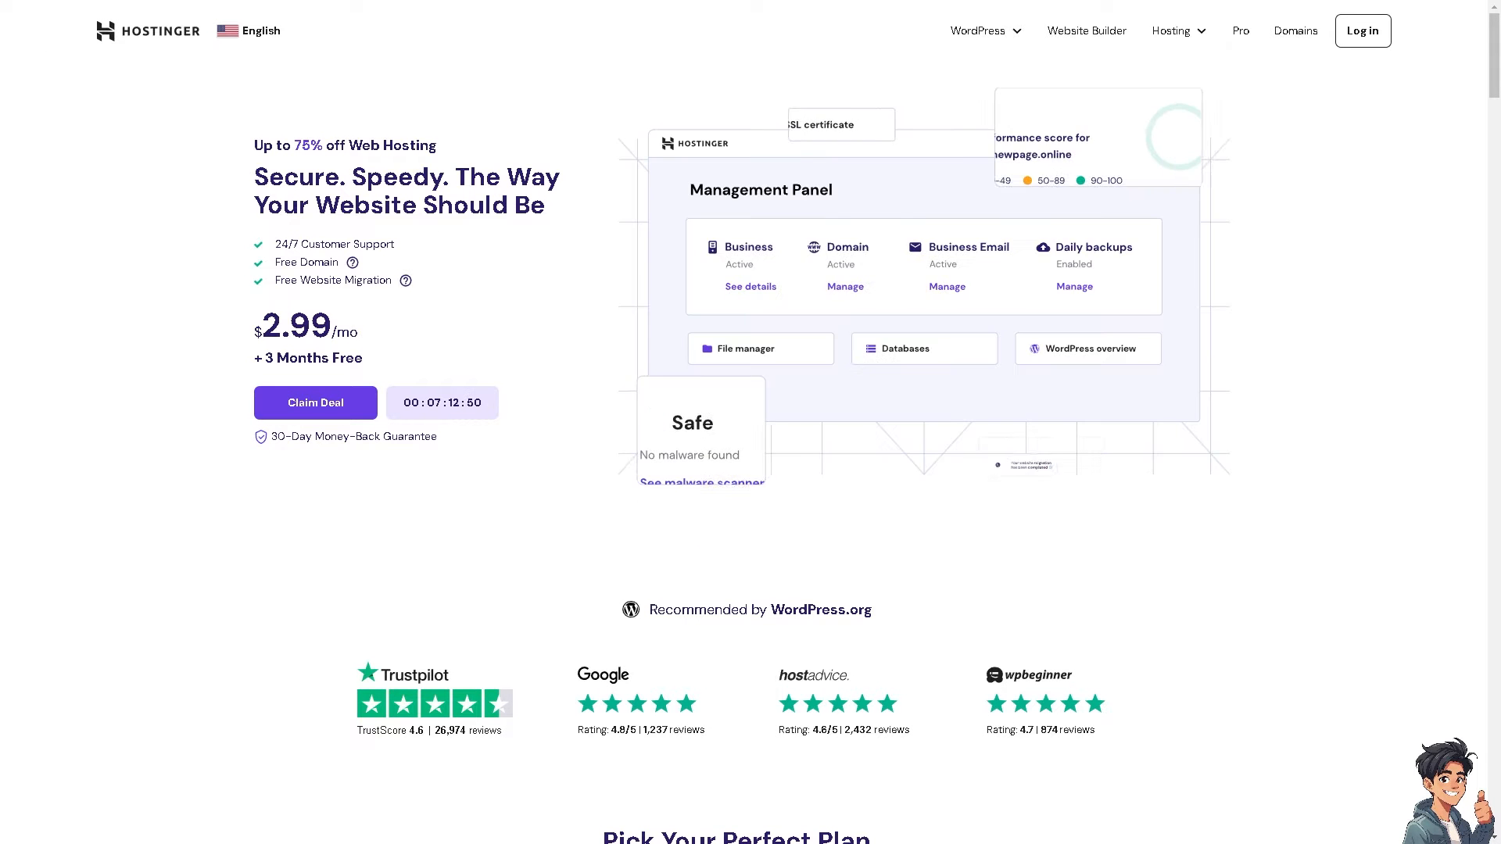
- Log in to hPanel and land on the Home tab with its greeting and plan recommendation
left_click(1363, 30)
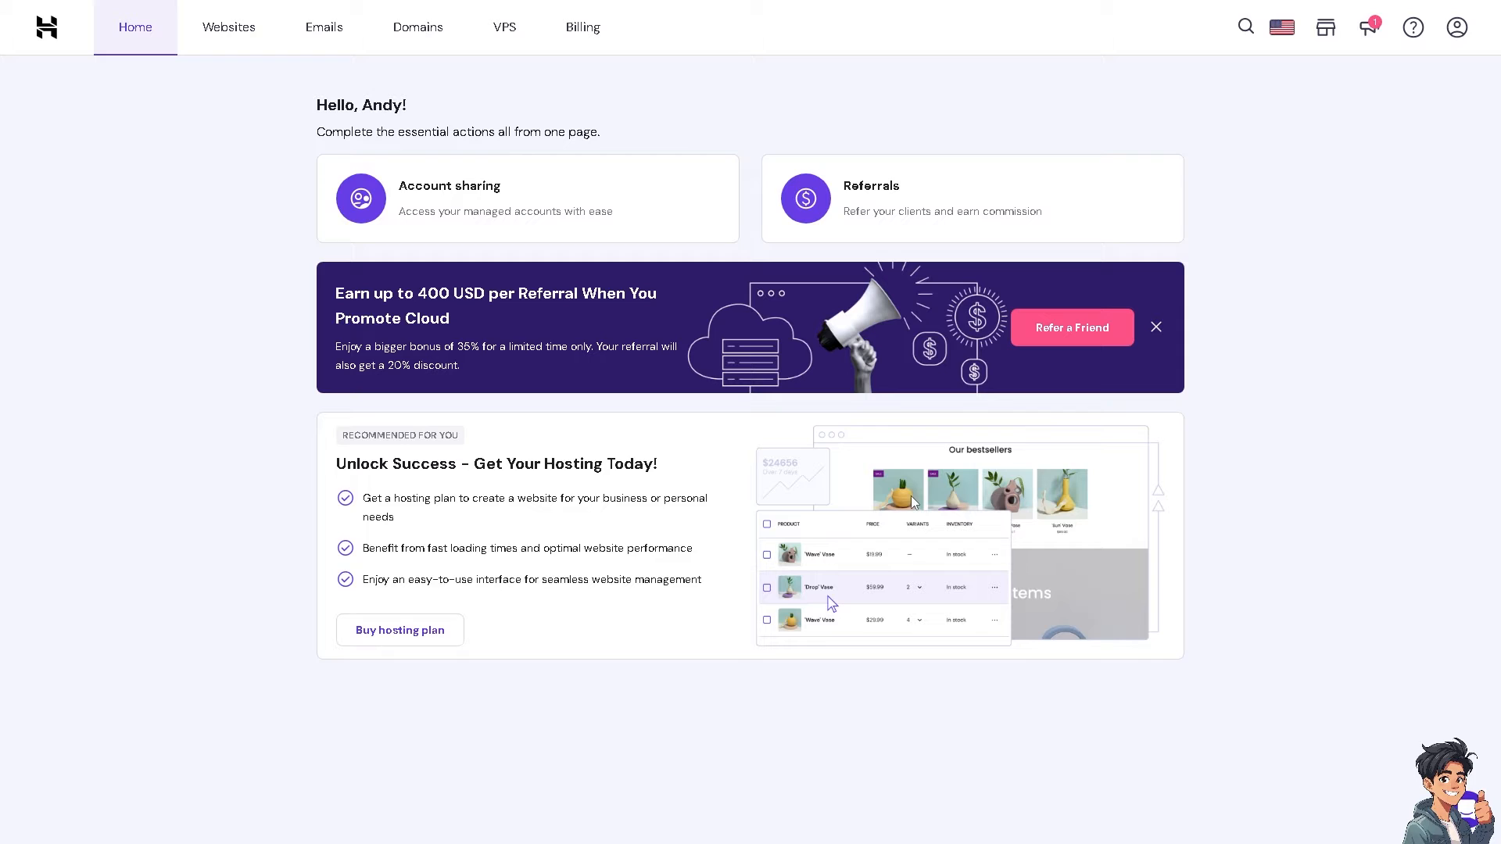
mouse_move(833, 497)
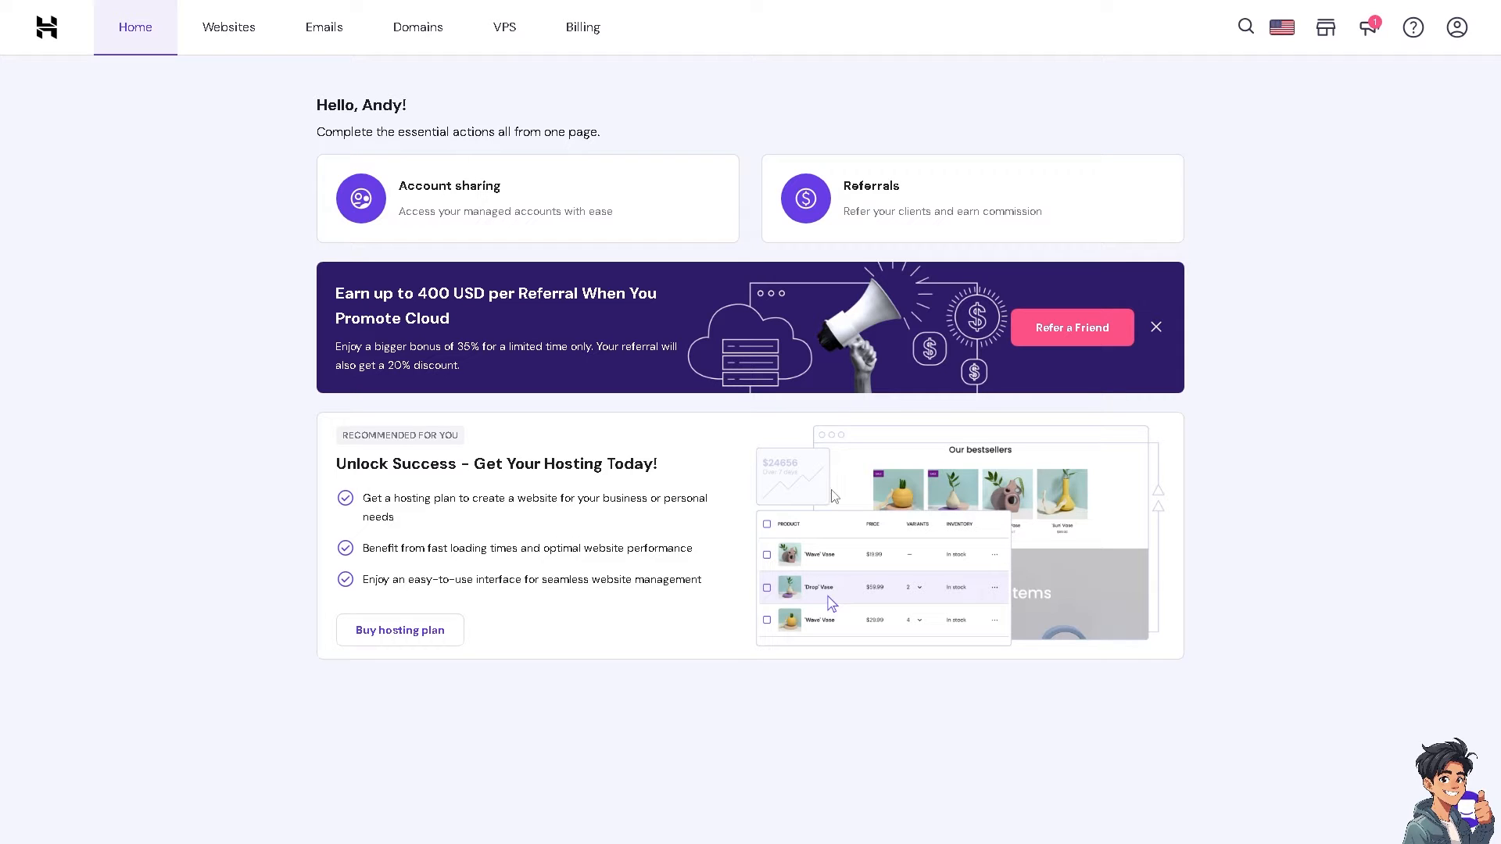
mouse_move(675, 526)
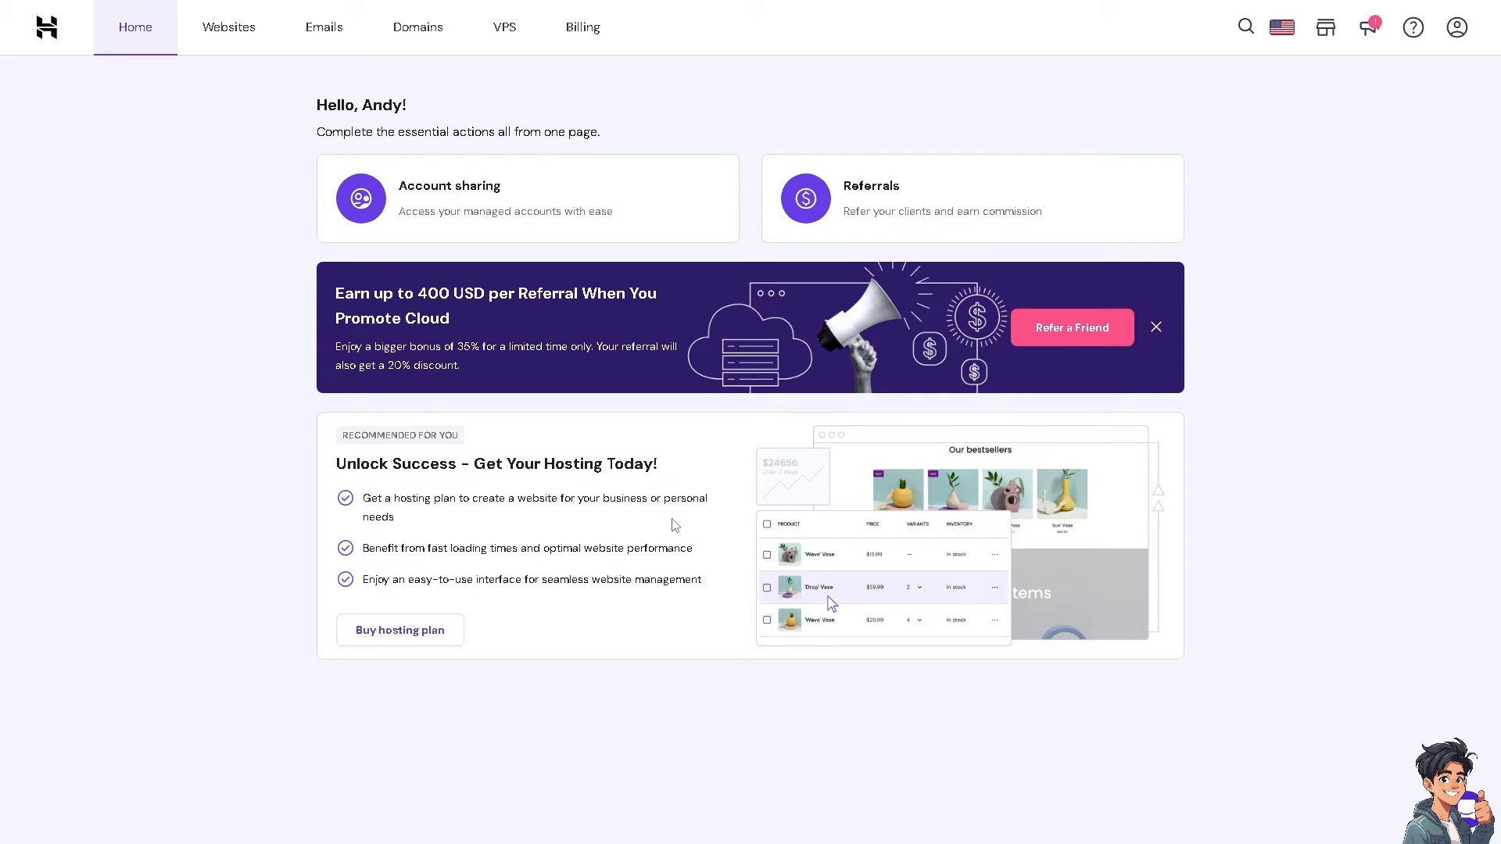
mouse_move(592, 538)
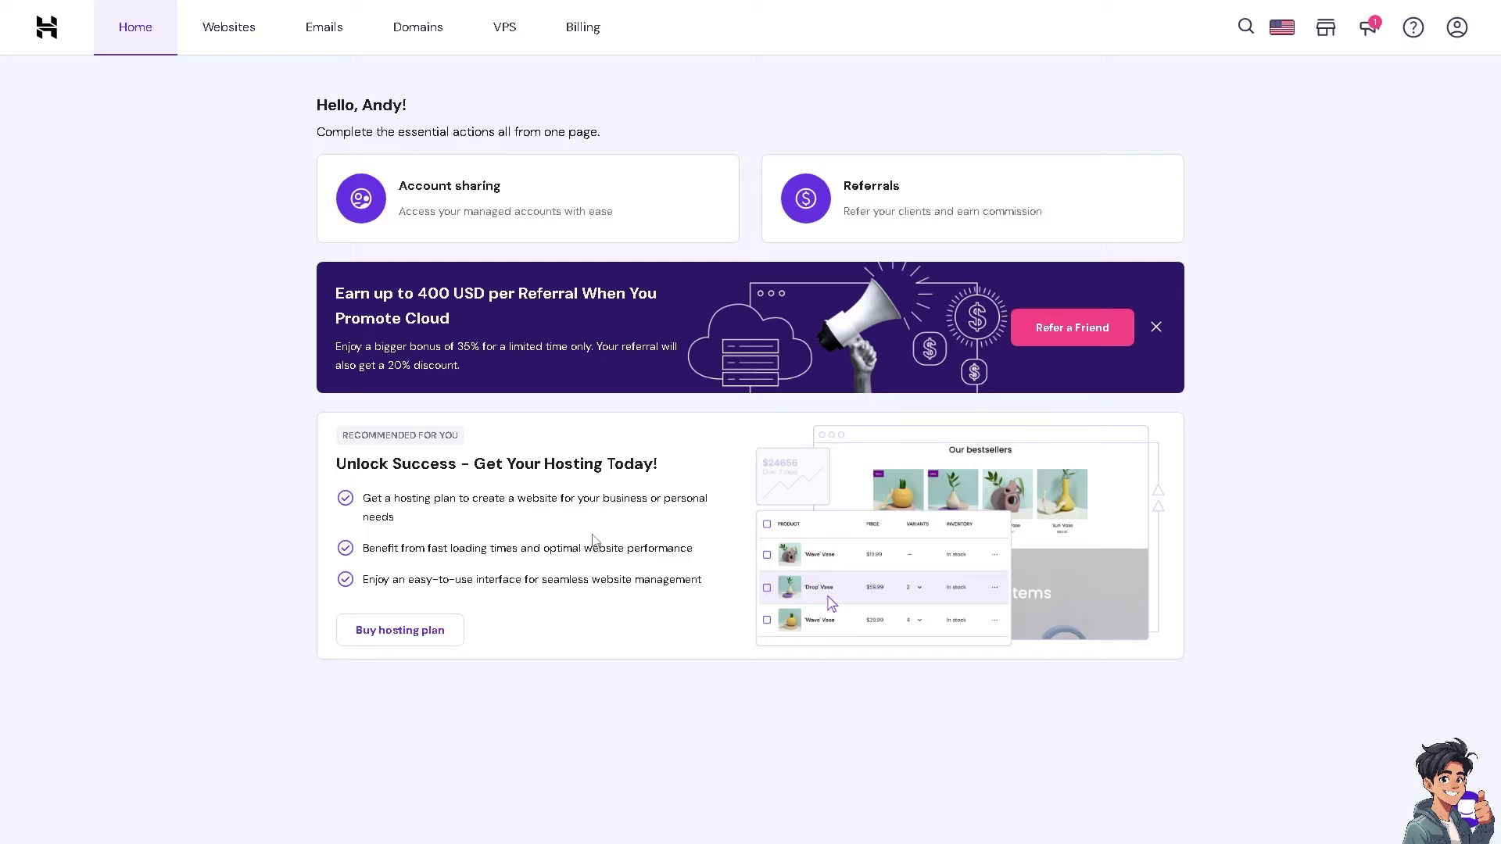
mouse_move(1303, 523)
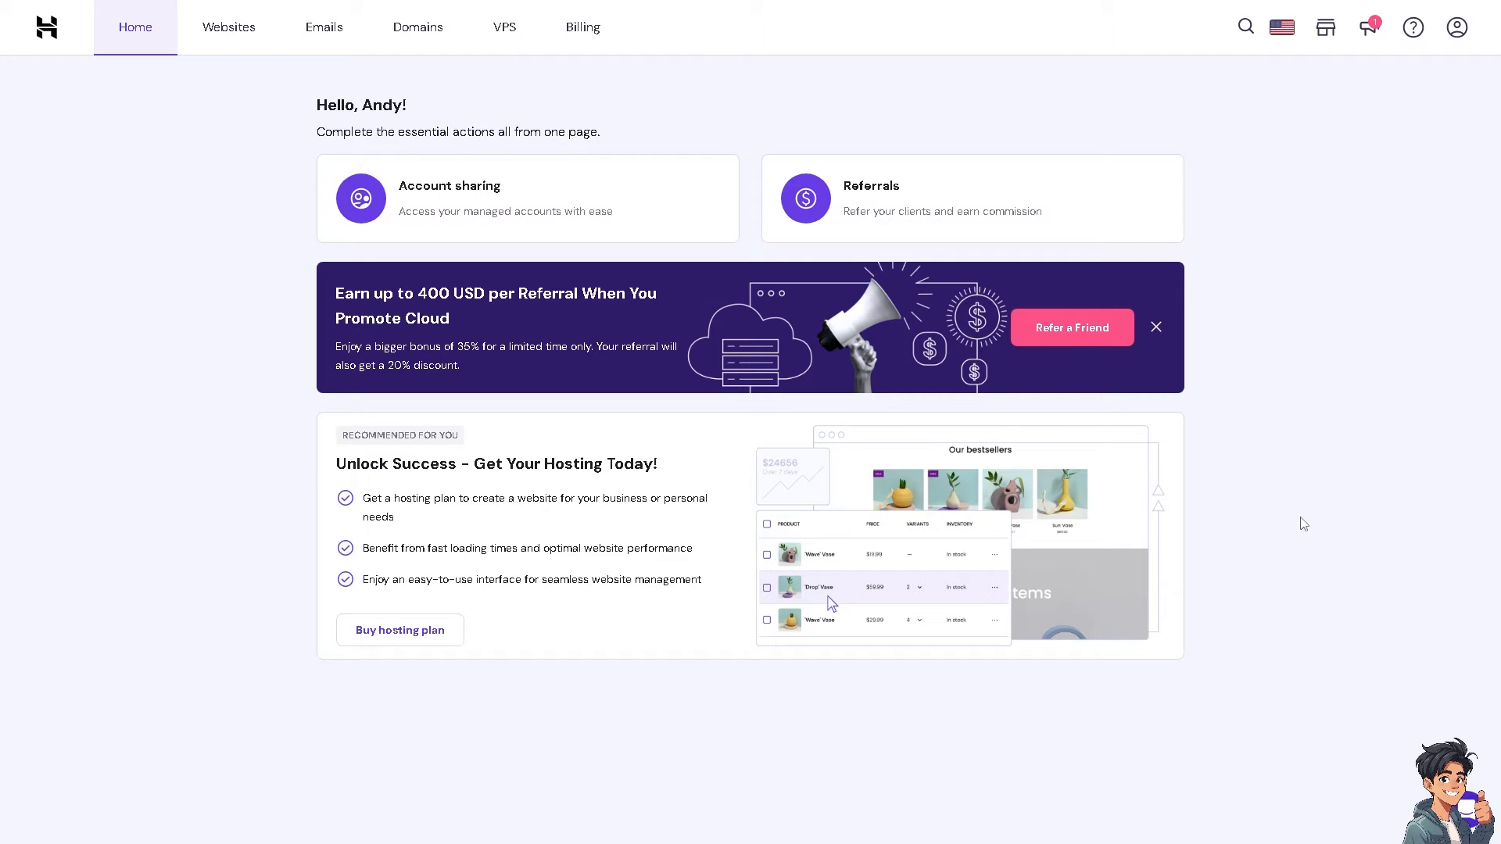
mouse_move(282, 431)
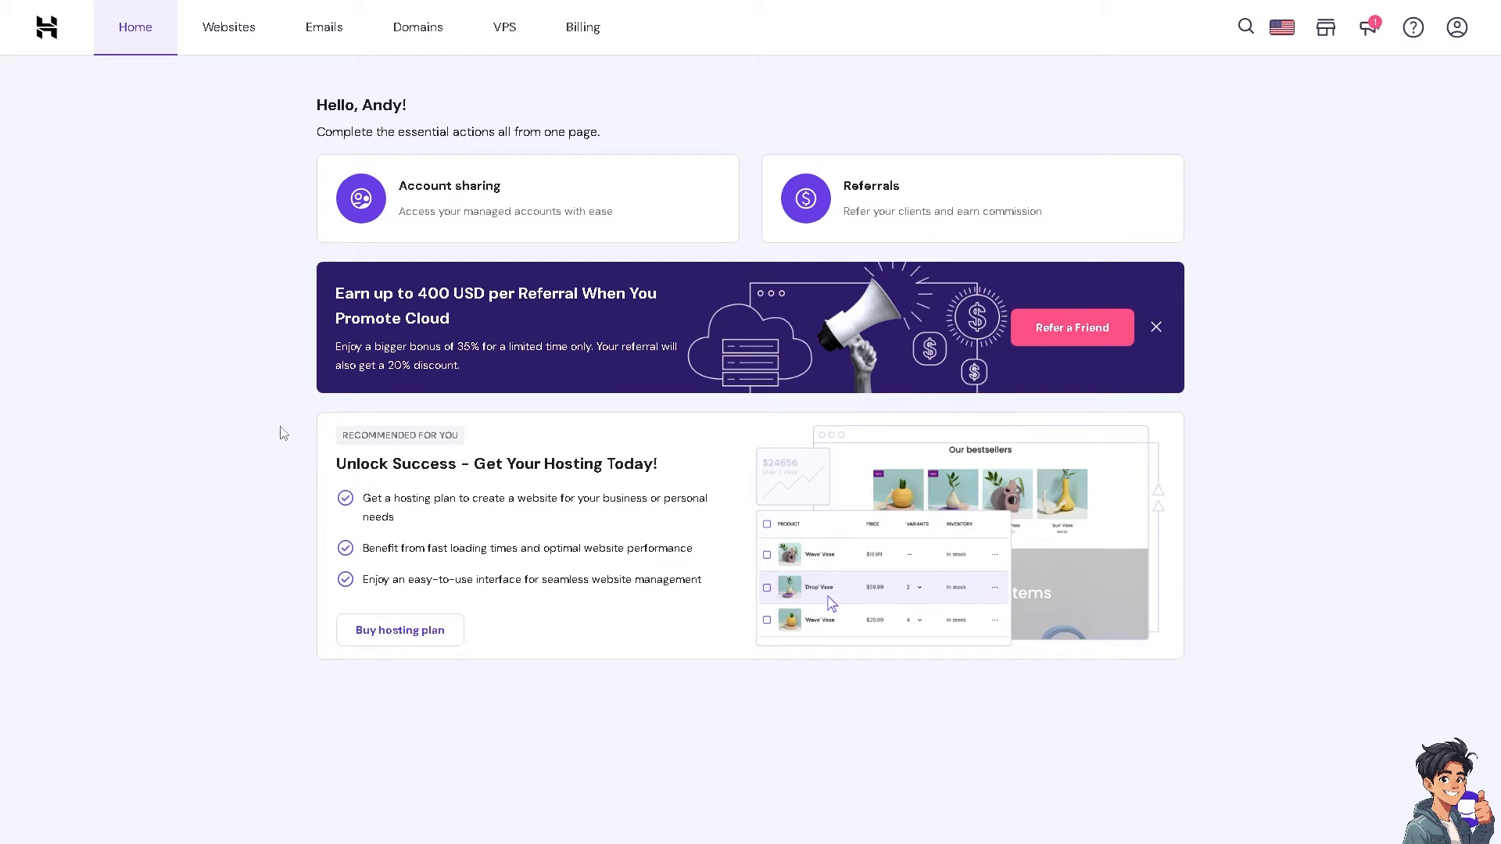
mouse_move(488, 420)
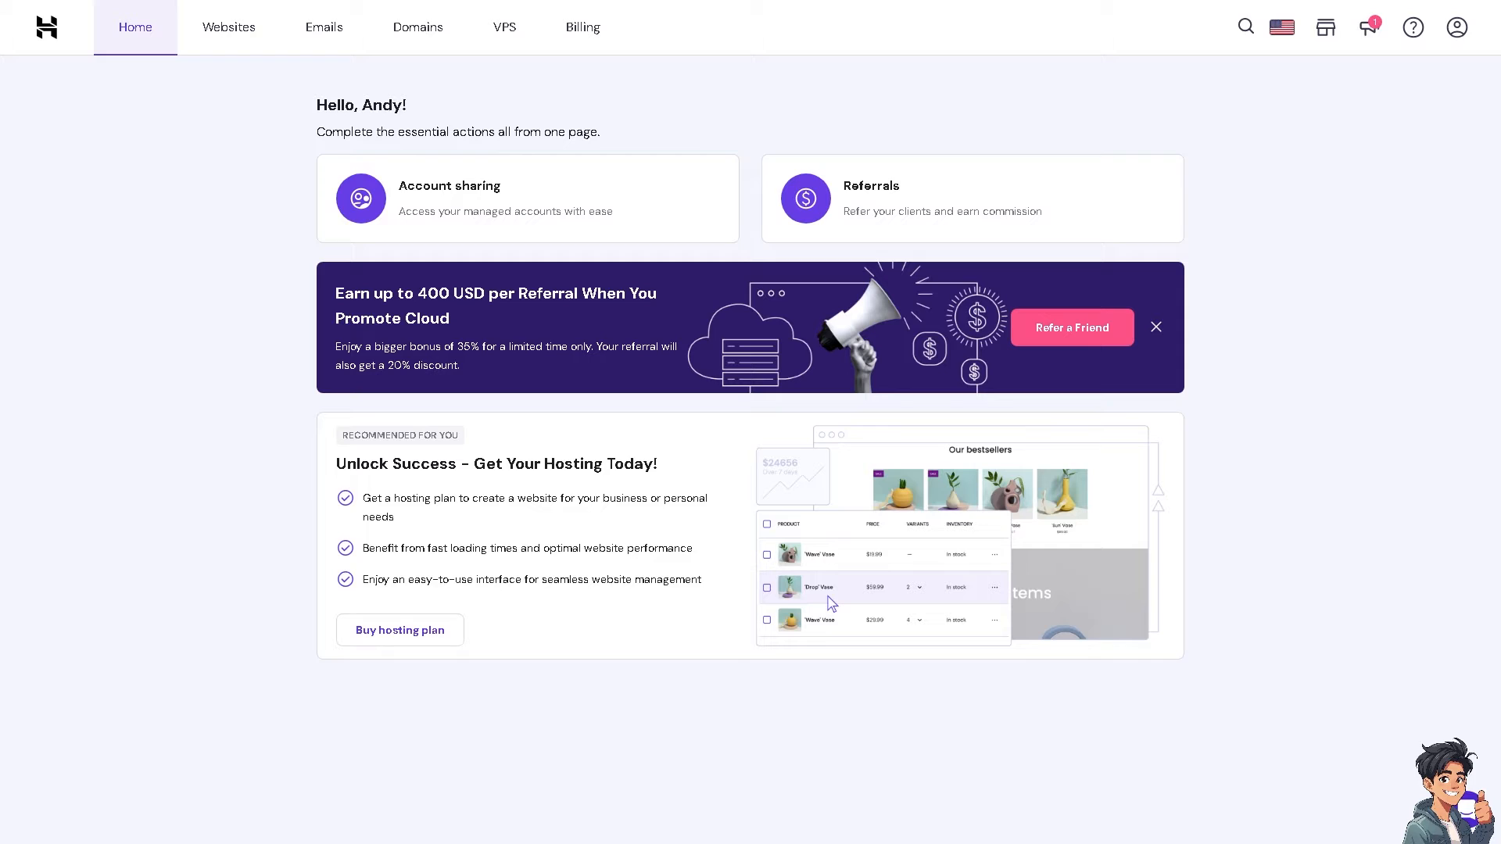
mouse_move(1293, 490)
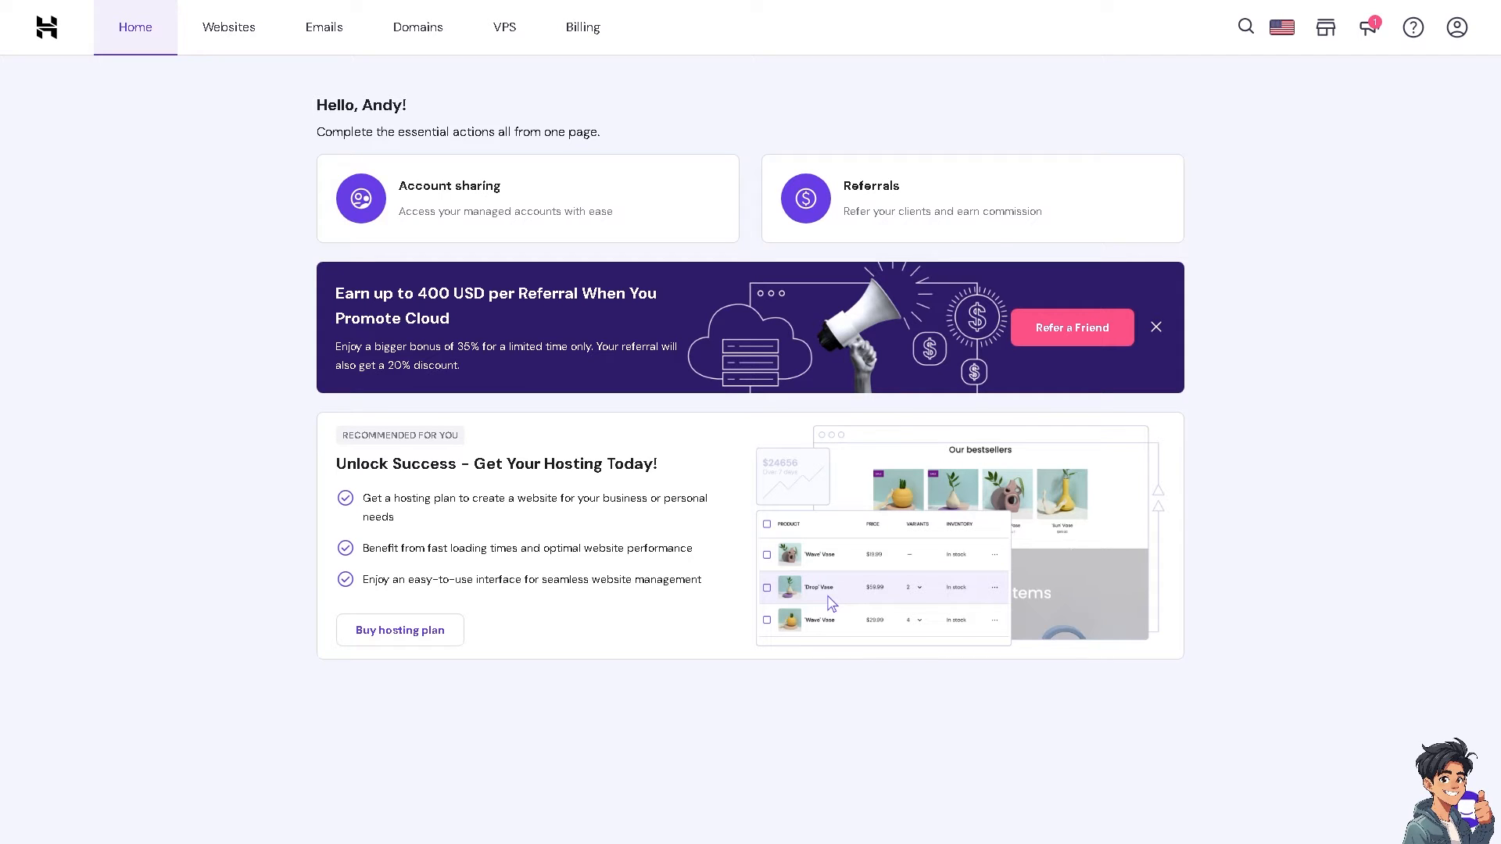
mouse_move(459, 547)
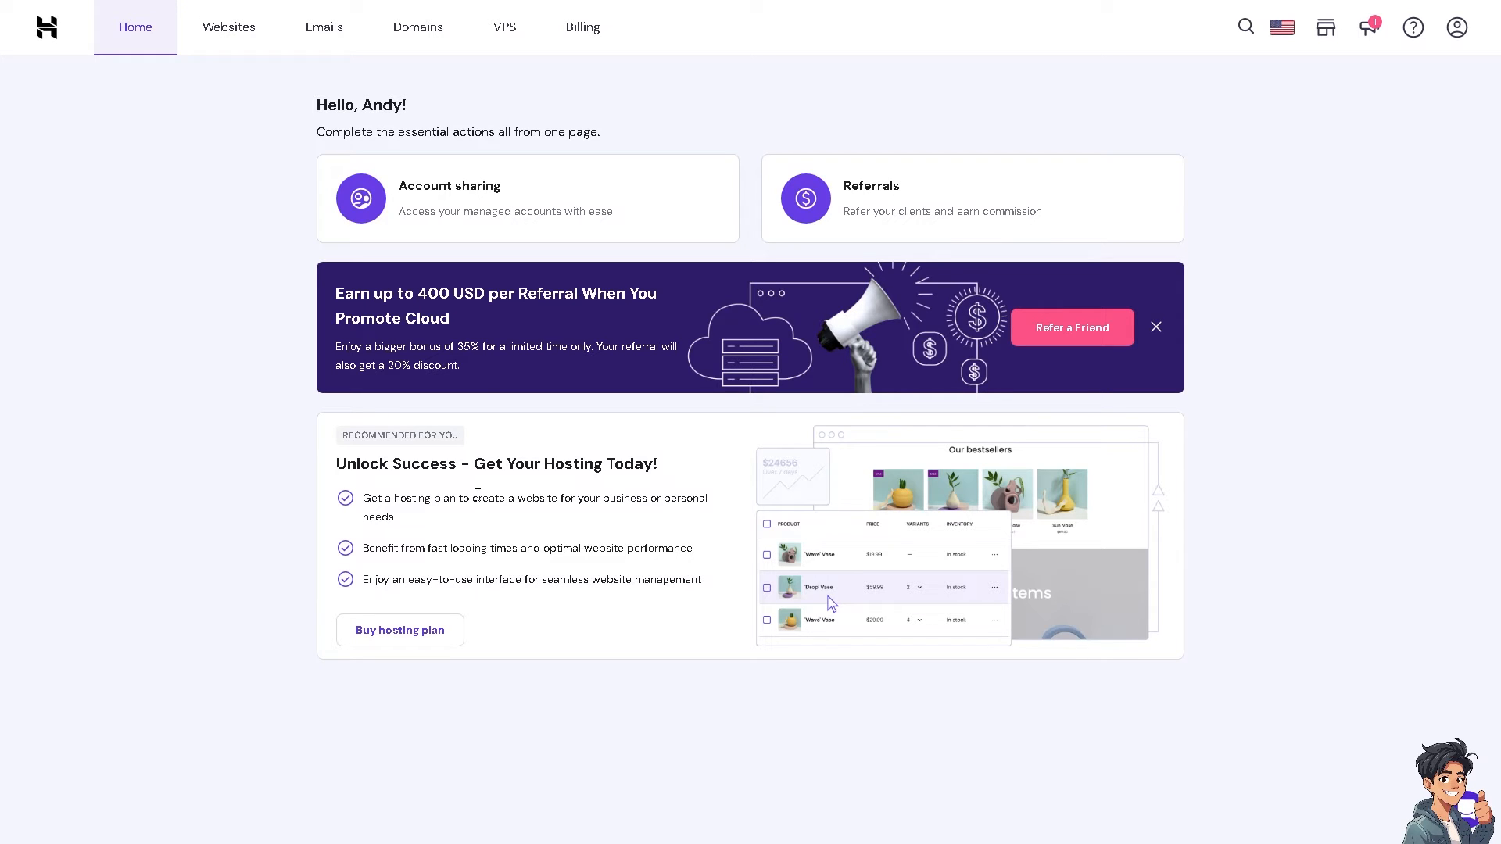
mouse_move(204, 236)
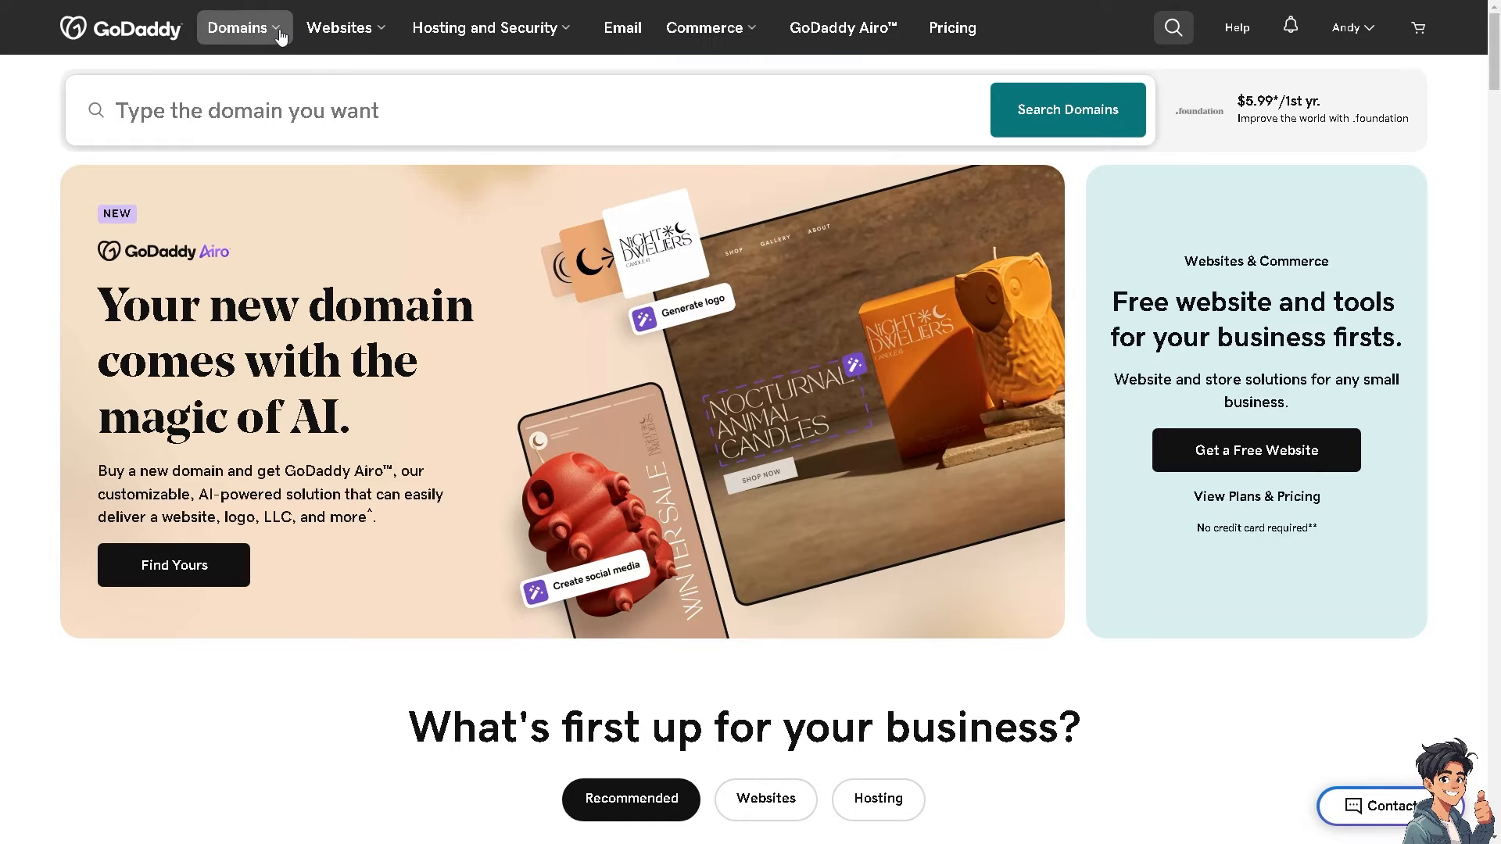
- Go through the Domains menu to the Transfer Domain Names page
left_click(244, 27)
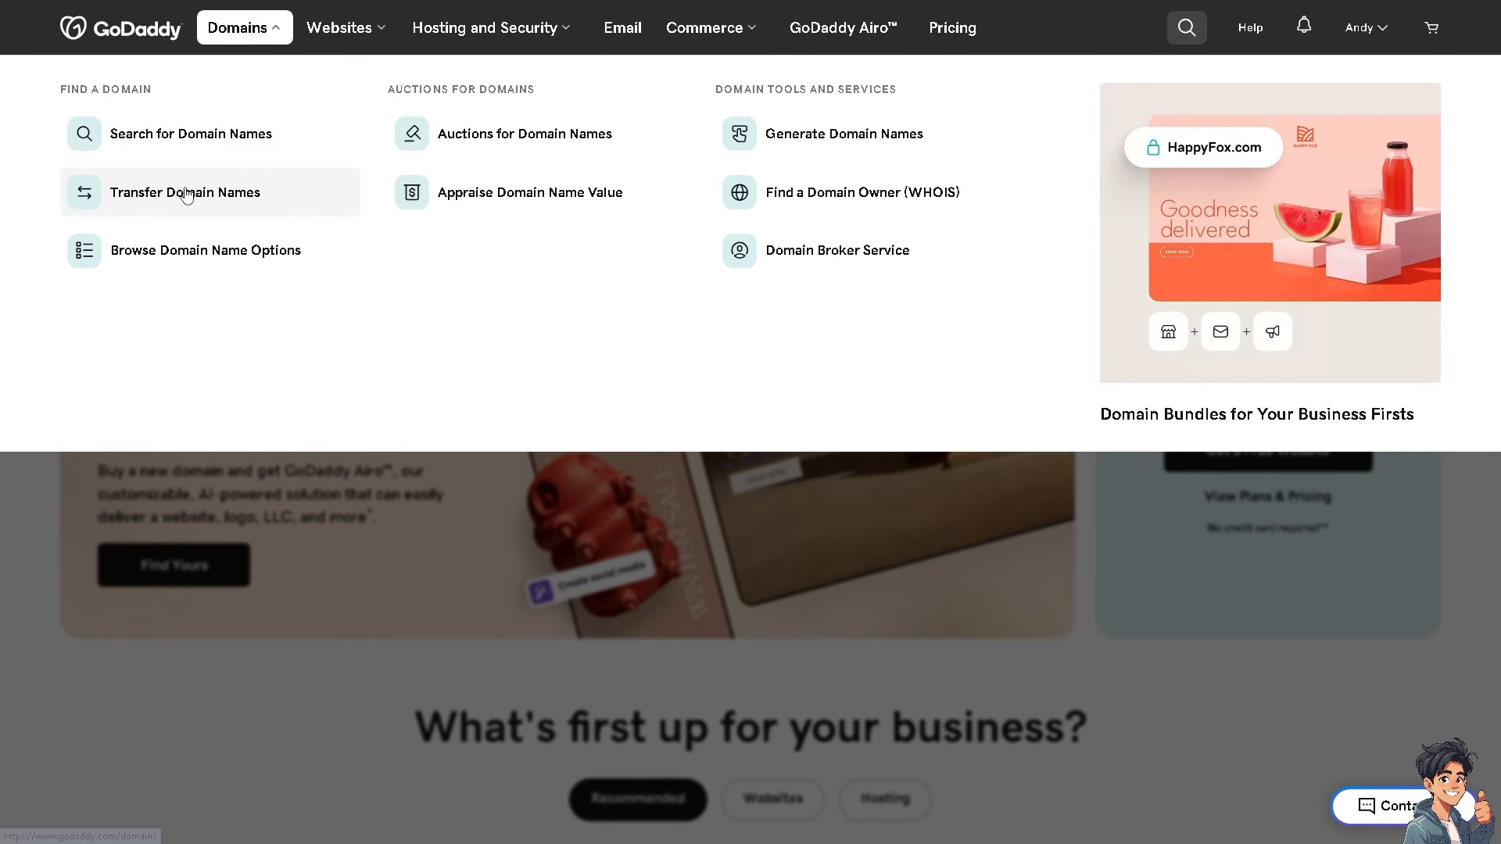
mouse_move(186, 197)
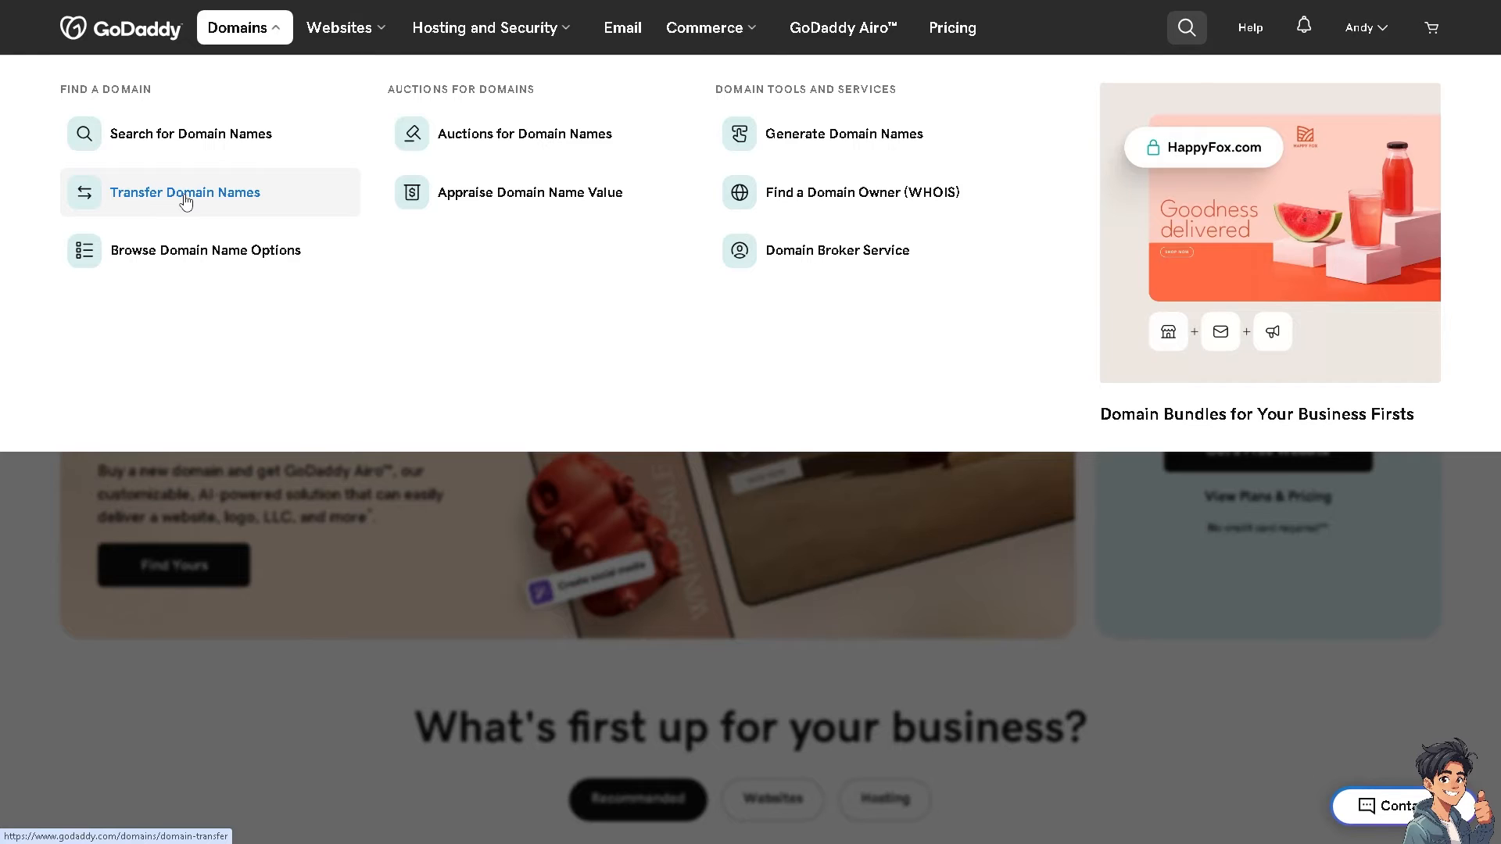
left_click(244, 27)
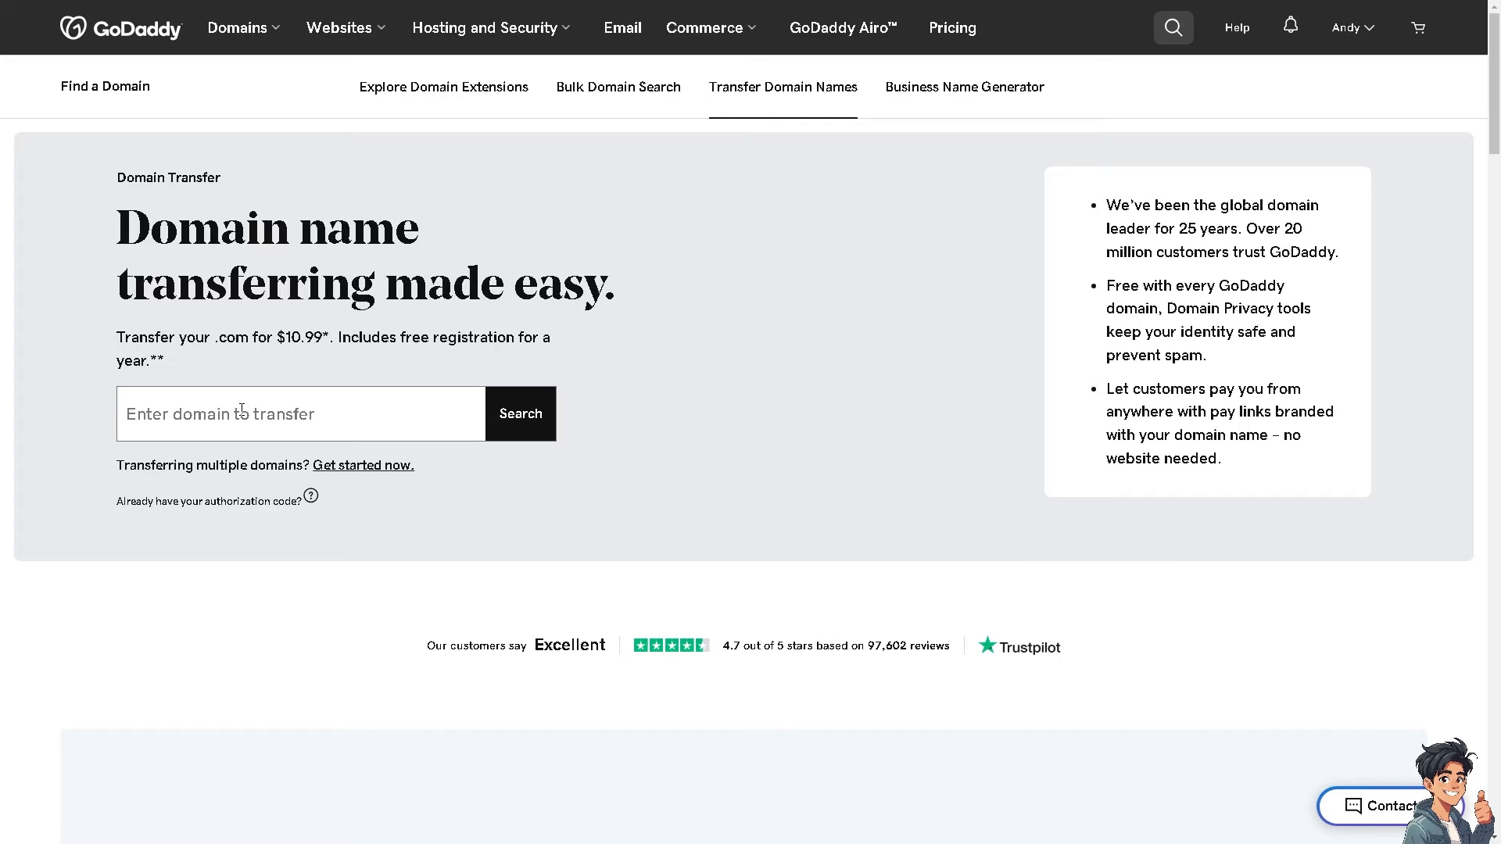
mouse_move(672, 272)
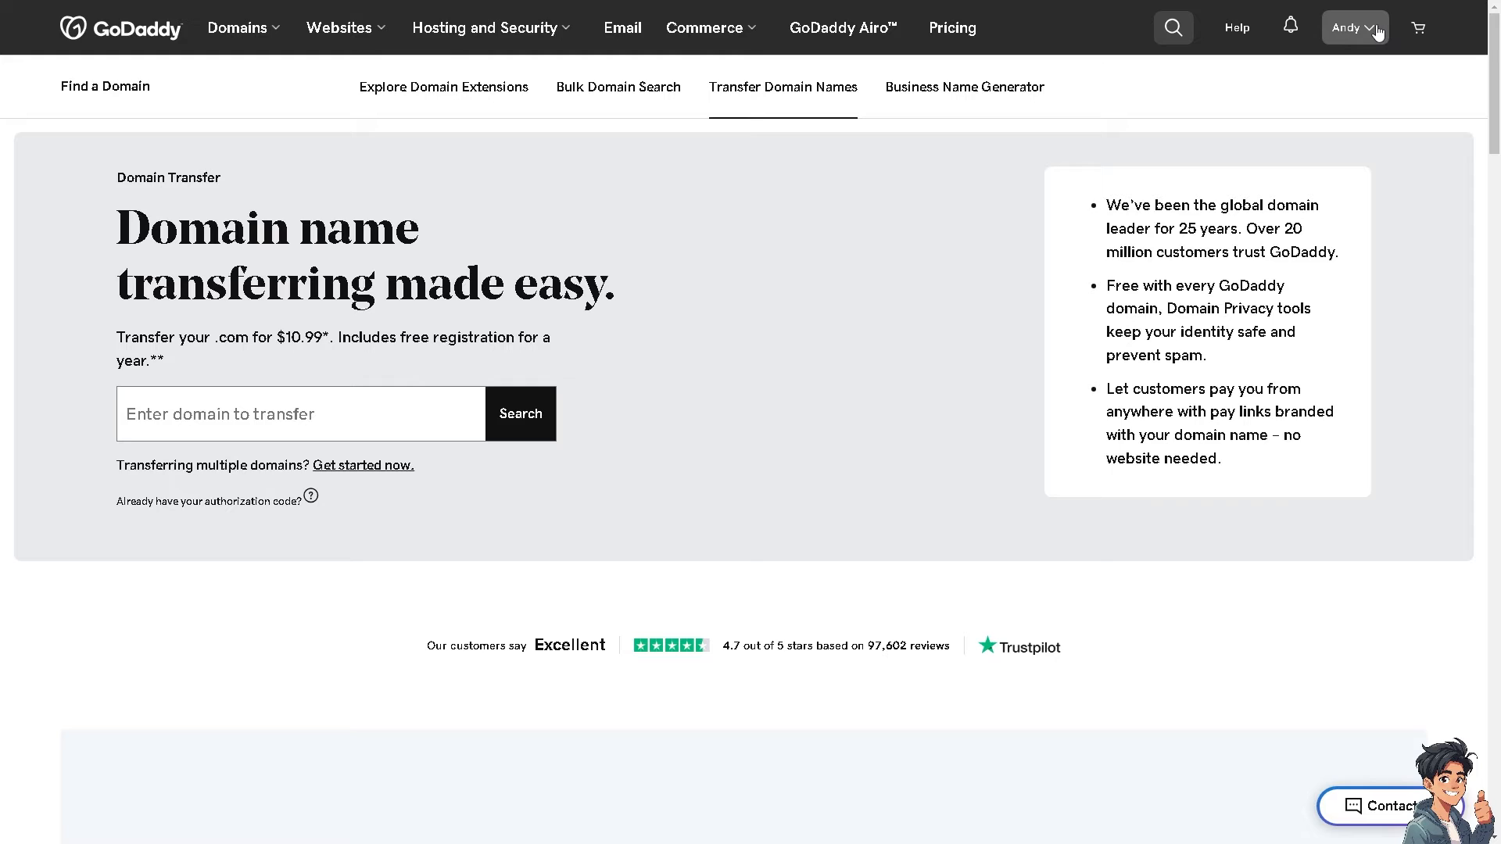
- Open My Products from the account menu to see the owned domains
left_click(1354, 27)
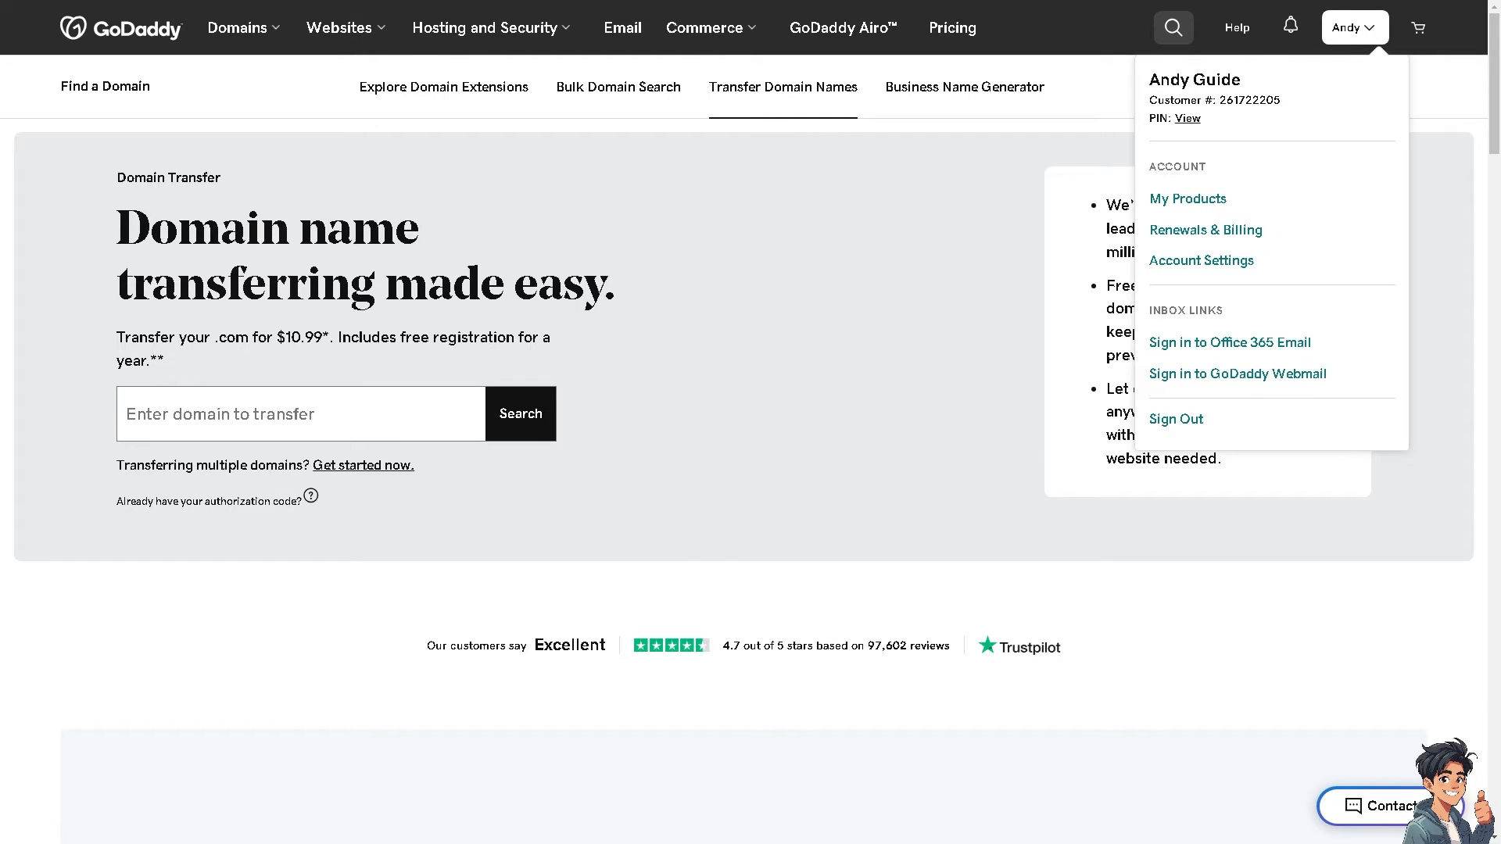
left_click(1188, 199)
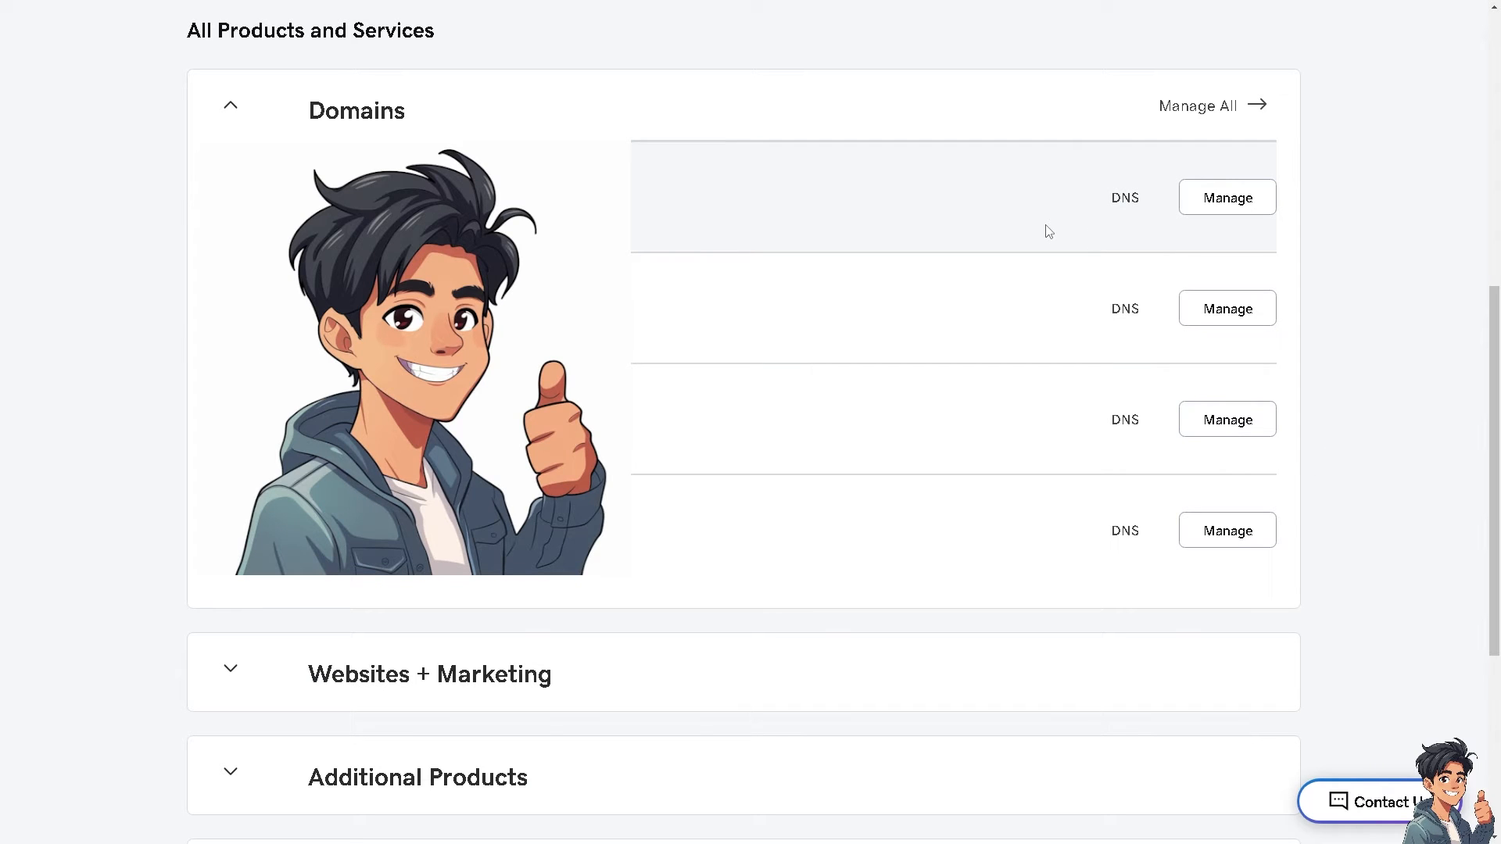
mouse_move(964, 405)
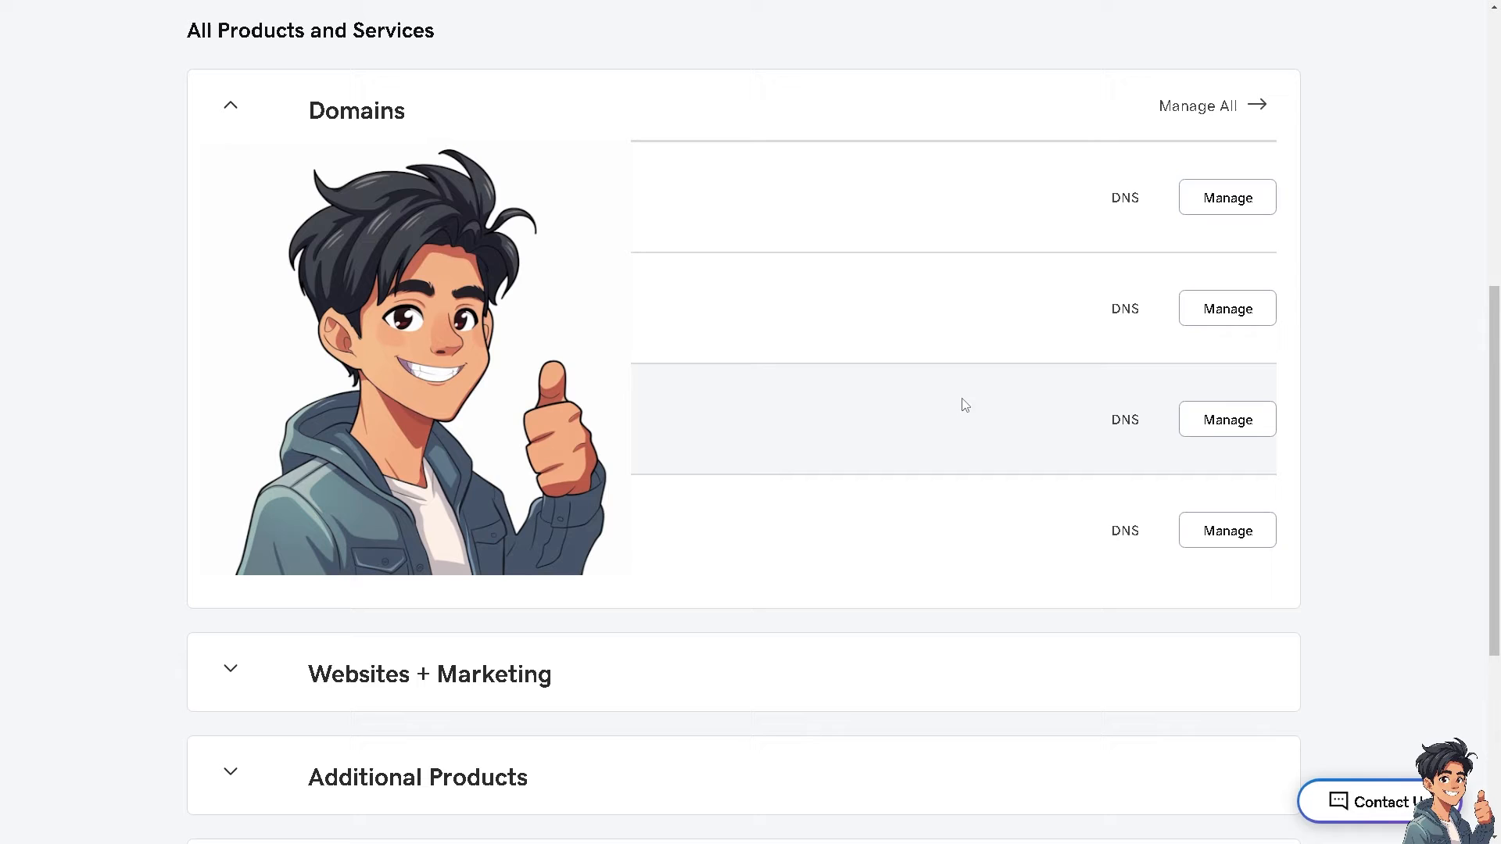
mouse_move(880, 363)
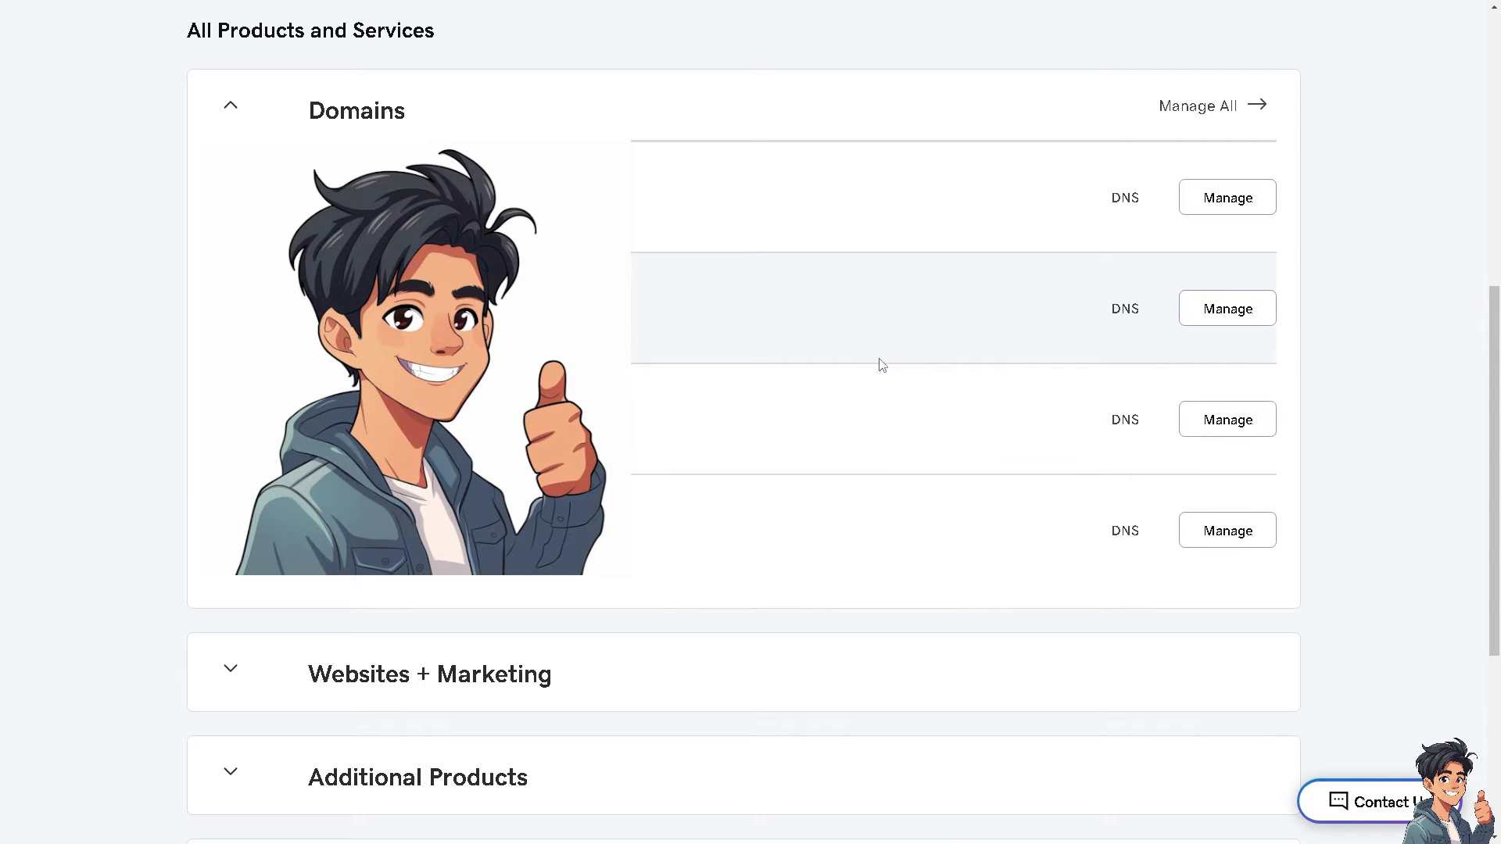
mouse_move(865, 263)
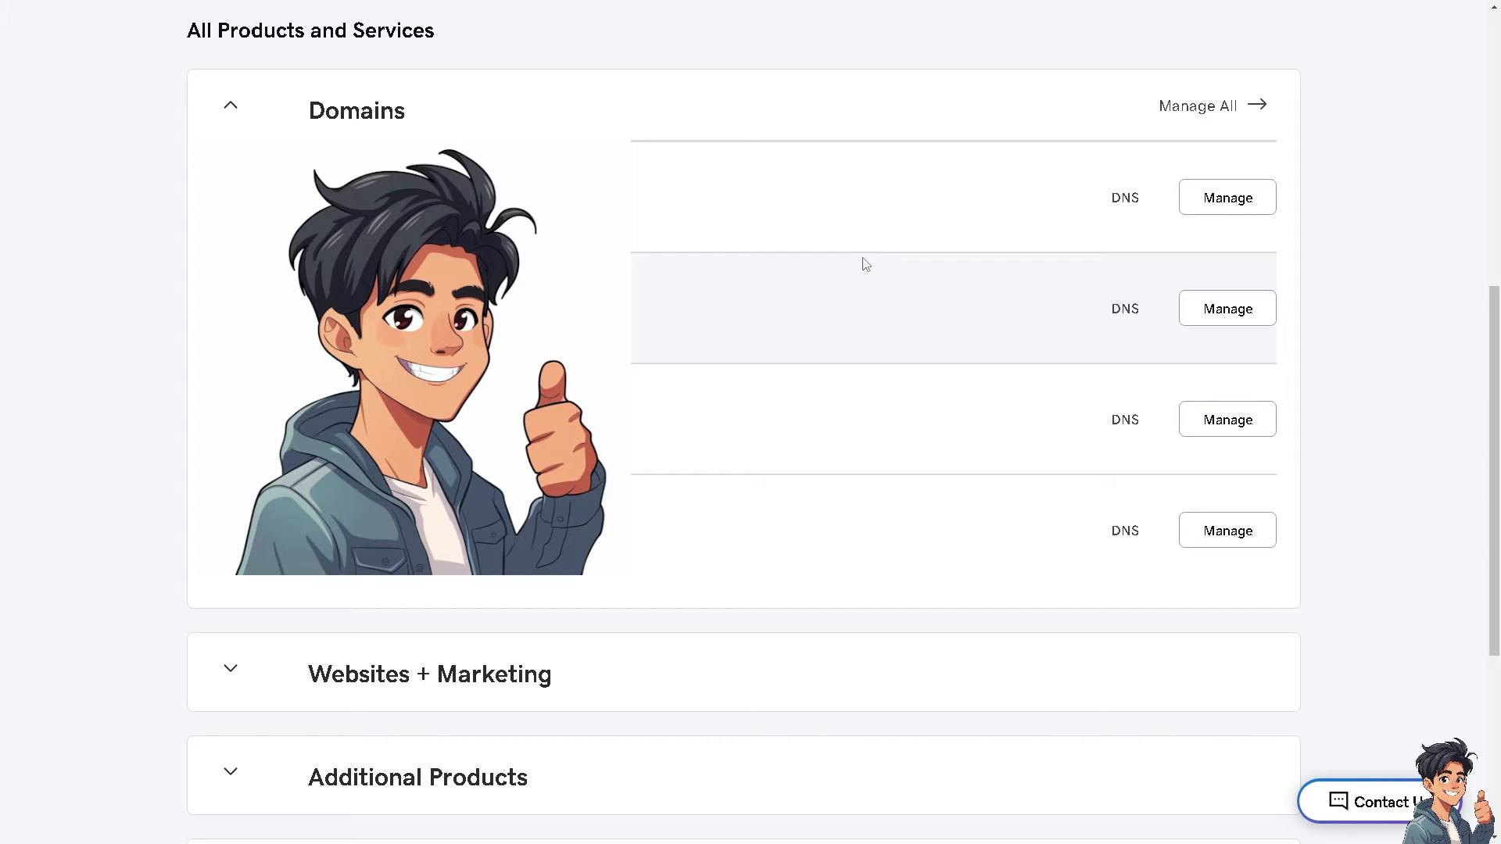
mouse_move(1191, 326)
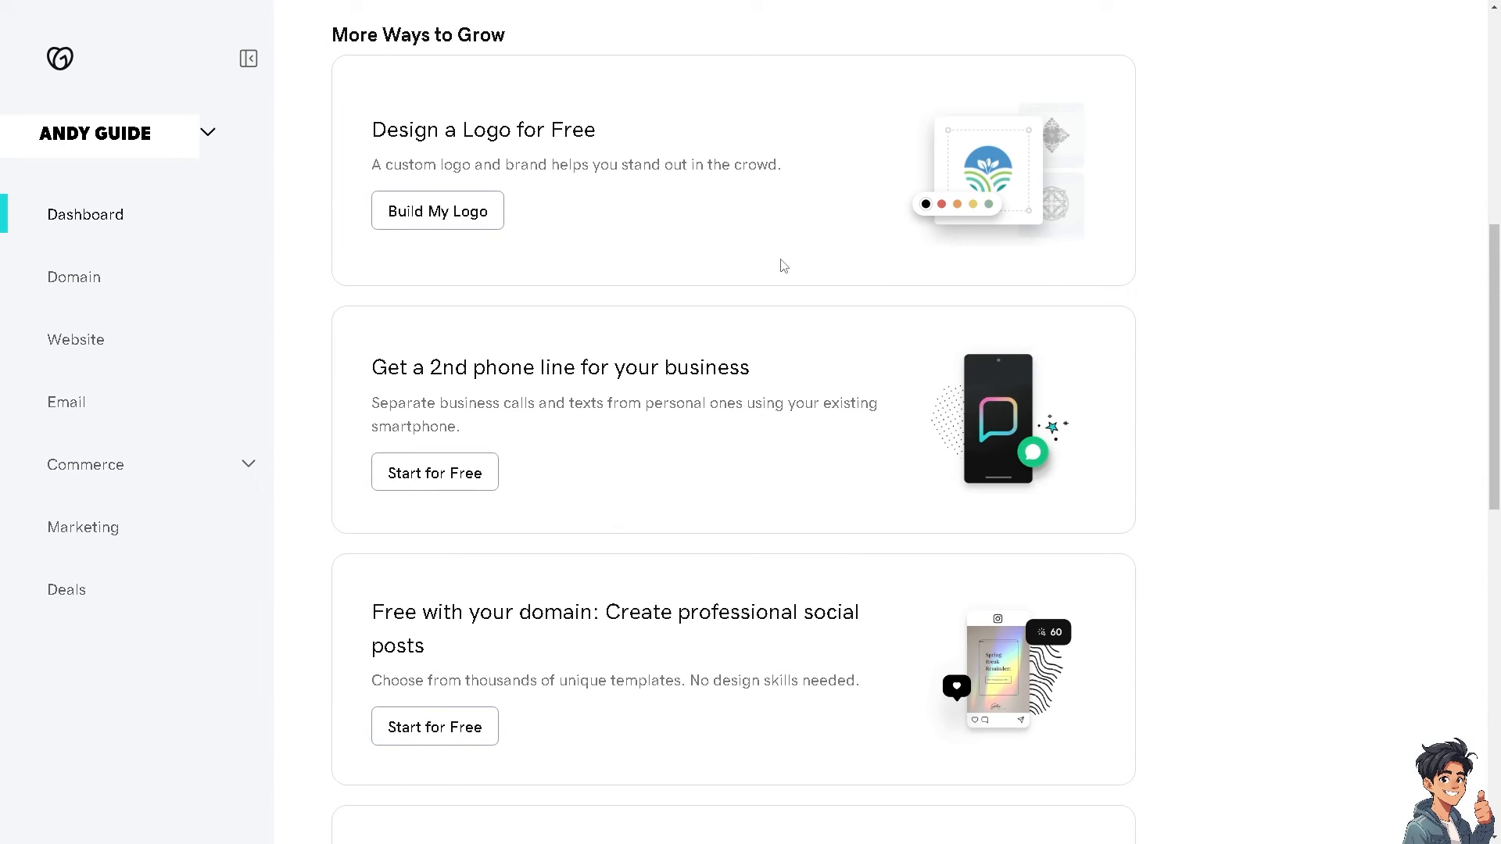
mouse_move(489, 246)
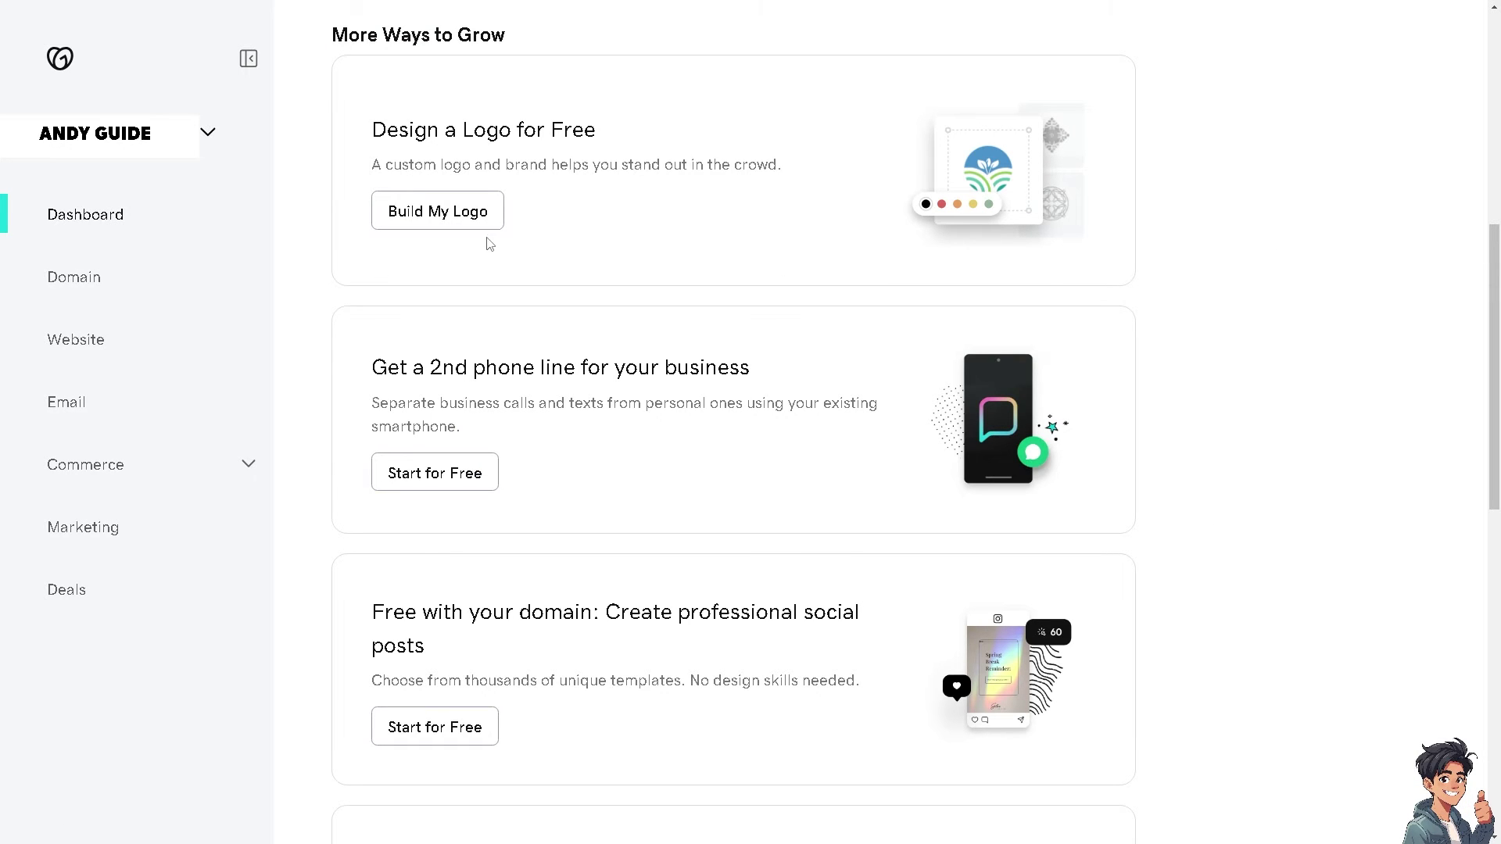
mouse_move(556, 286)
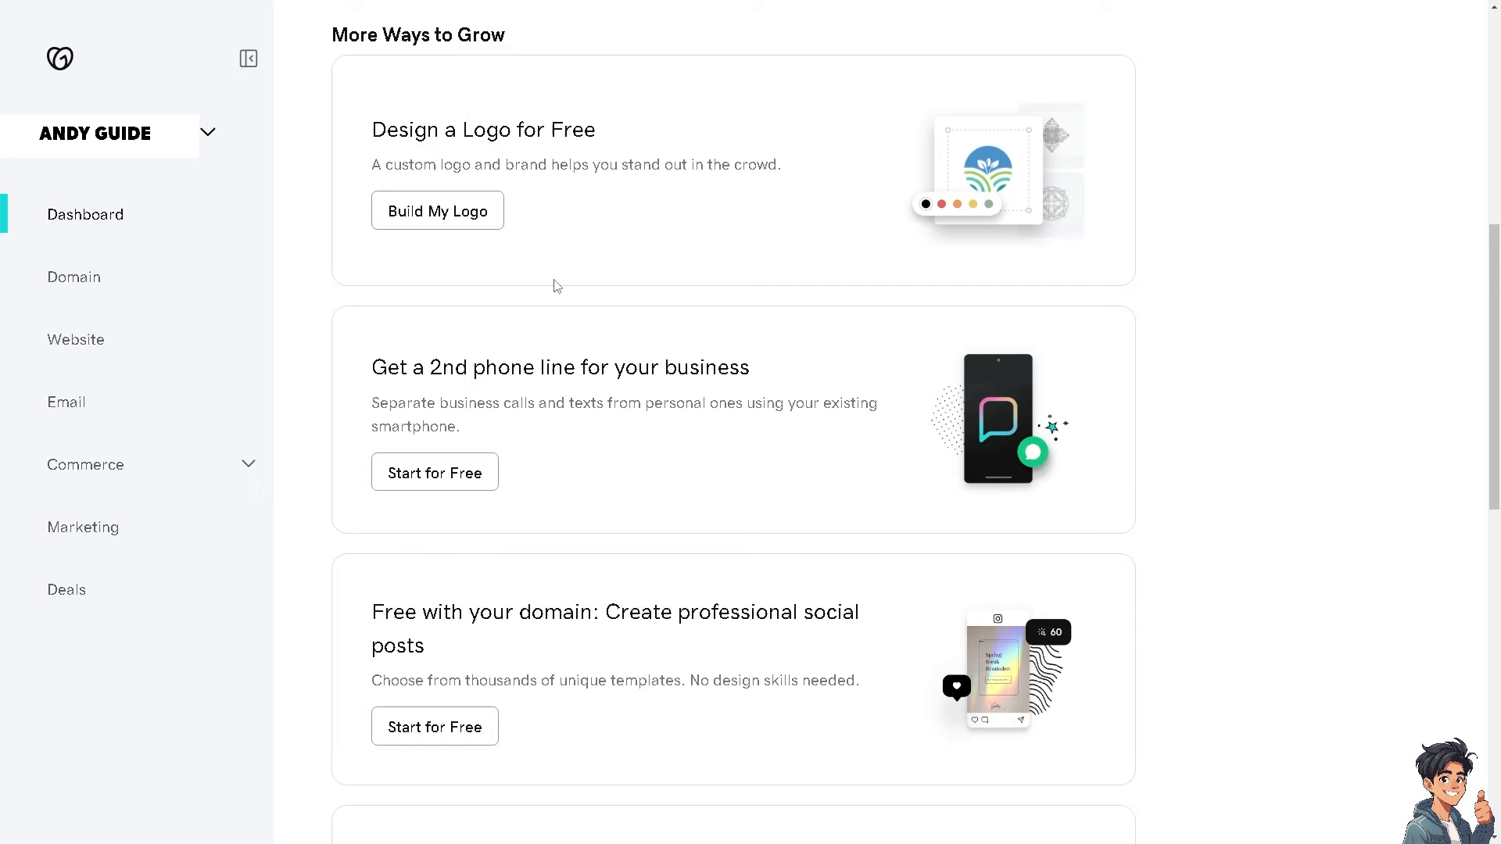
- Scroll the dashboard through More Ways to Grow down to the SSL and connect-domain offers
scroll("down", 3)
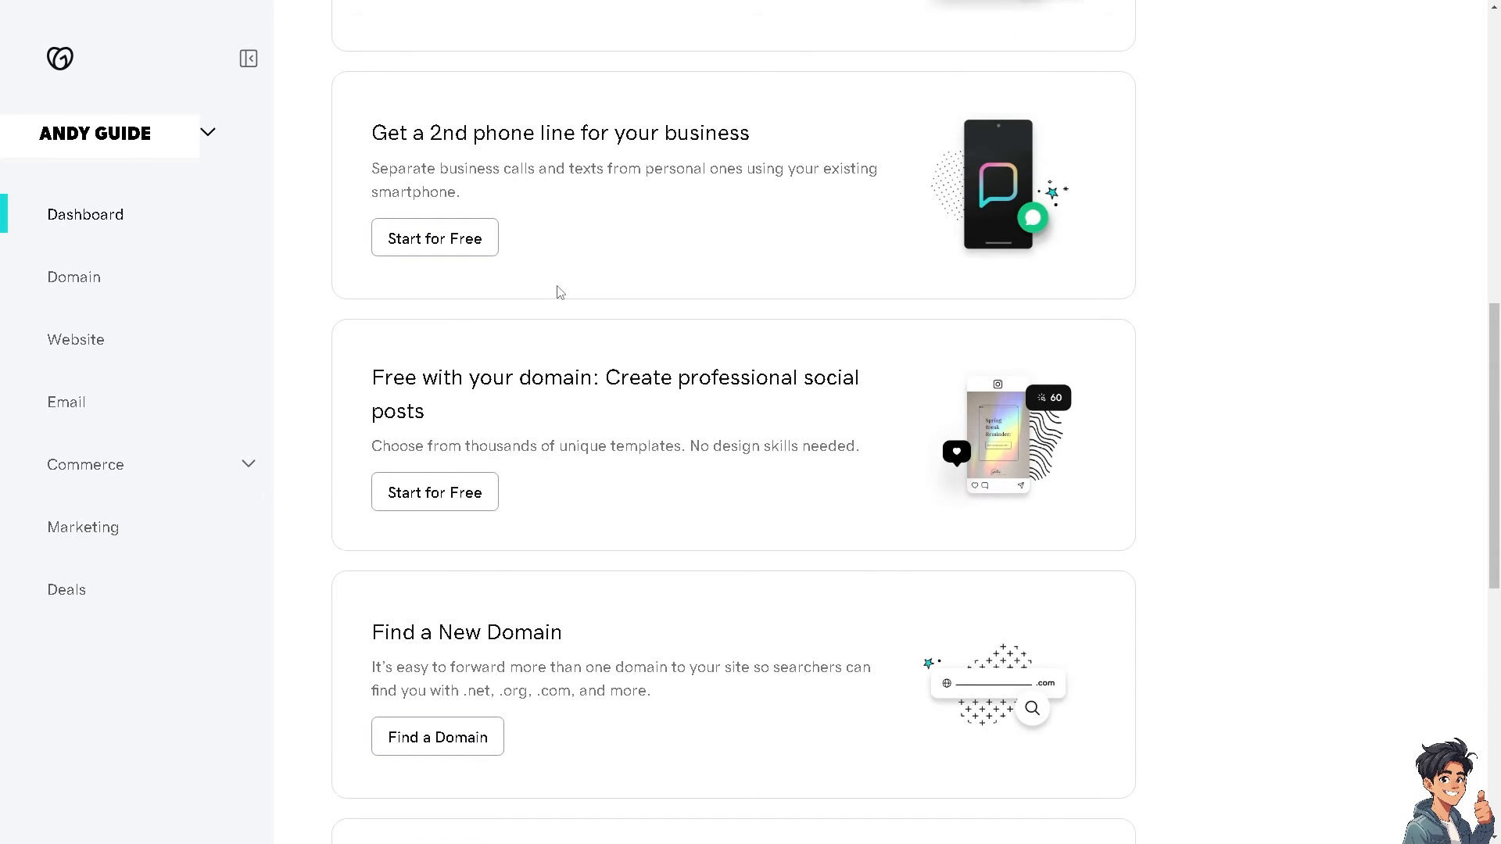
scroll("down", 3)
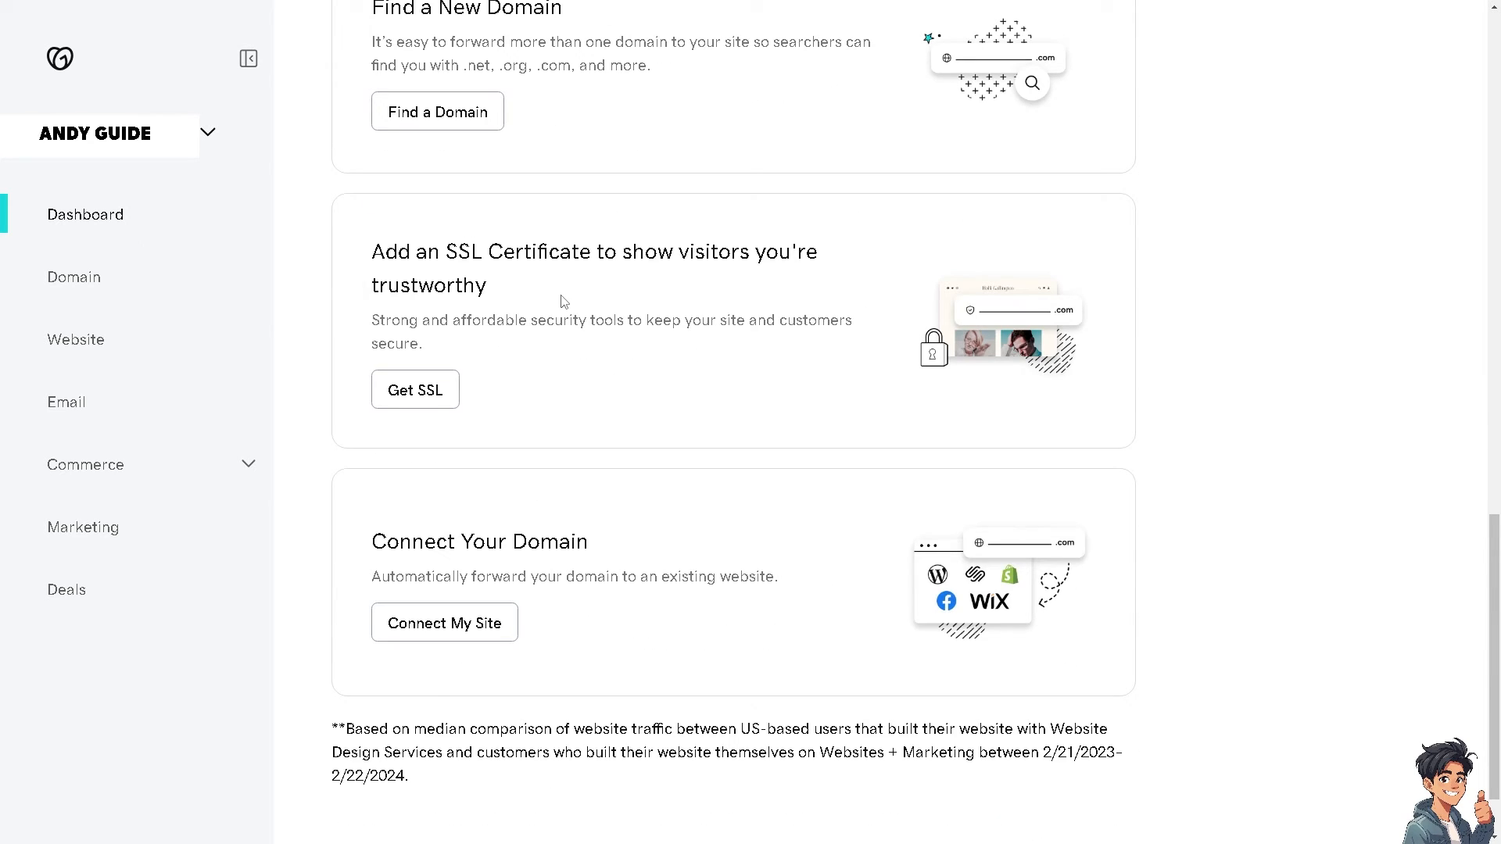
mouse_move(545, 568)
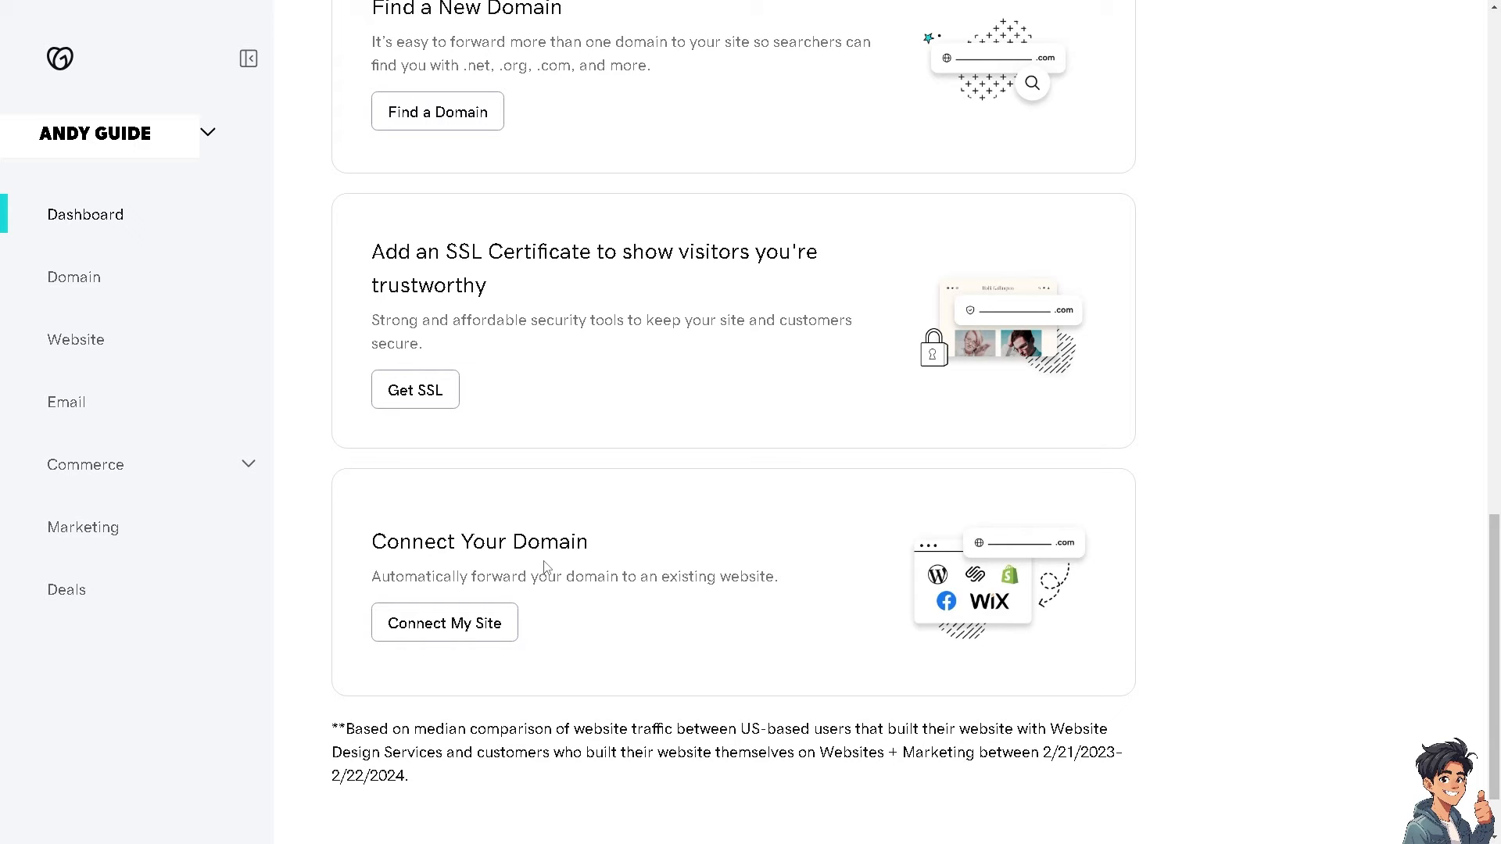
mouse_move(466, 627)
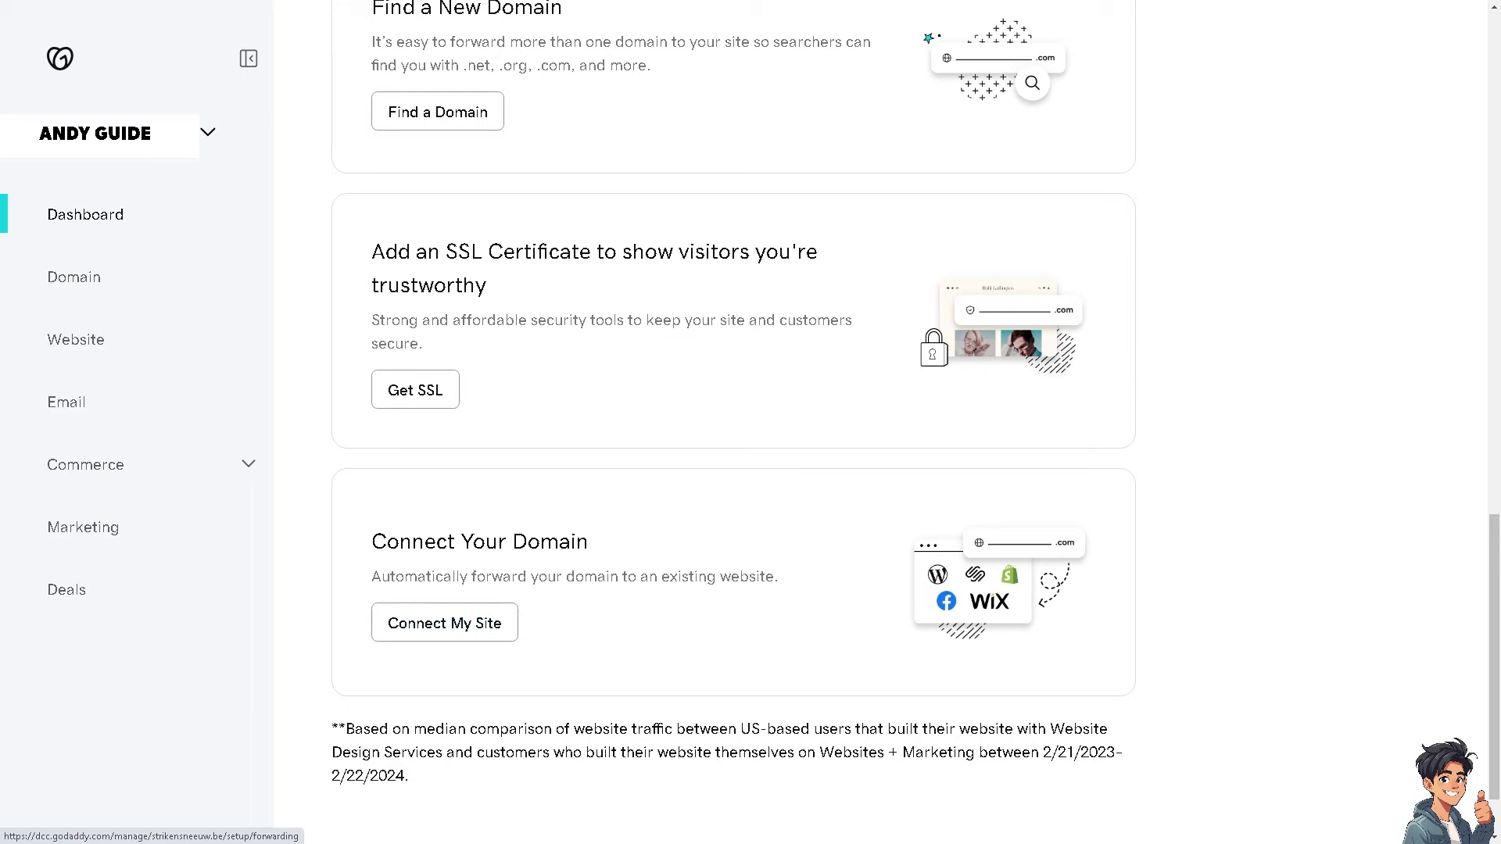
- Start Connect My Site and browse the destination lists down to Media Sites
left_click(445, 622)
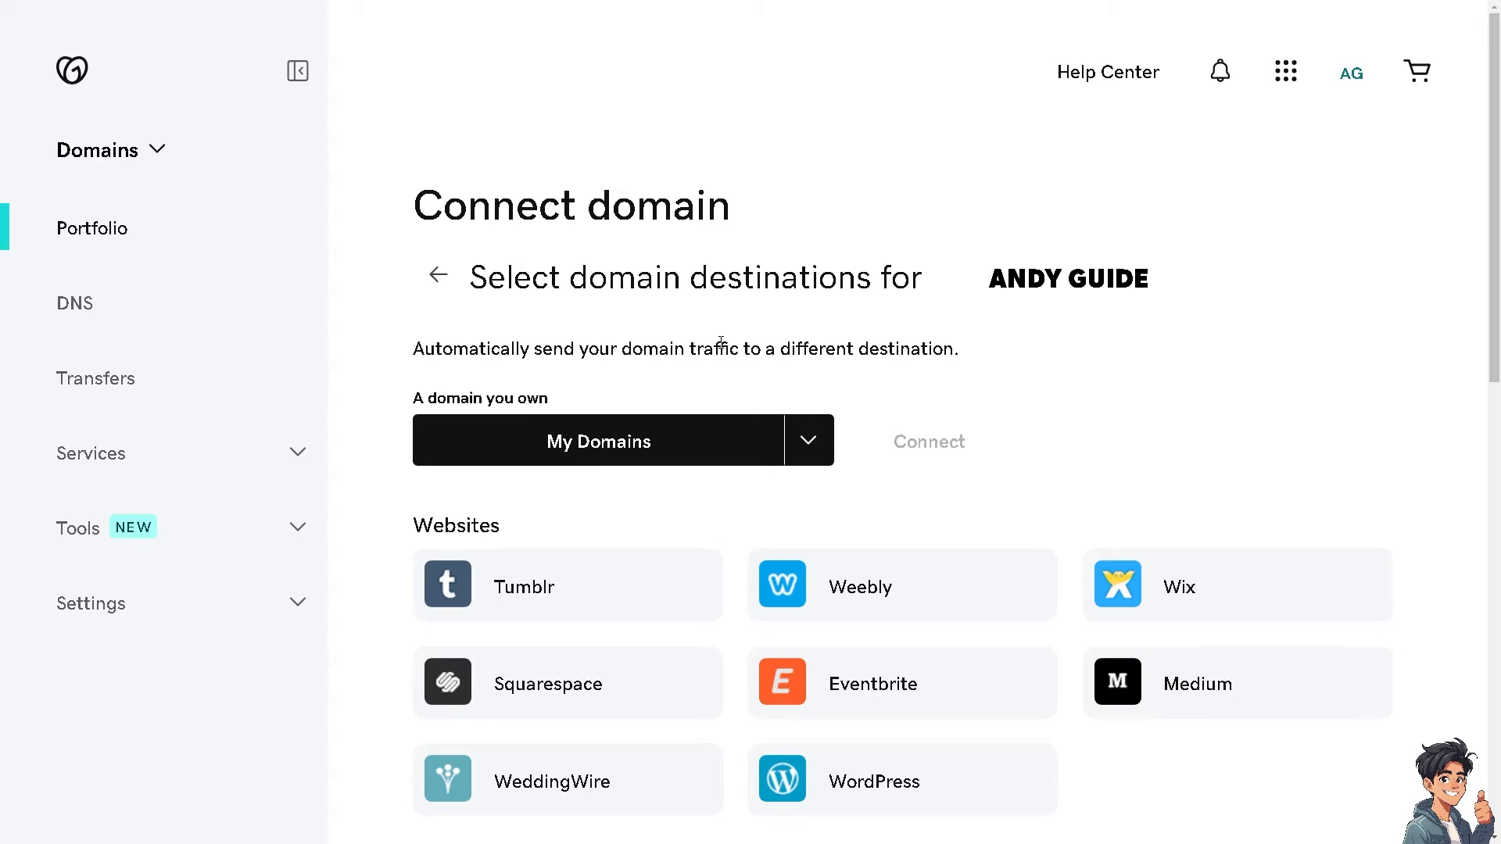
mouse_move(735, 375)
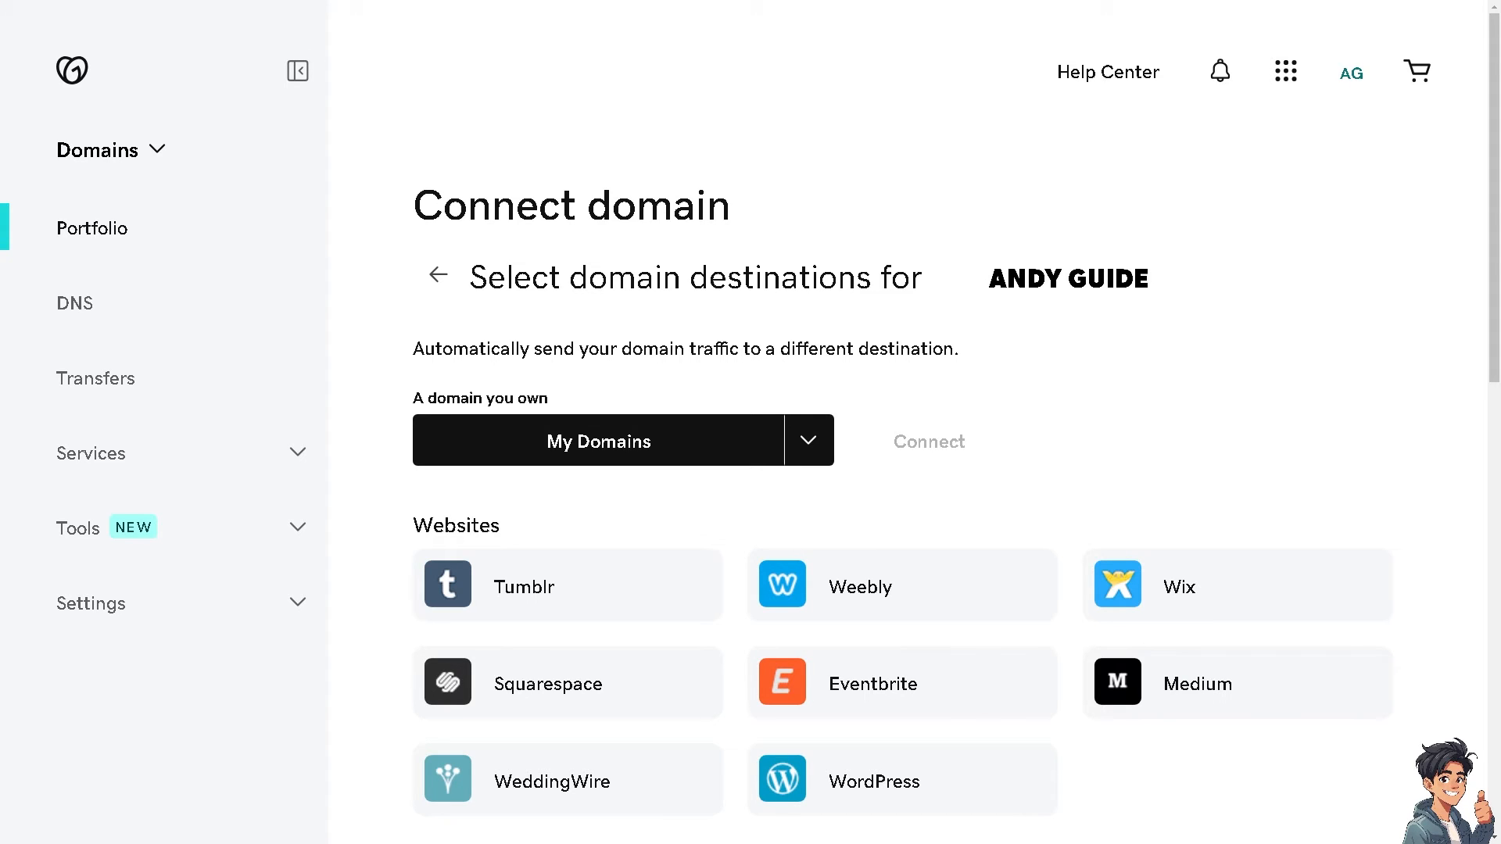
scroll("down", 3)
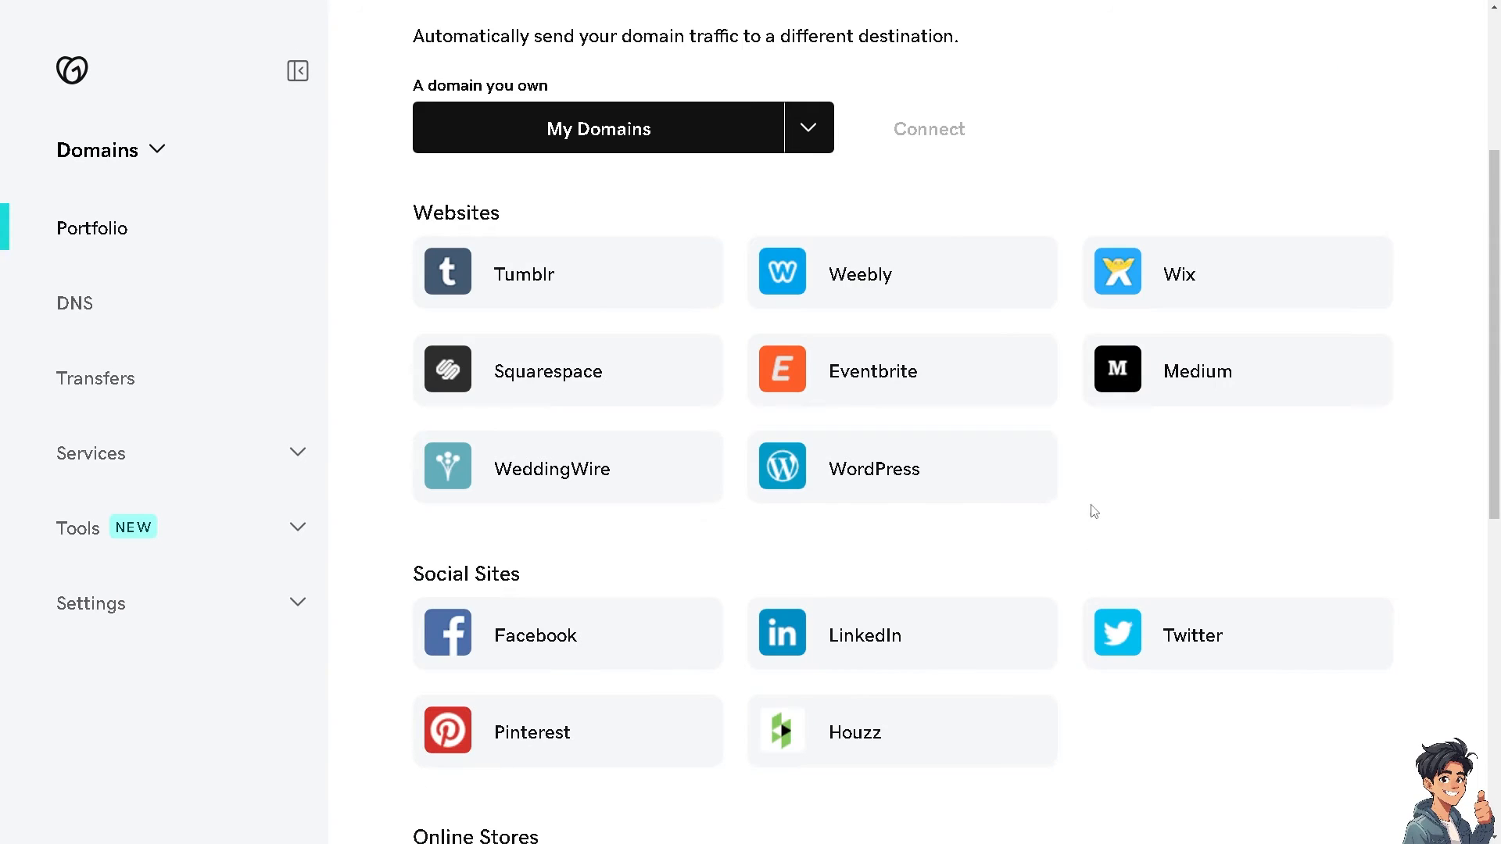
mouse_move(817, 473)
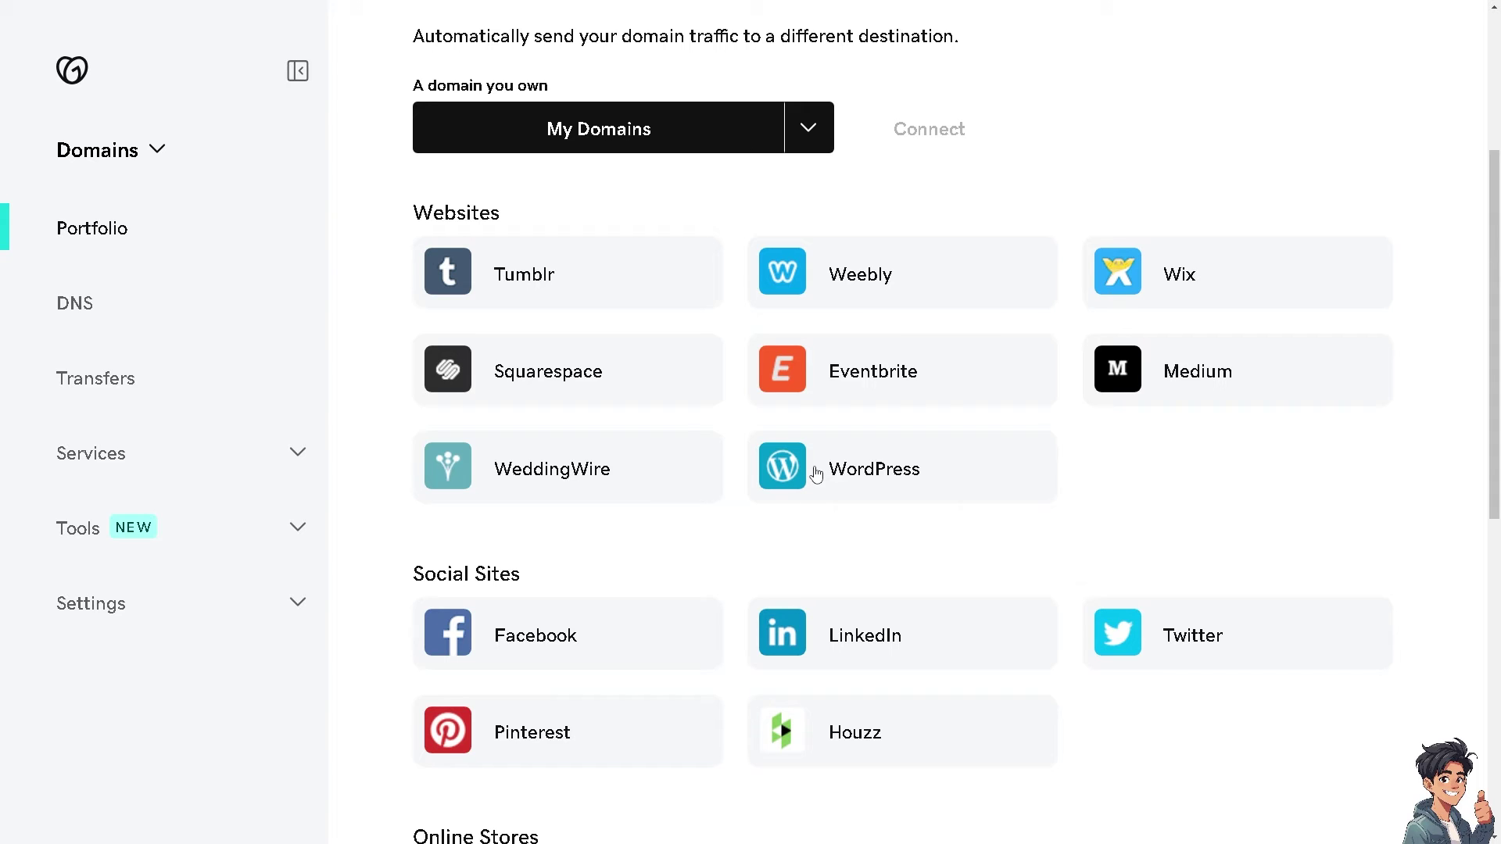
scroll("down", 3)
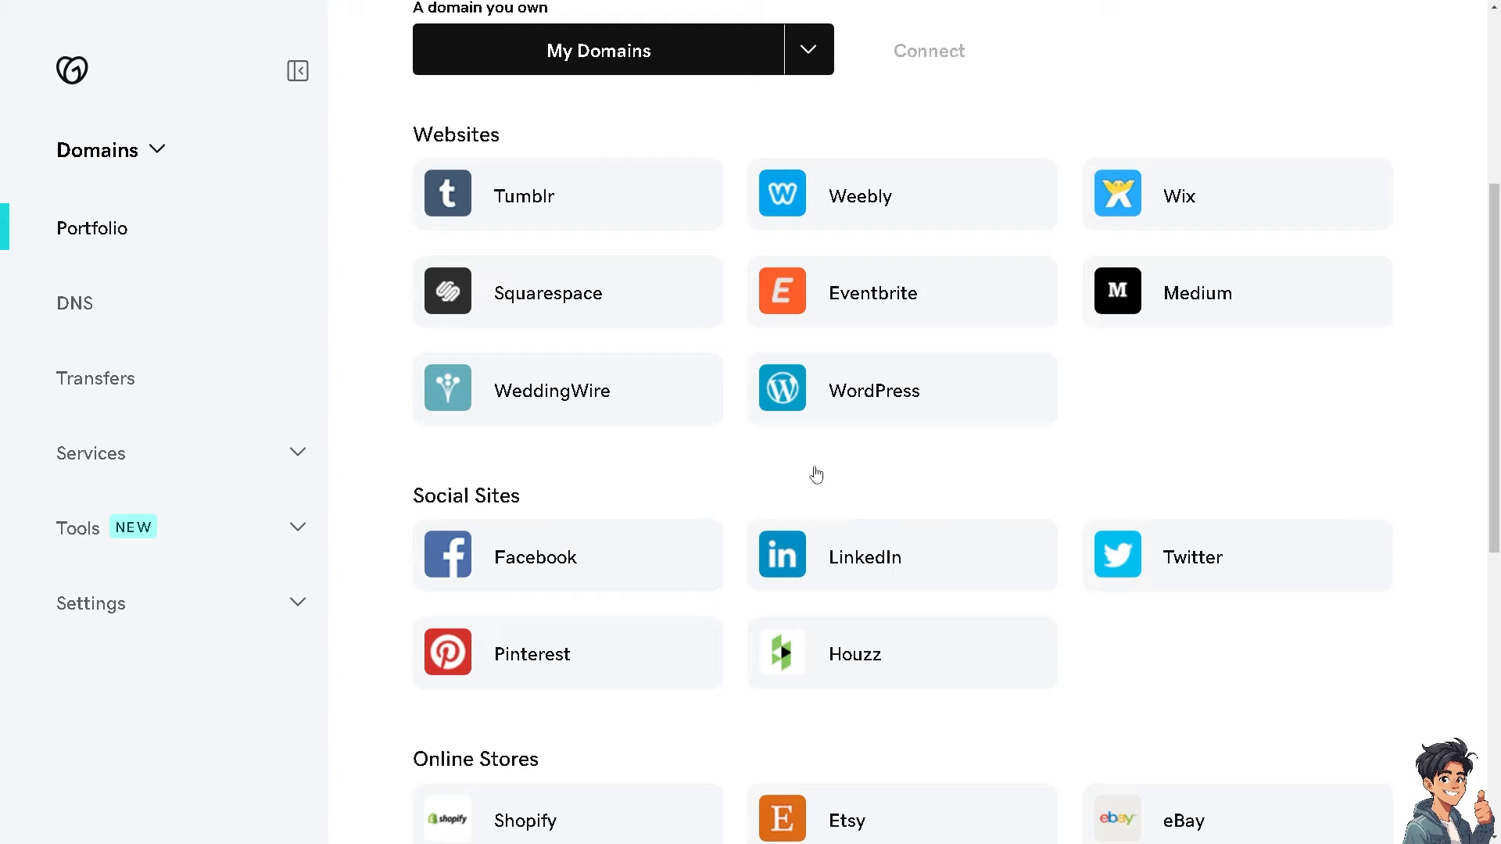
scroll("down", 3)
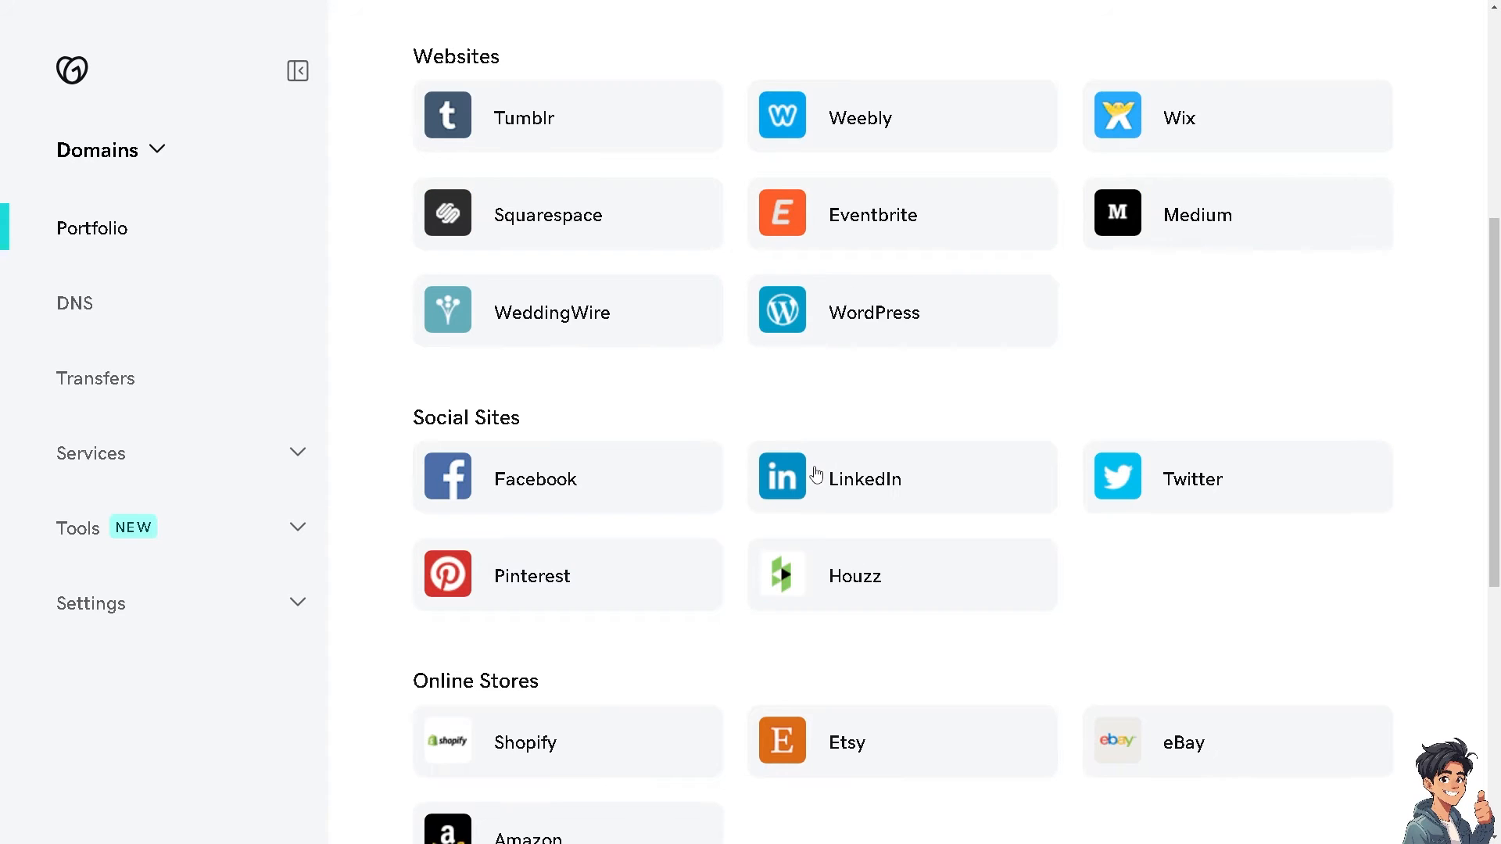
scroll("down", 3)
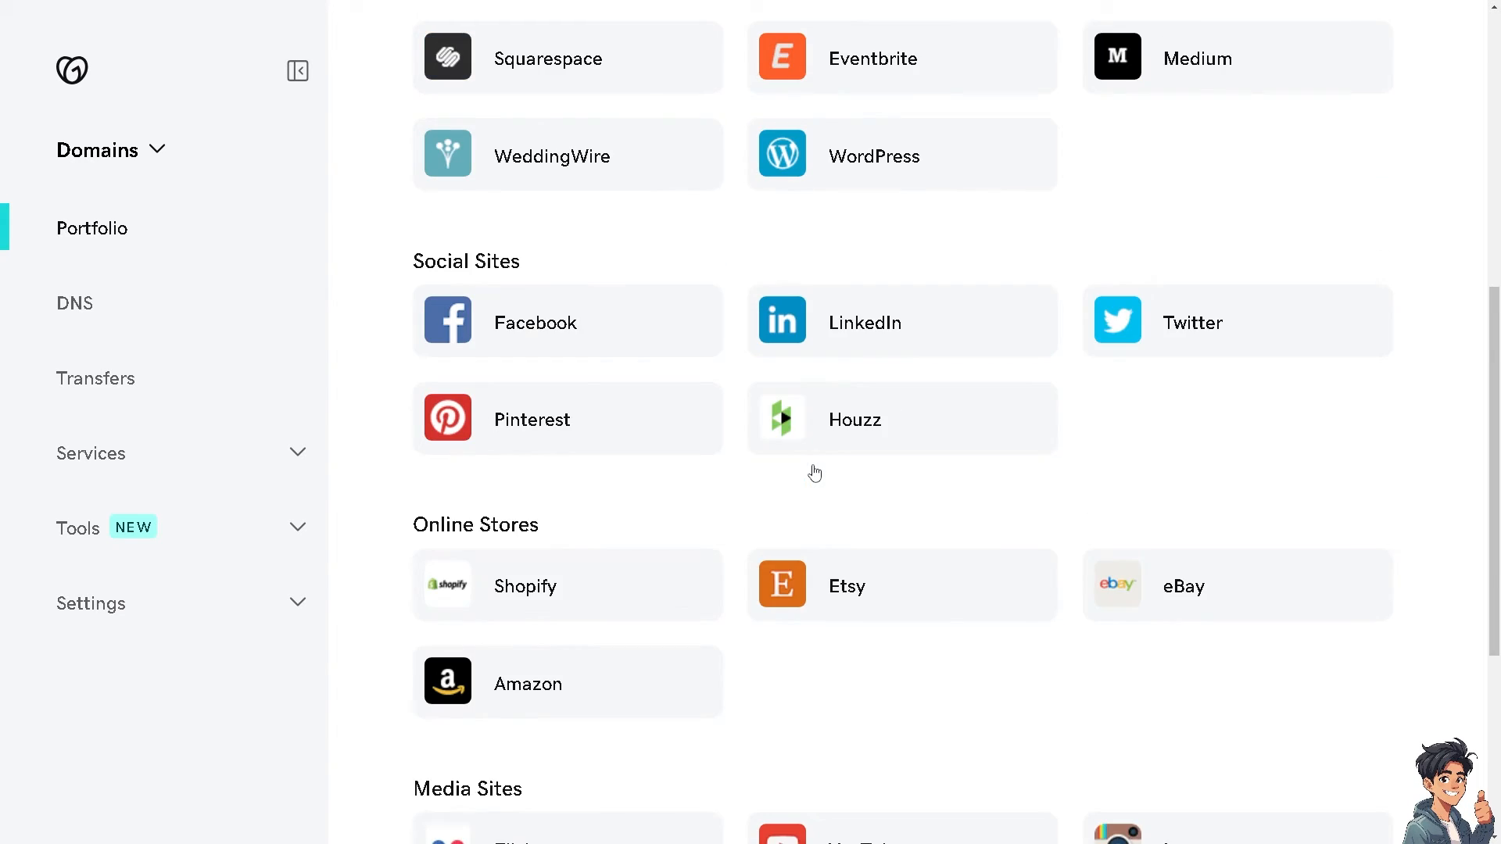
scroll("down", 3)
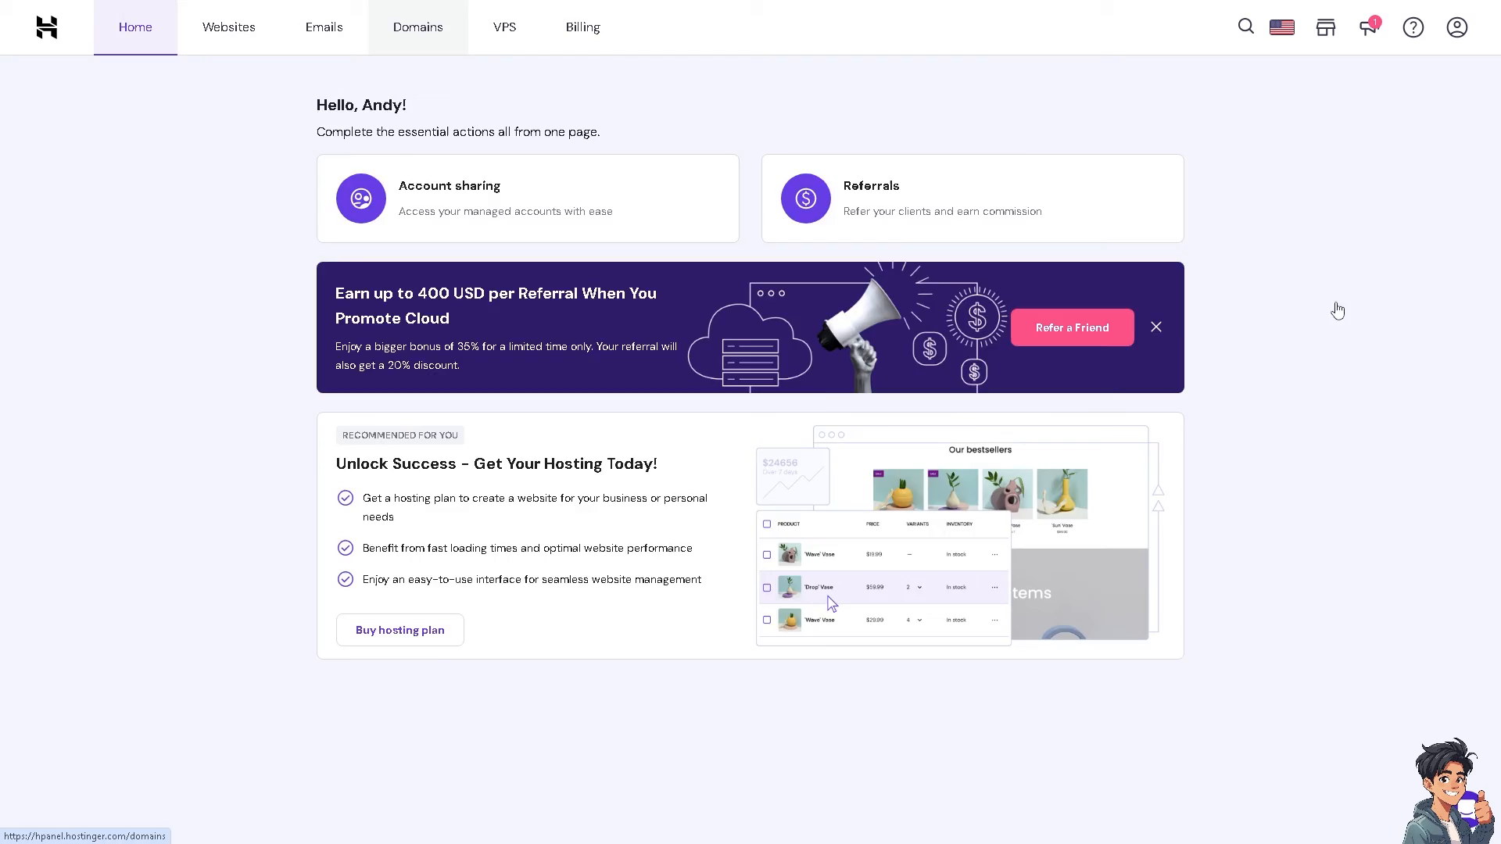
- Open the Domains tab to see the active domain, its expiry date and Manage option
left_click(418, 26)
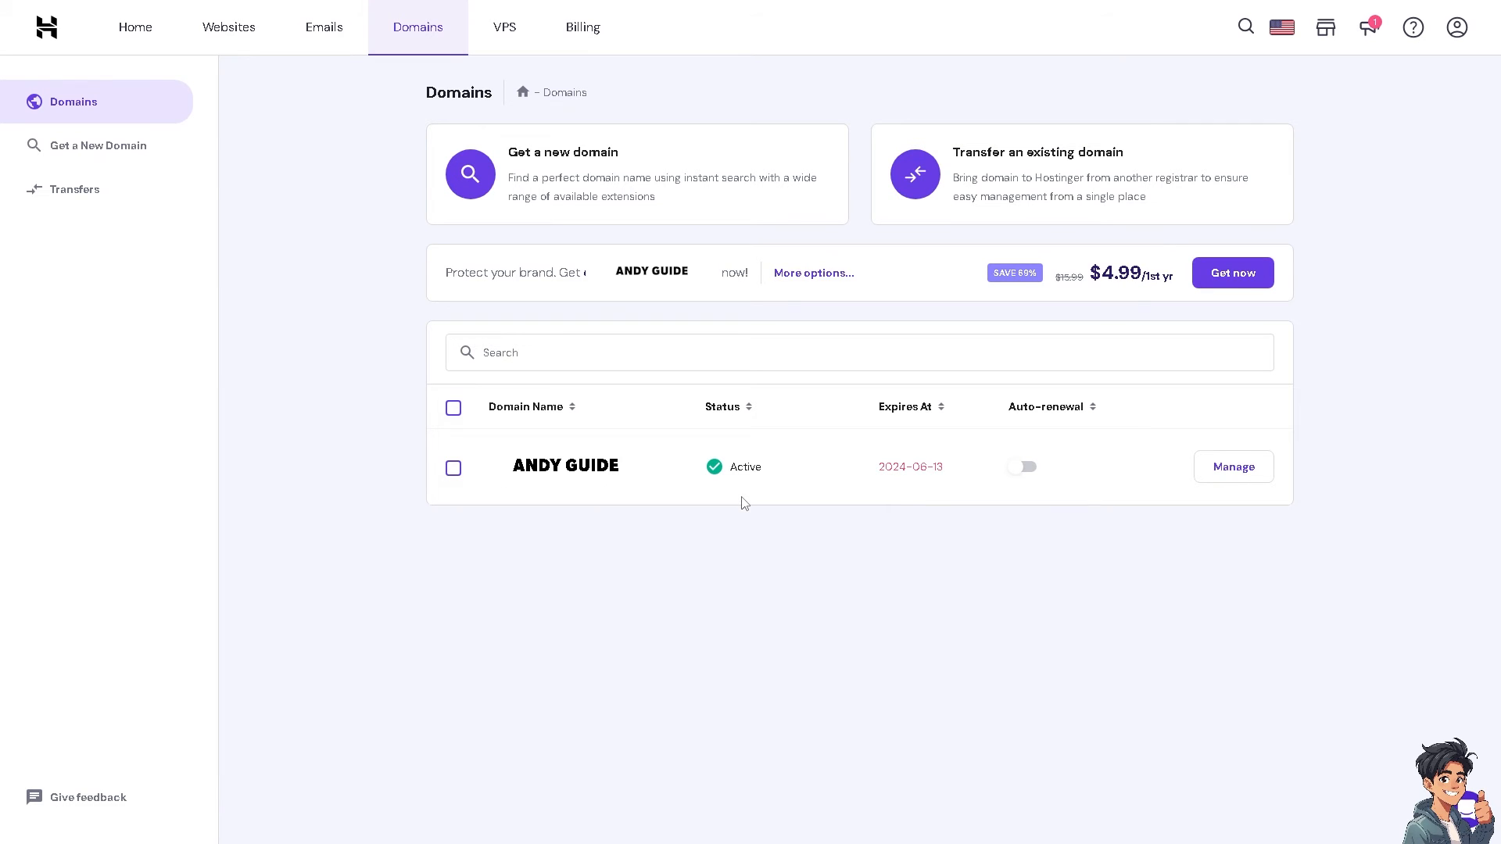
mouse_move(1195, 497)
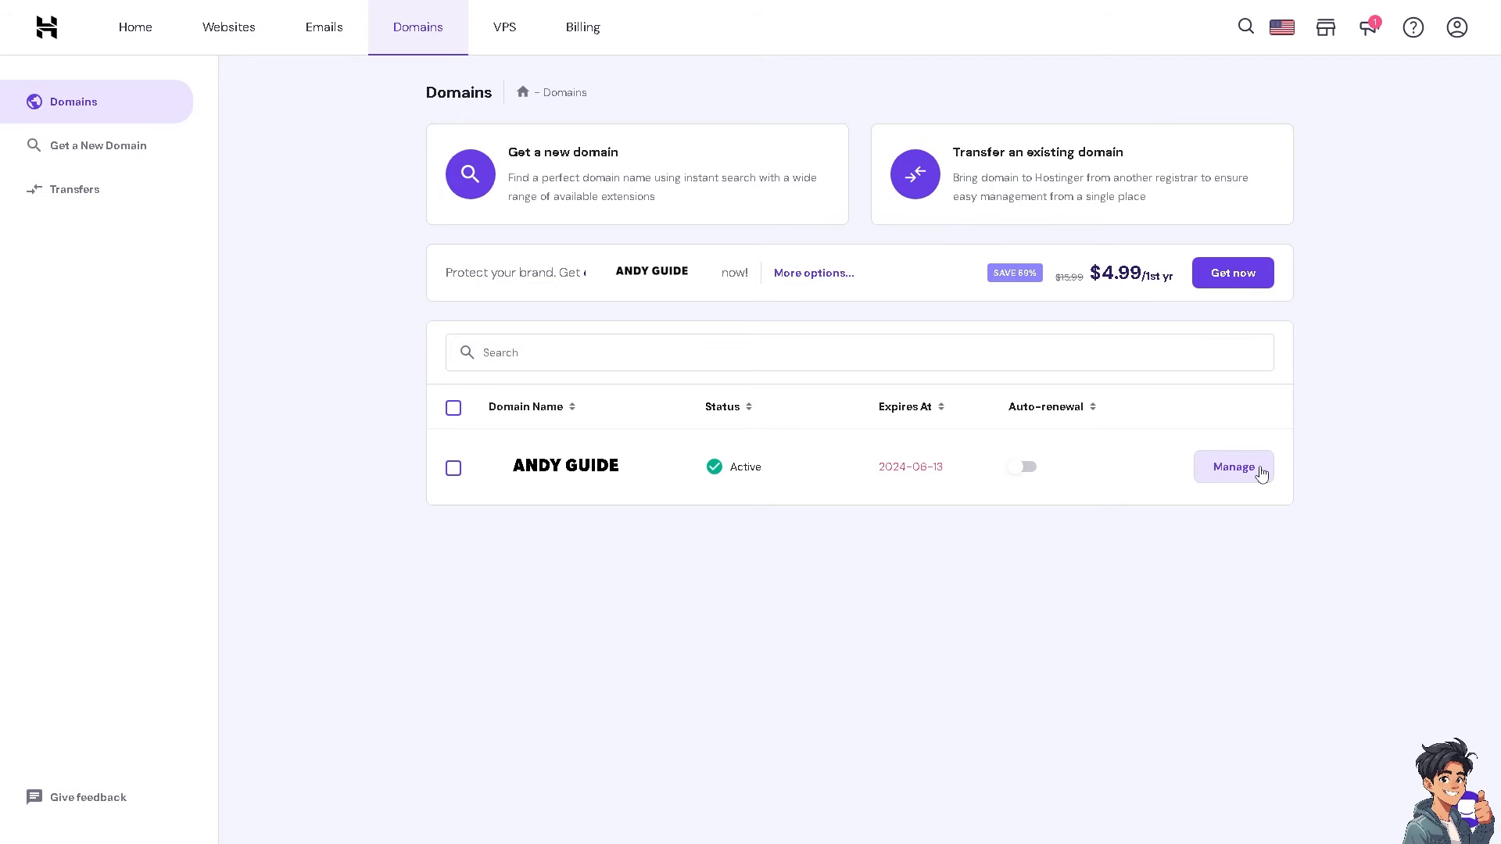
mouse_move(1090, 498)
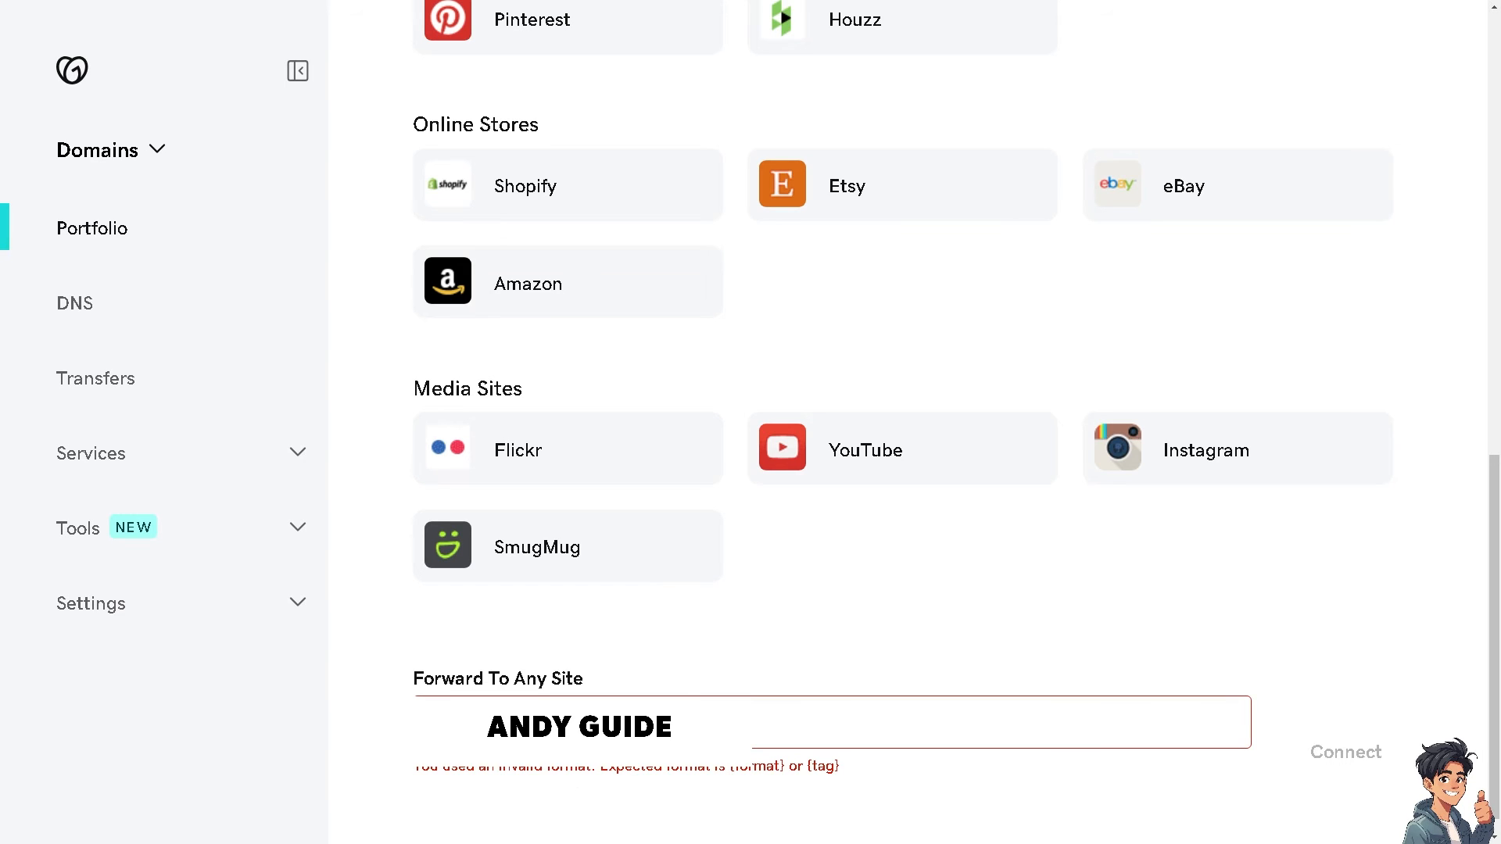
mouse_move(699, 673)
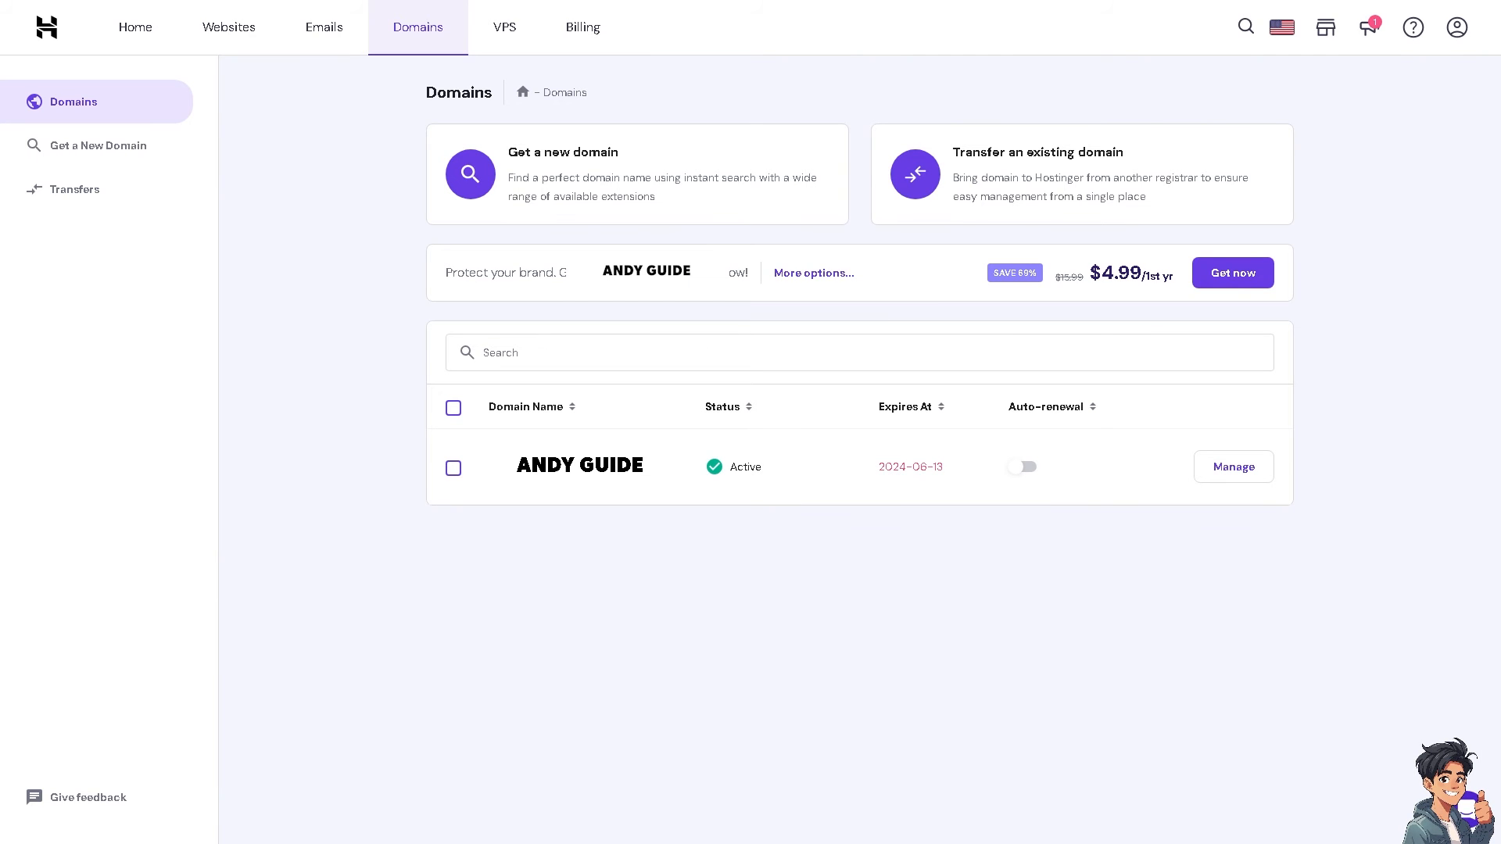
mouse_move(1381, 58)
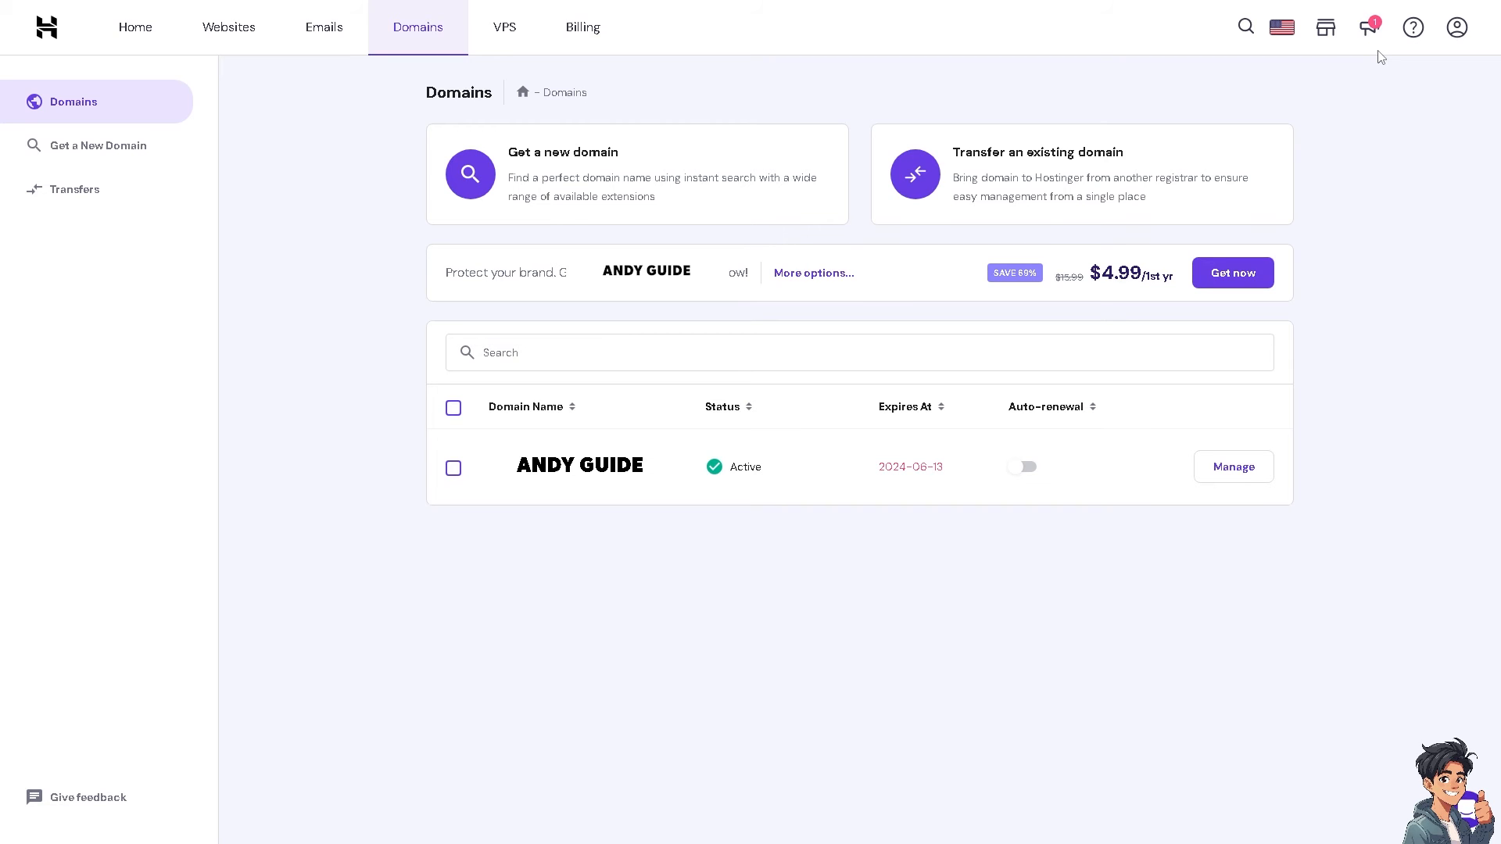
mouse_move(1127, 161)
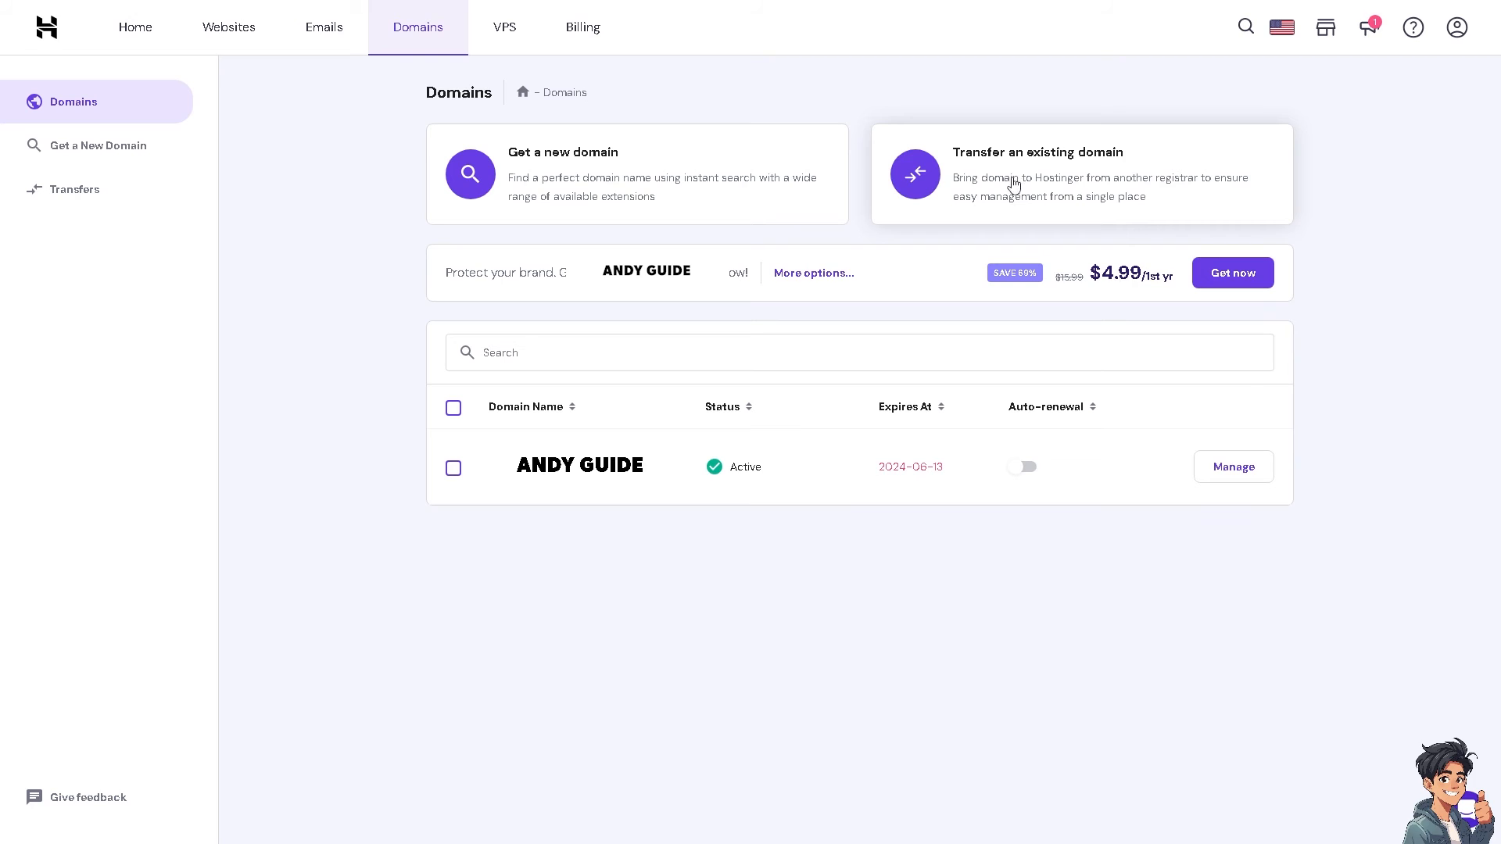
mouse_move(1045, 193)
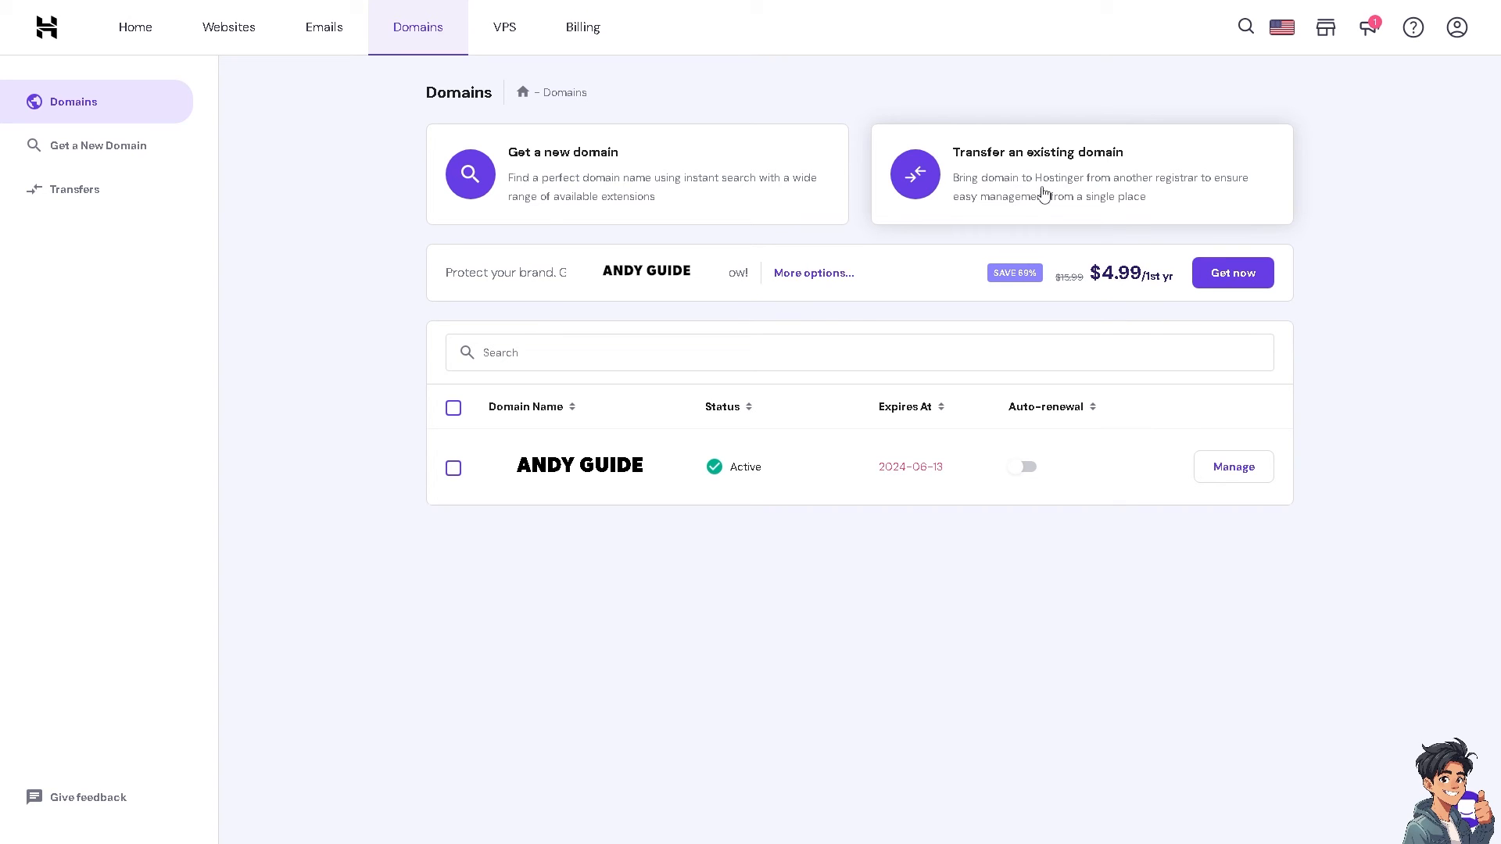
mouse_move(1022, 187)
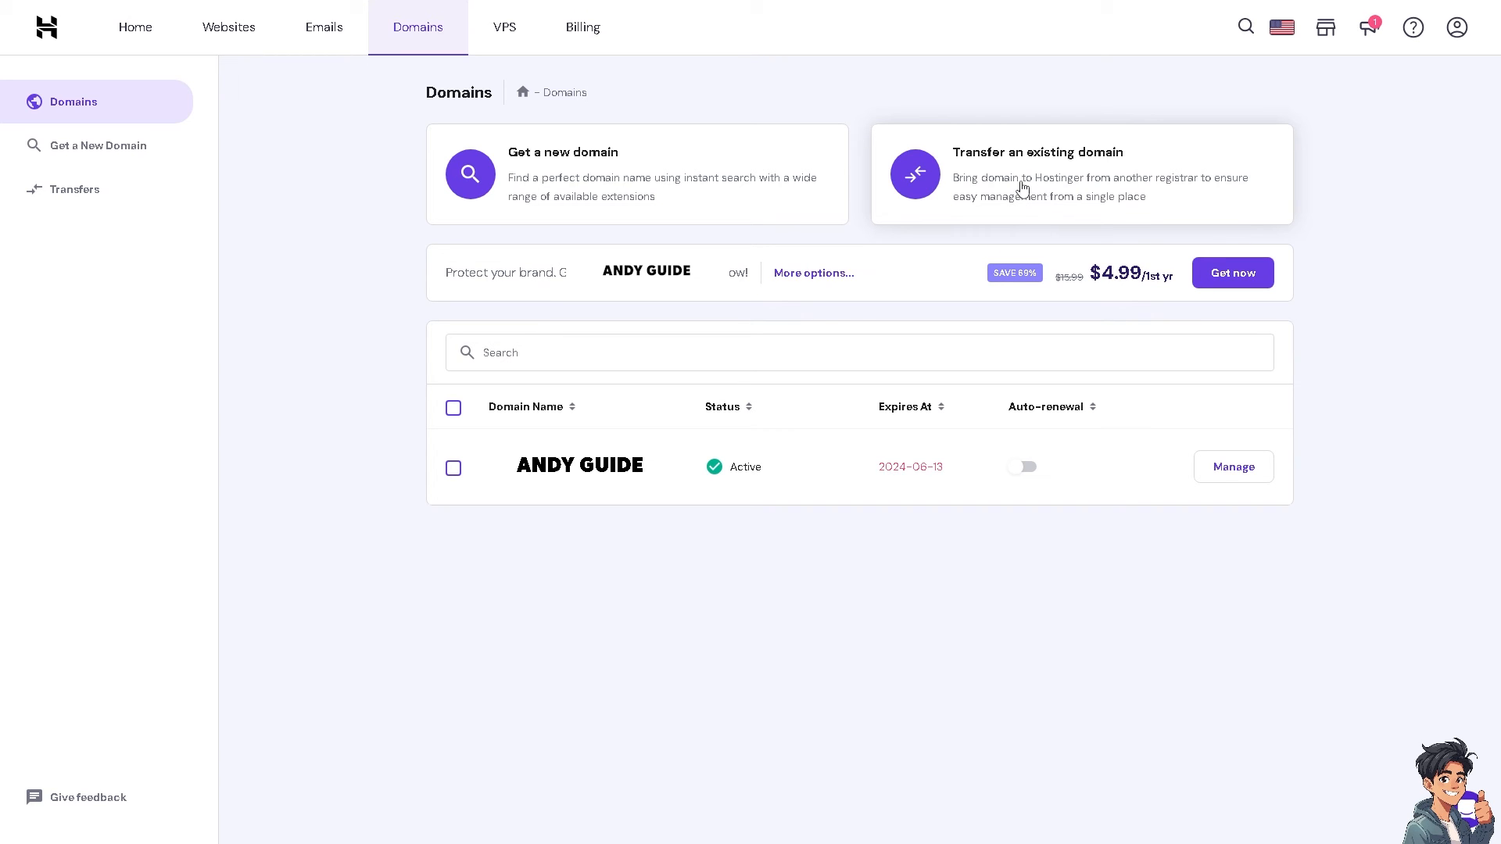
mouse_move(978, 182)
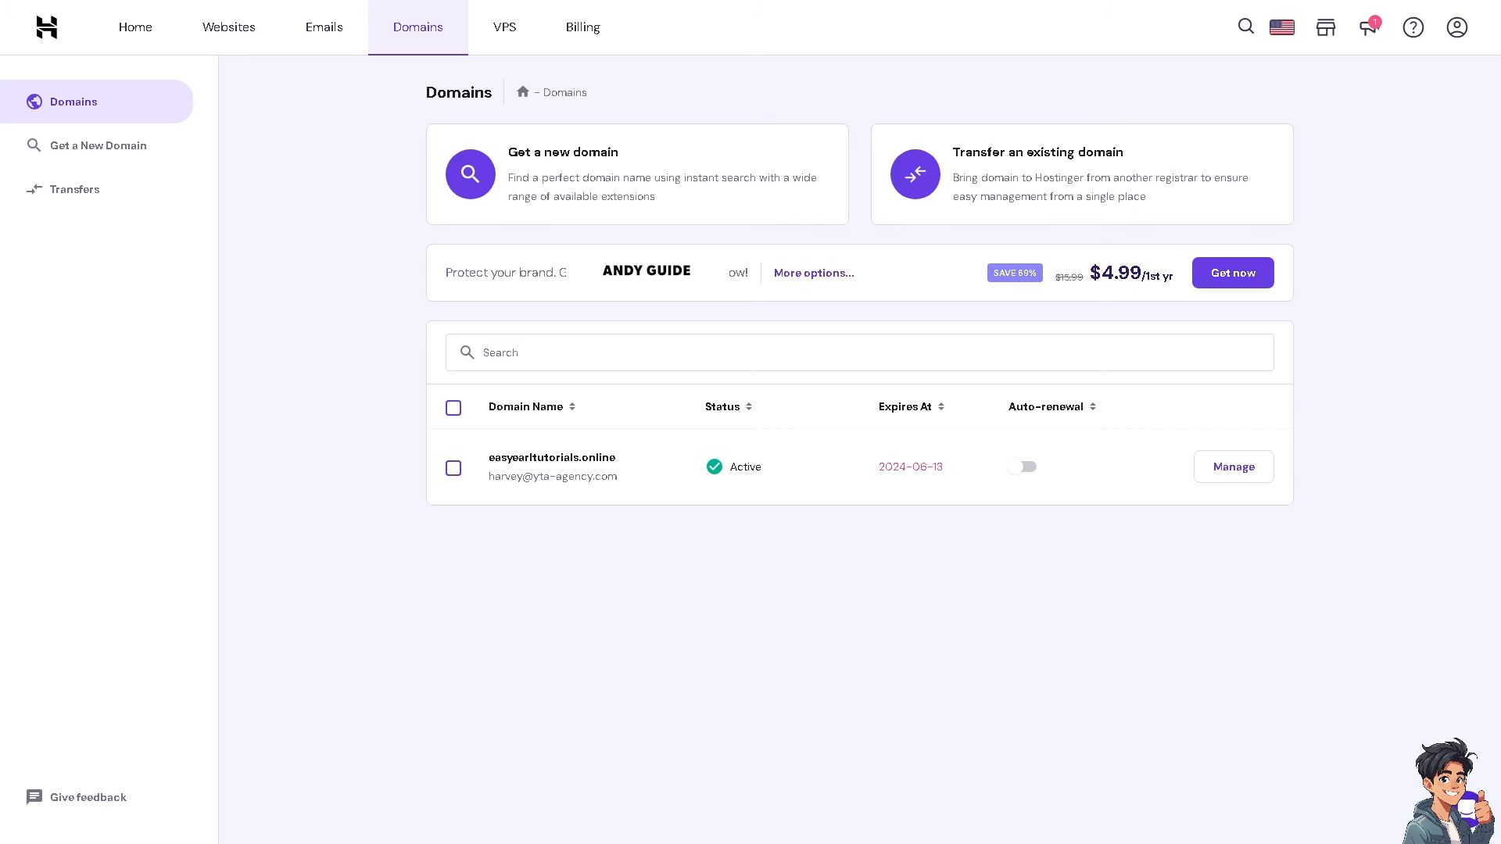
- Choose the 'Transfer an existing domain' card to reach the Transfer Domain page
left_click(1082, 173)
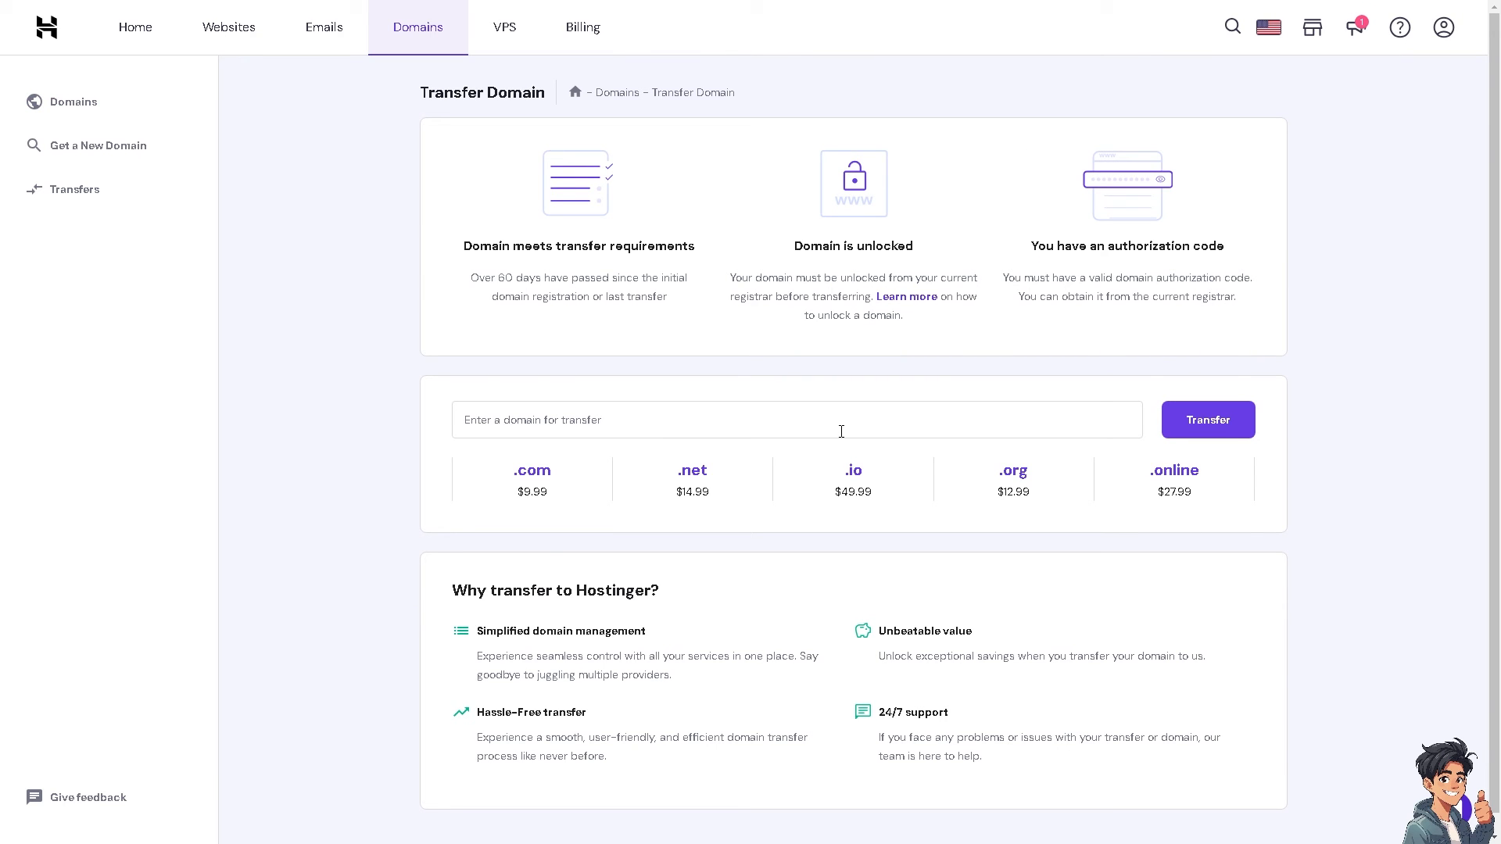
- Check 'ANDY GUIDE' for transfer, which shows ready at $6.99 with purchase available
type("ANDY GUIDE")
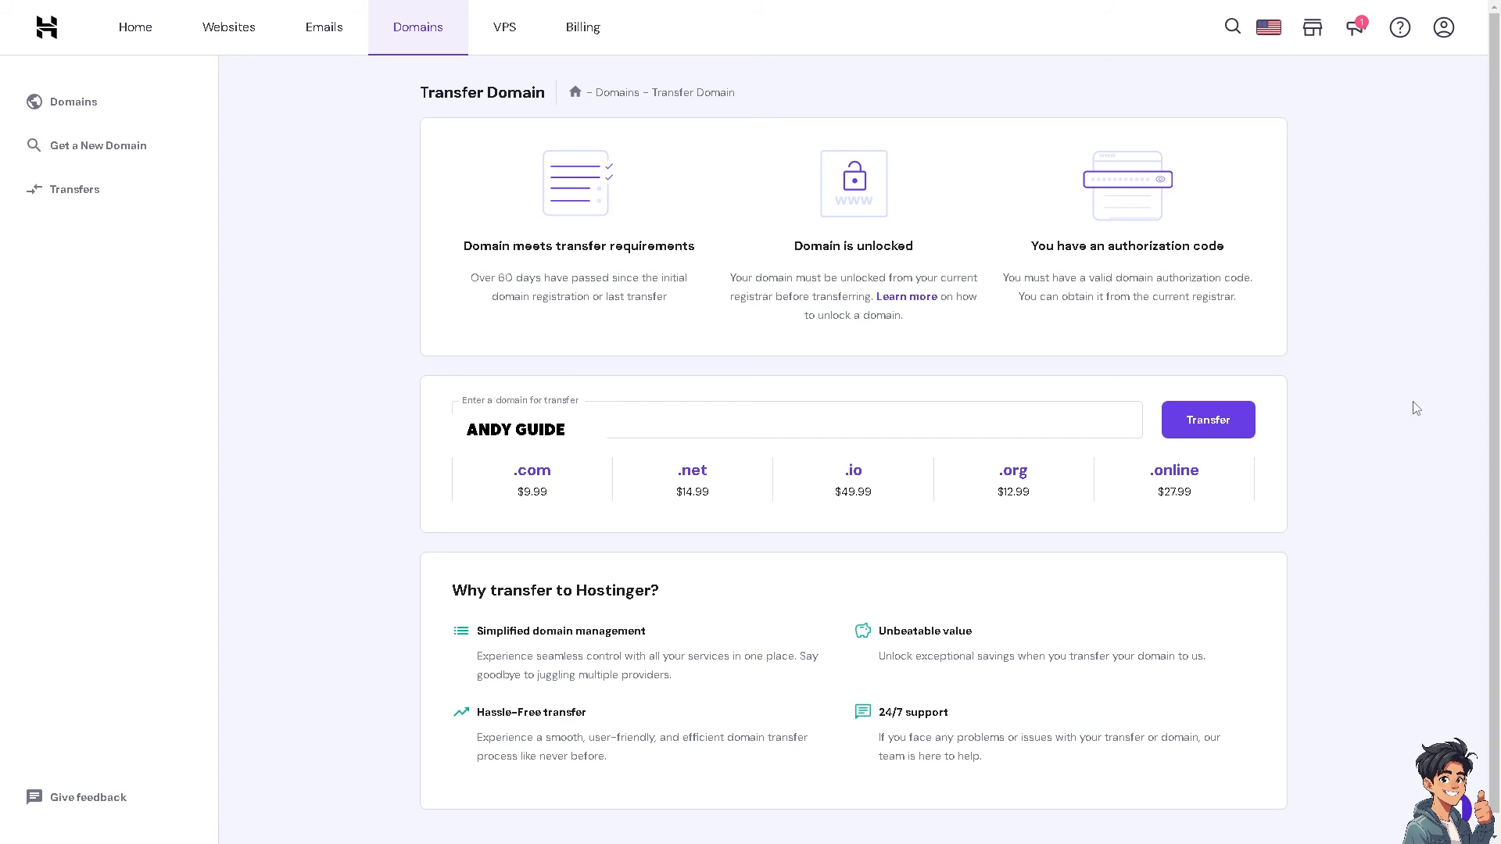
left_click(1208, 420)
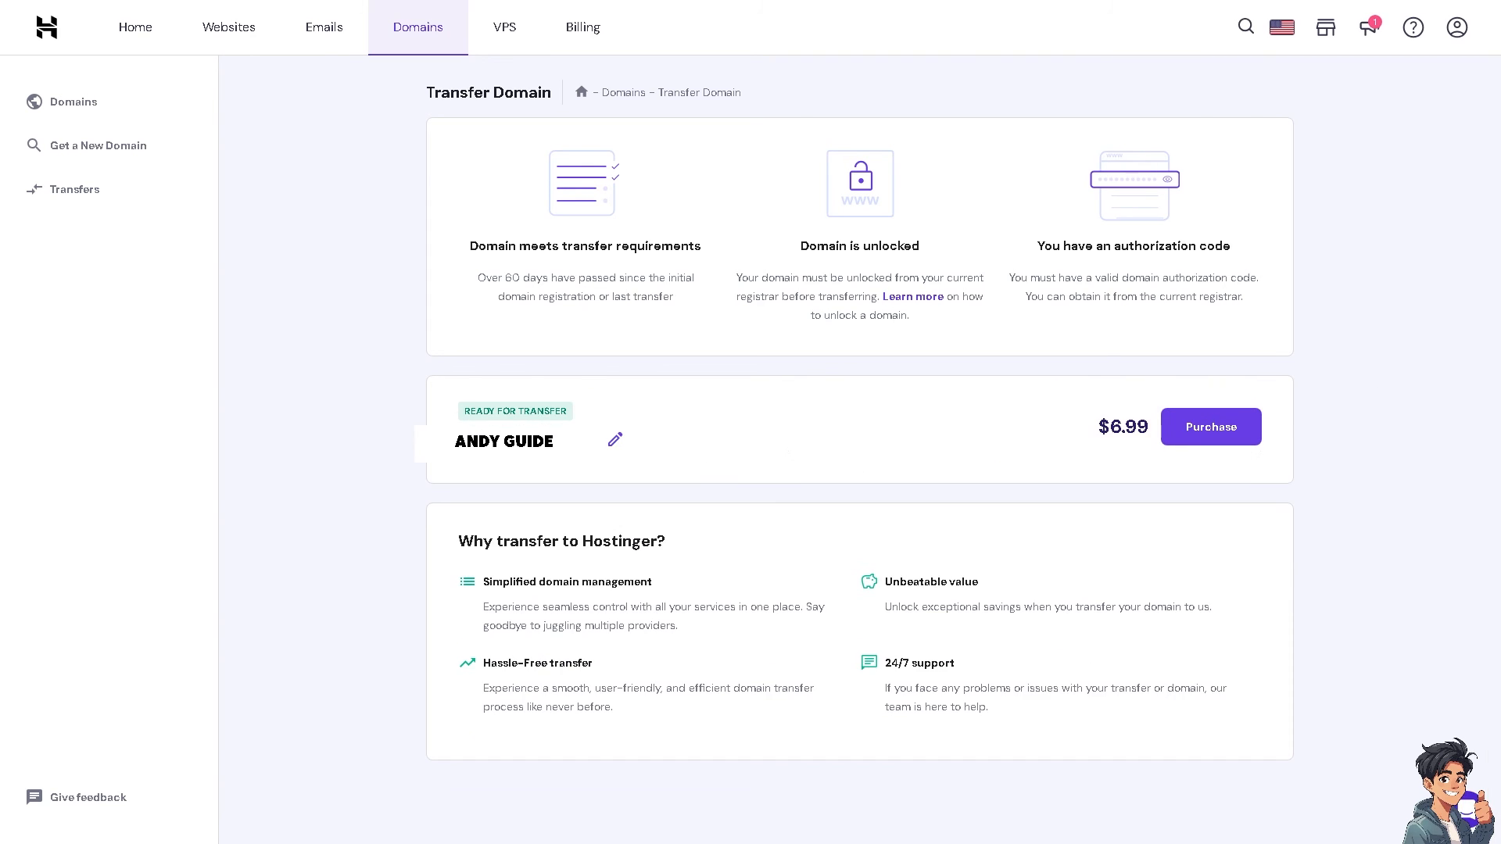
mouse_move(1159, 473)
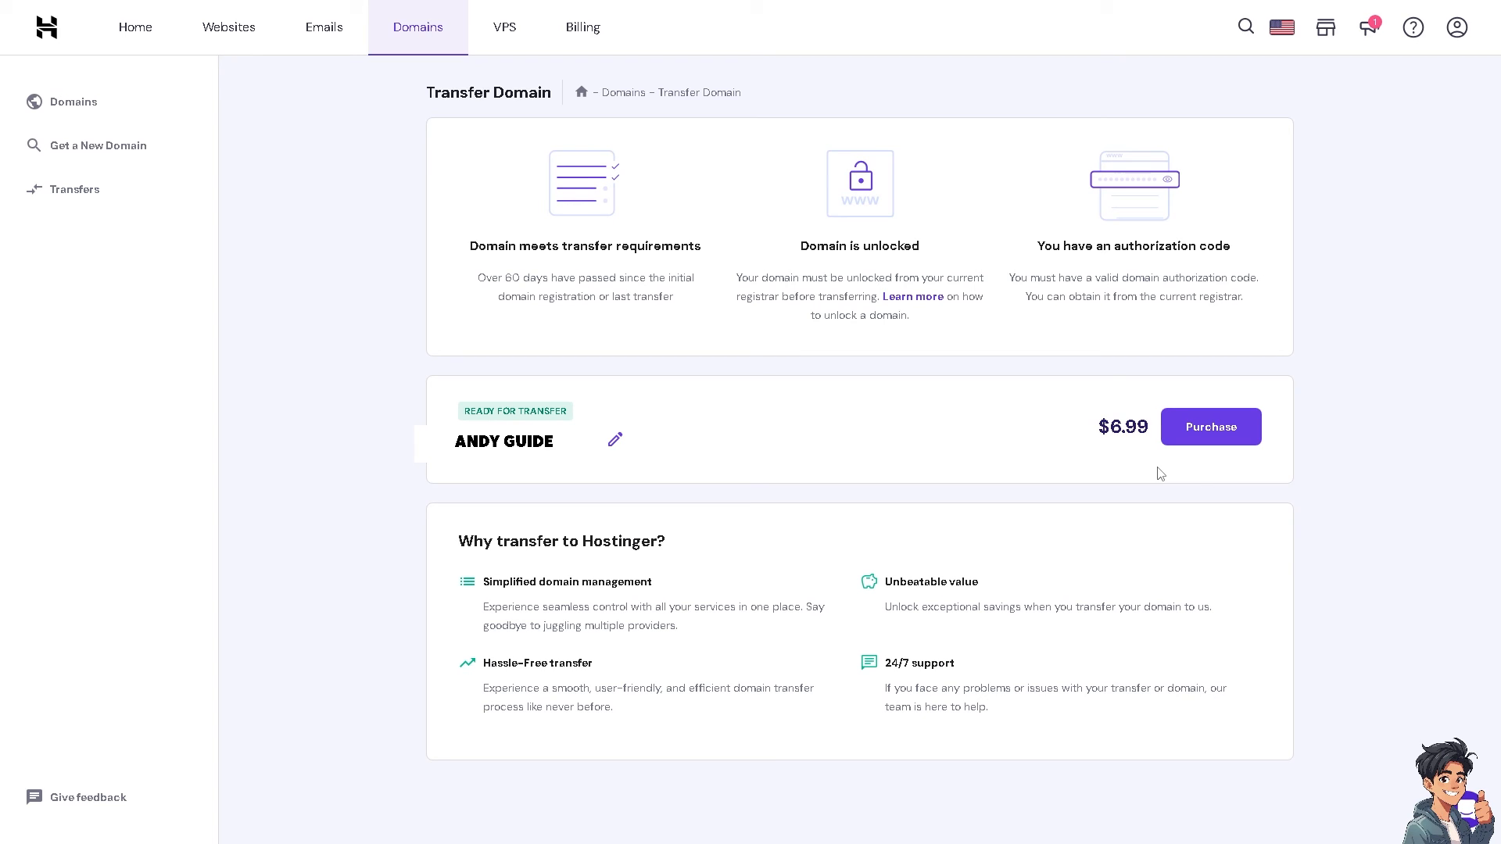
mouse_move(1131, 447)
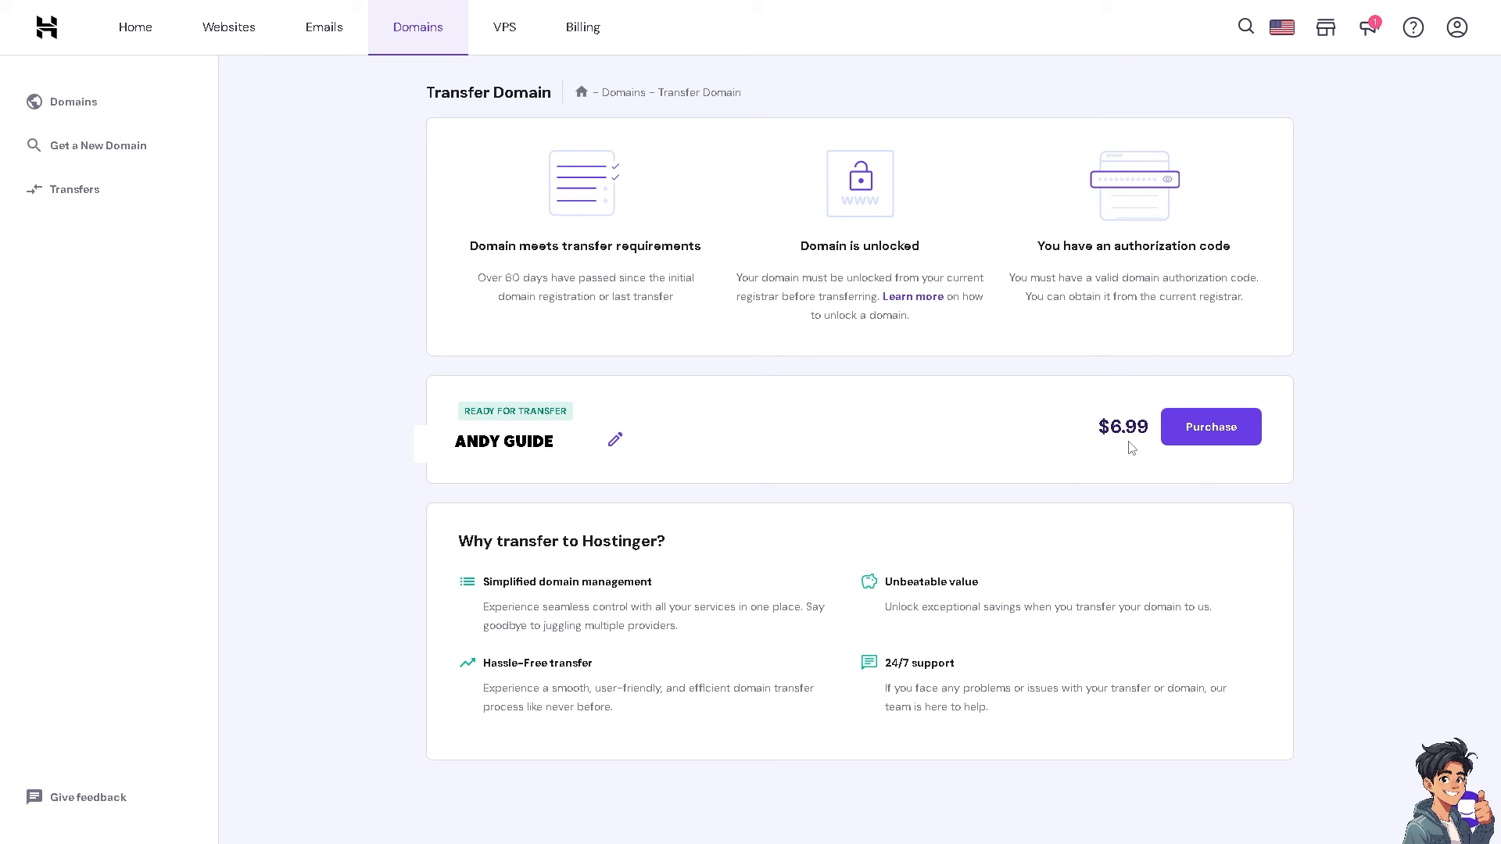
mouse_move(1179, 448)
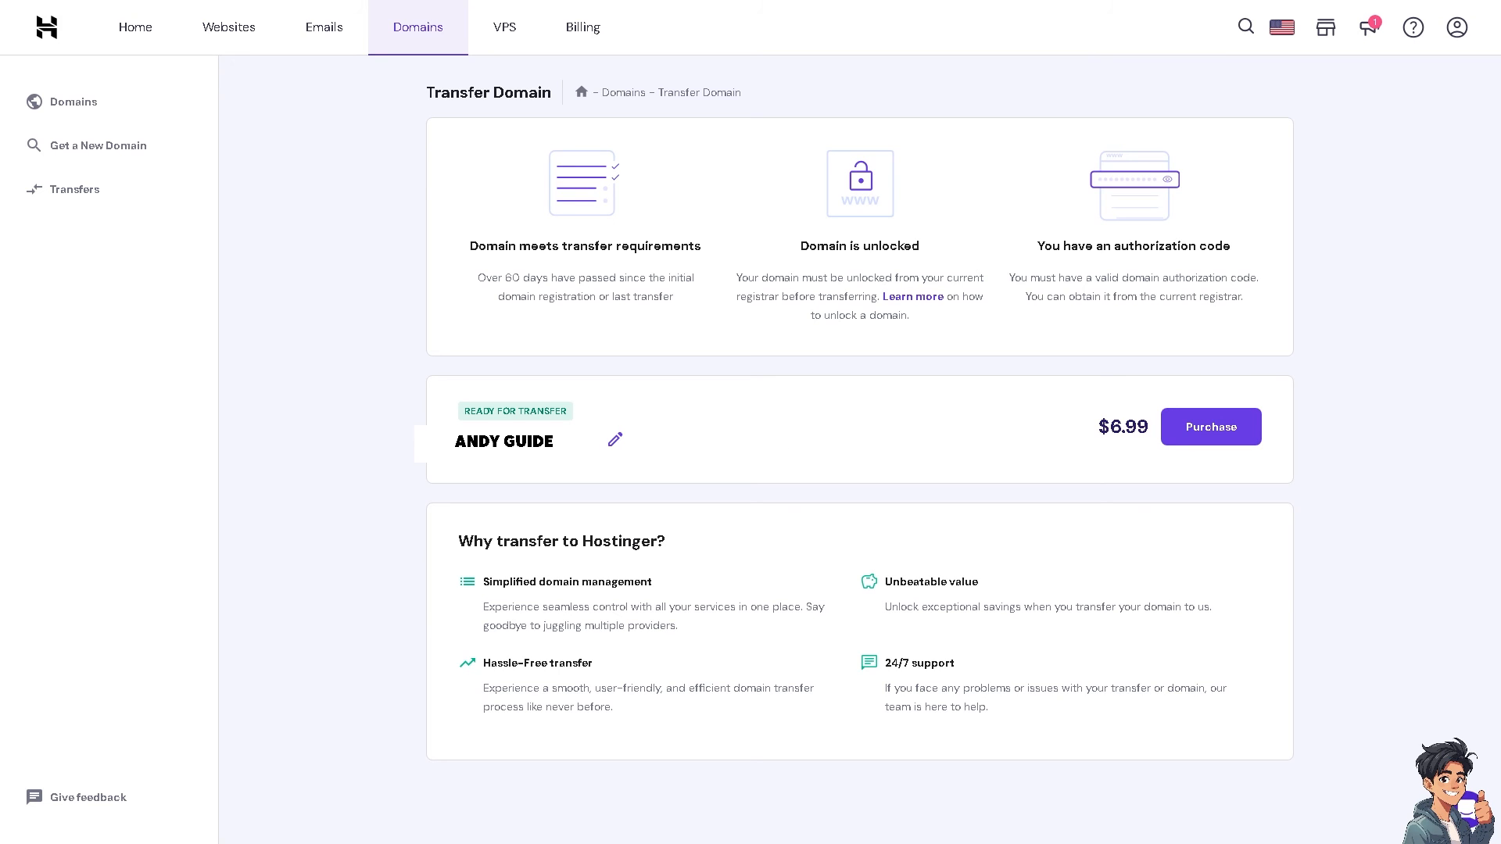
mouse_move(1209, 438)
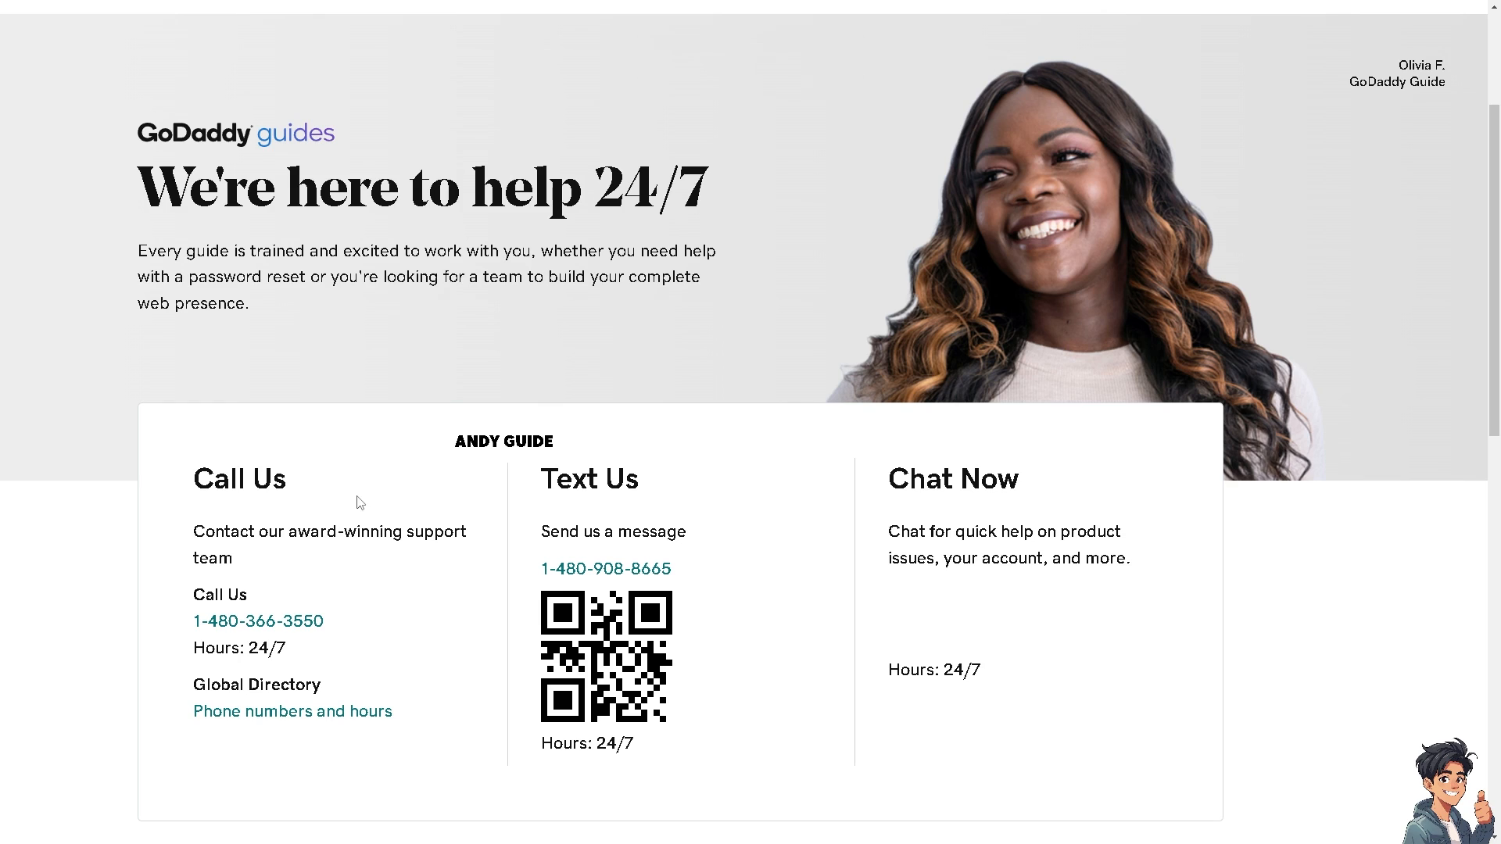
mouse_move(357, 474)
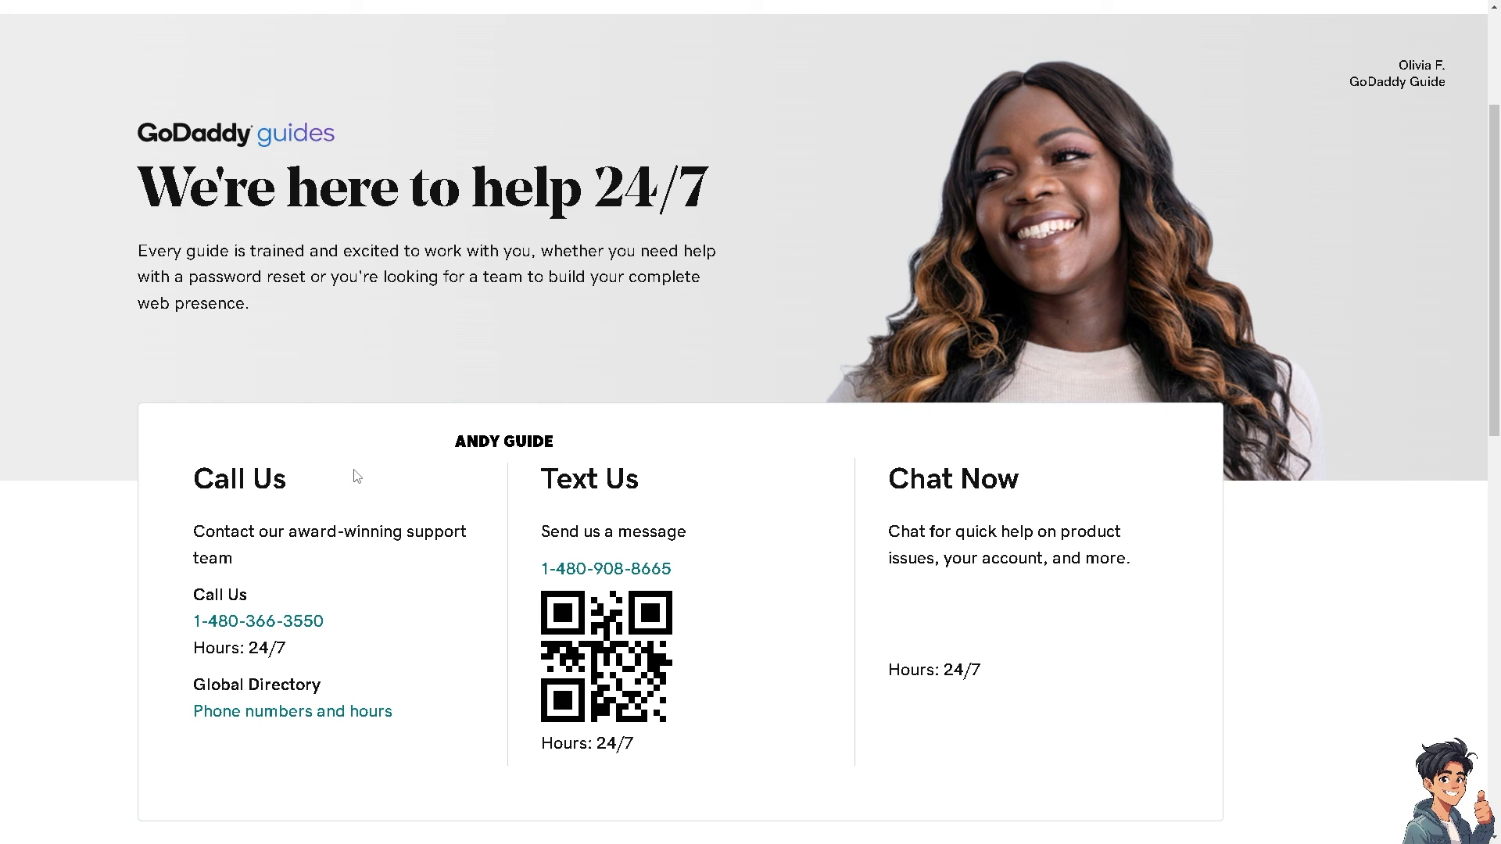
mouse_move(610, 521)
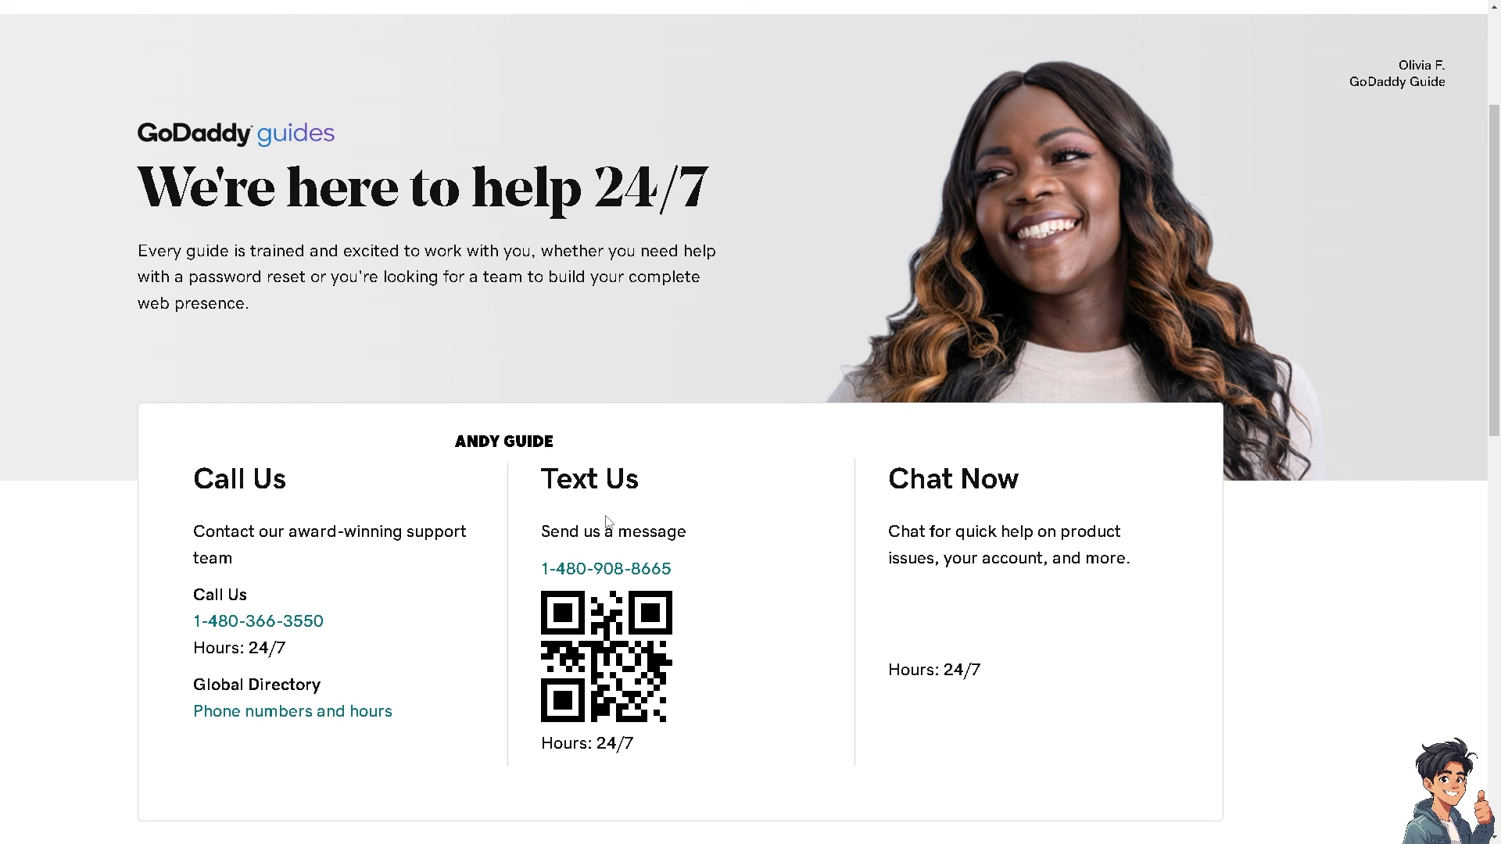
mouse_move(967, 551)
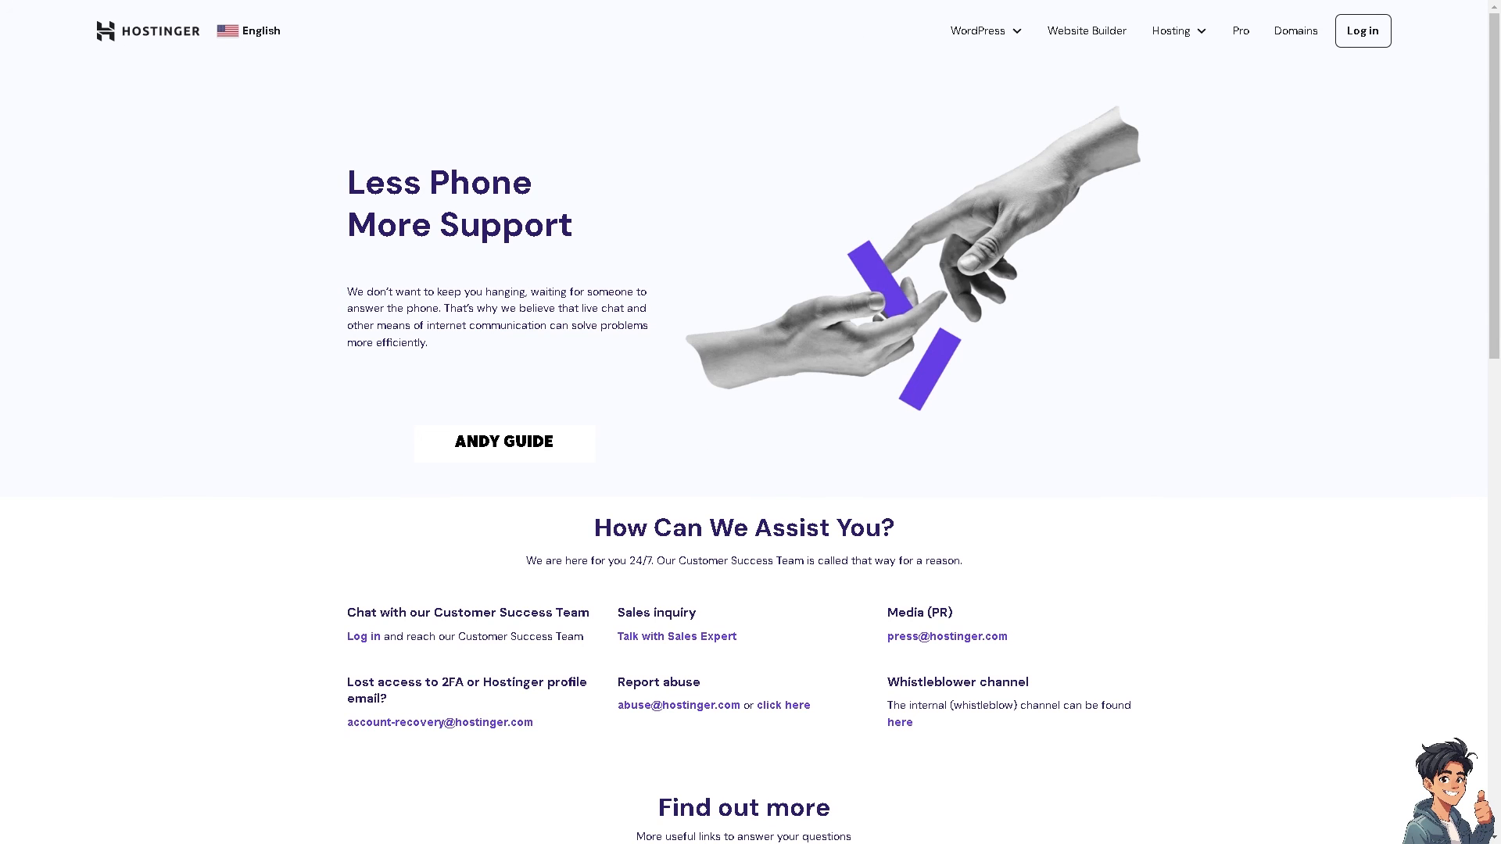
mouse_move(459, 612)
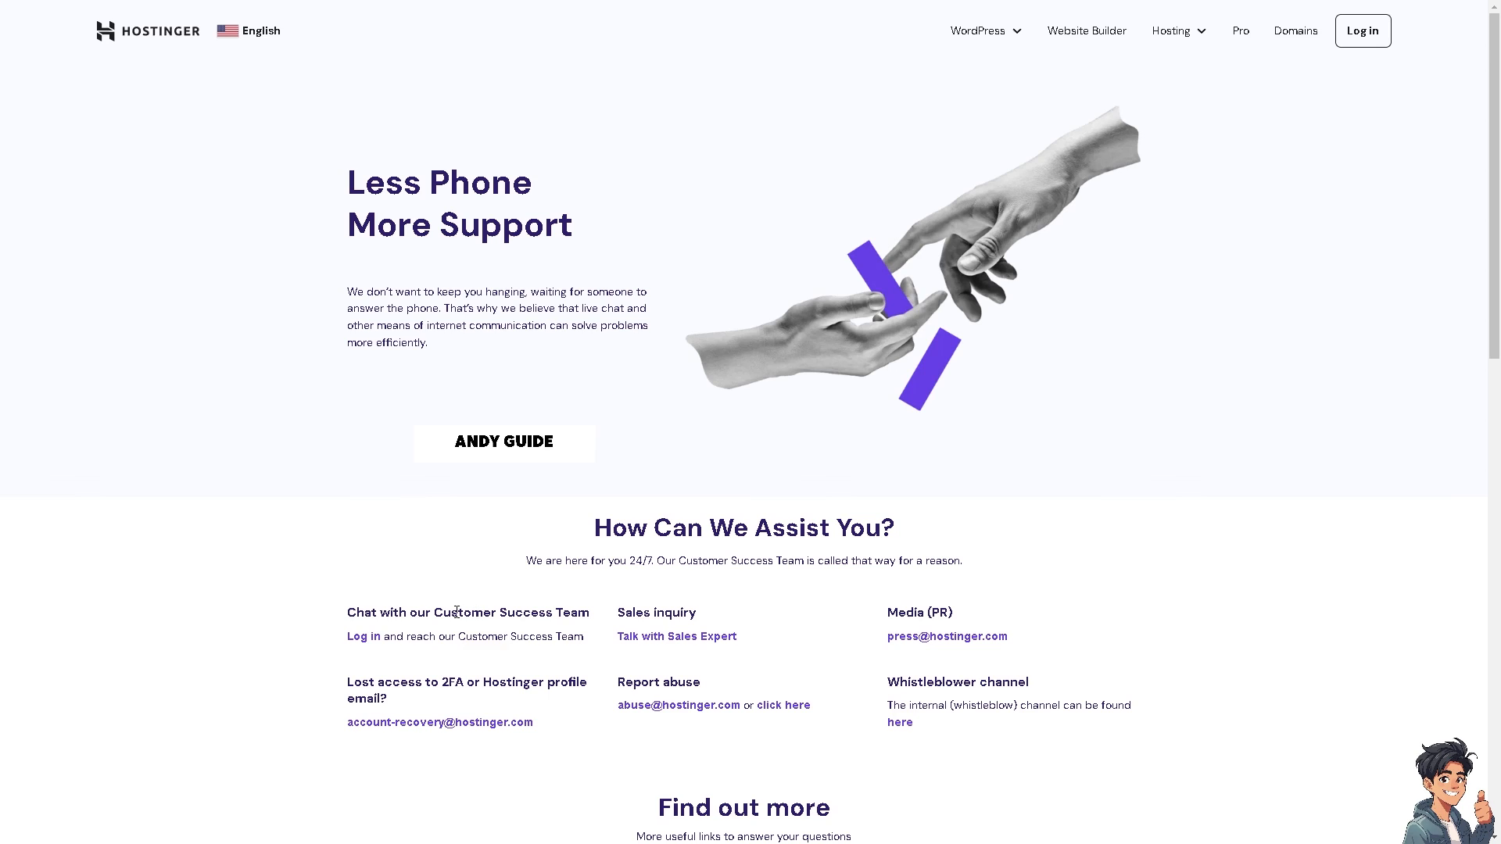
mouse_move(428, 616)
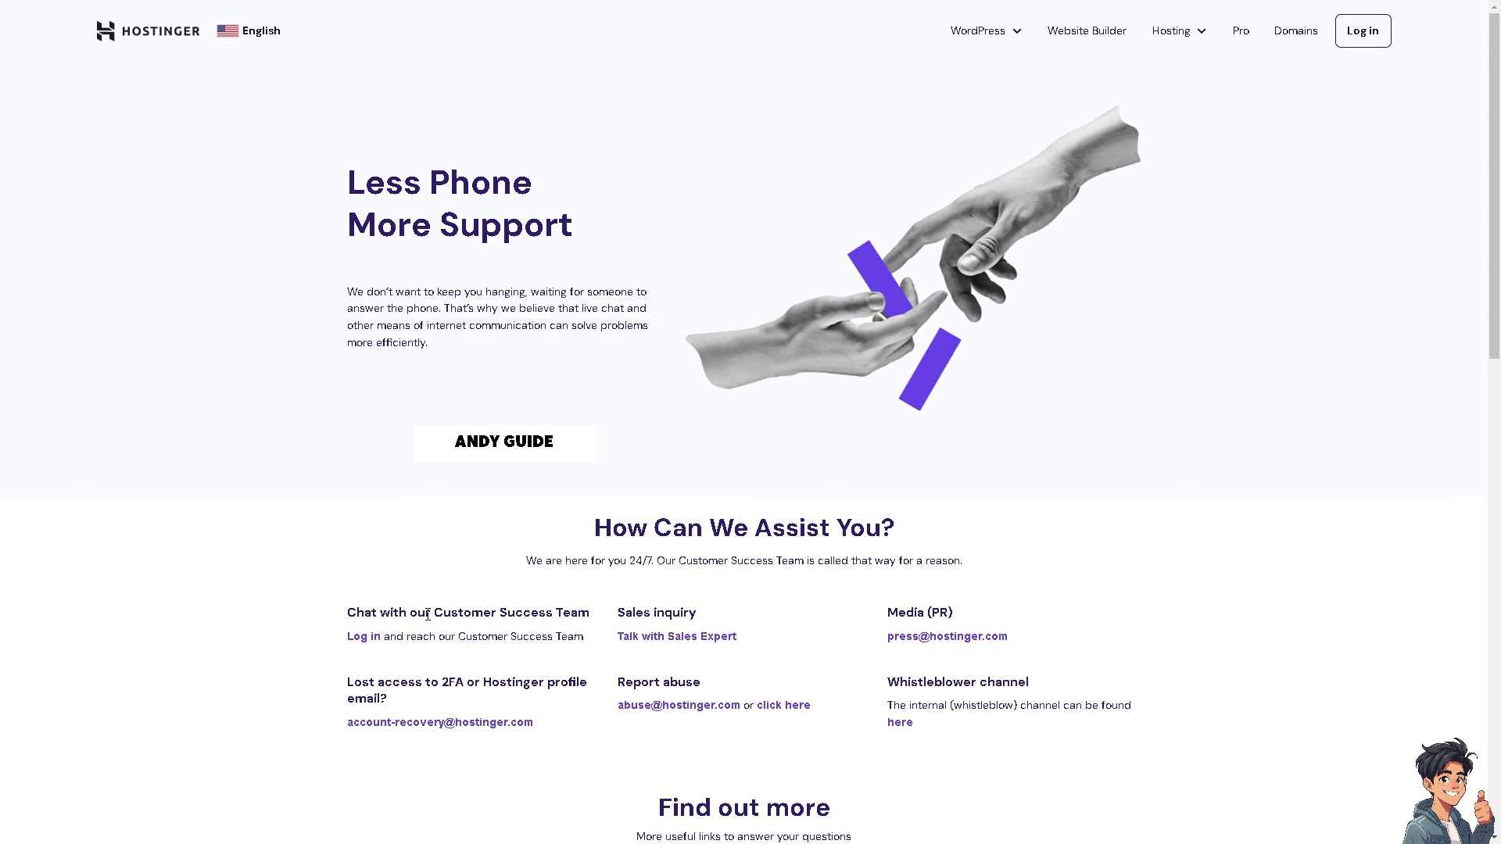
mouse_move(679, 644)
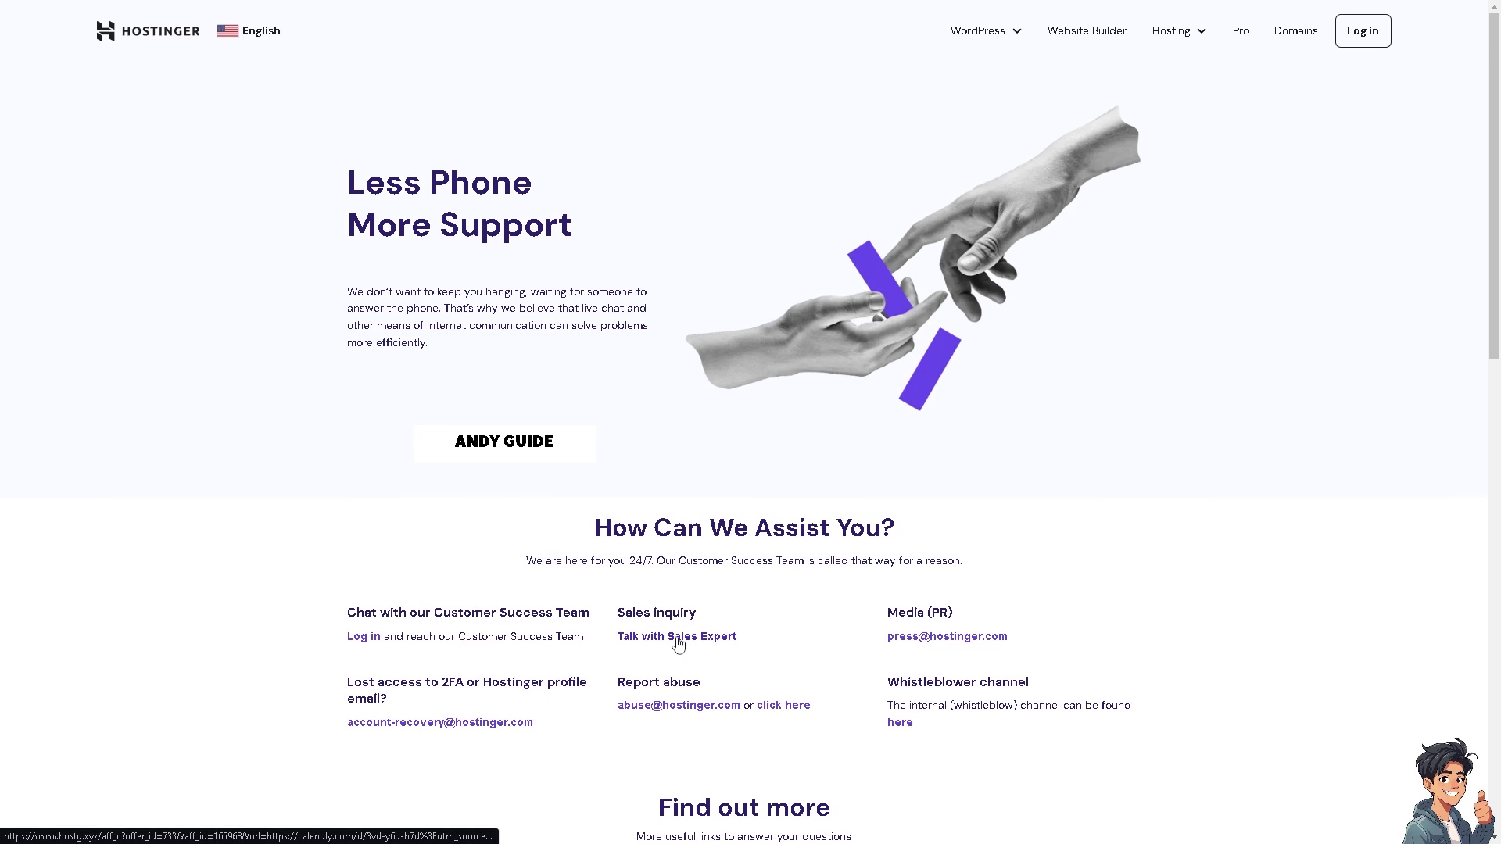
mouse_move(903, 638)
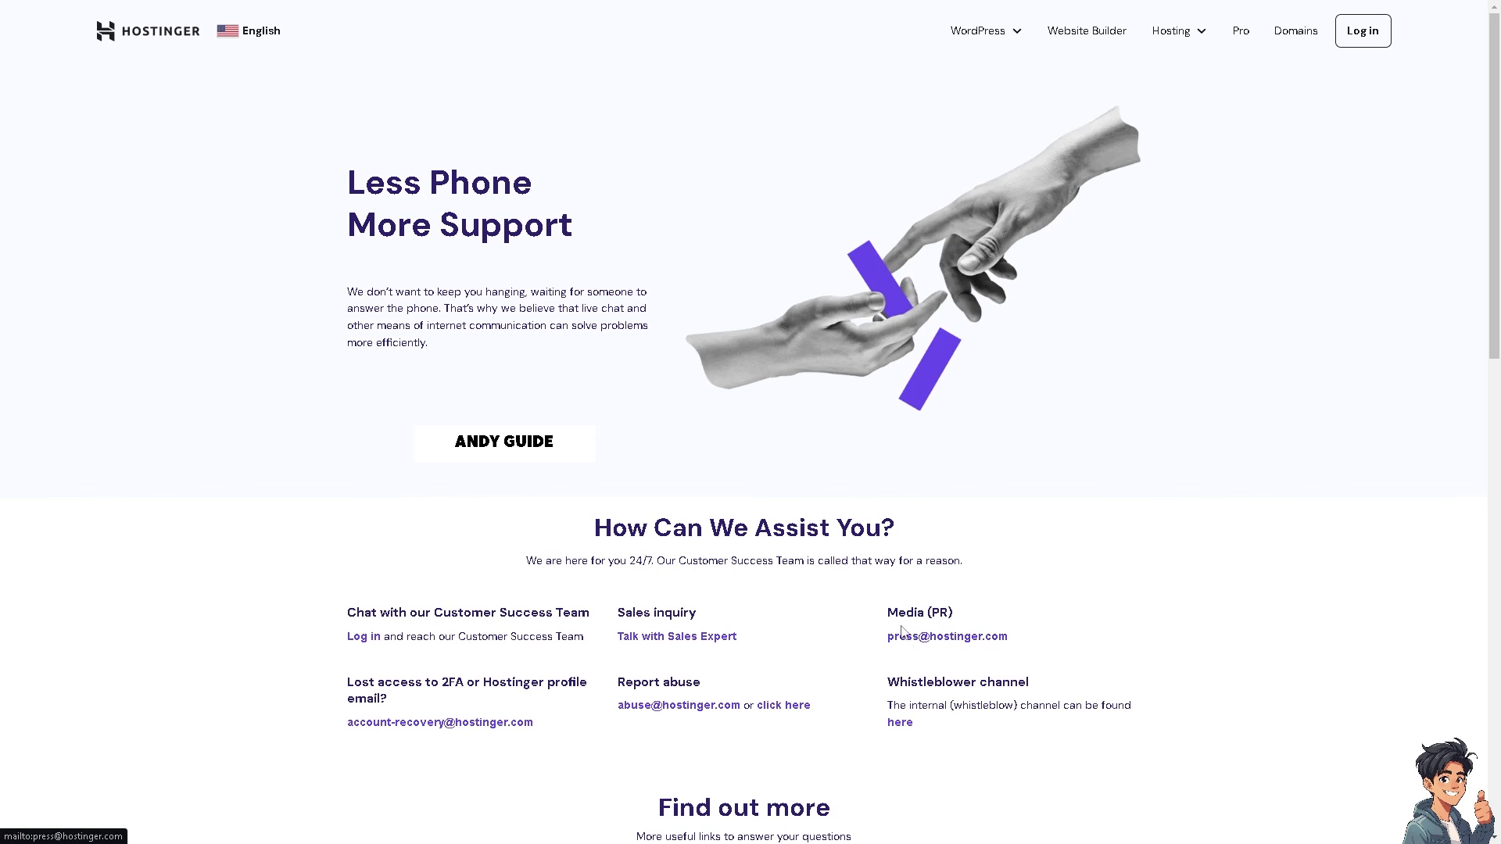